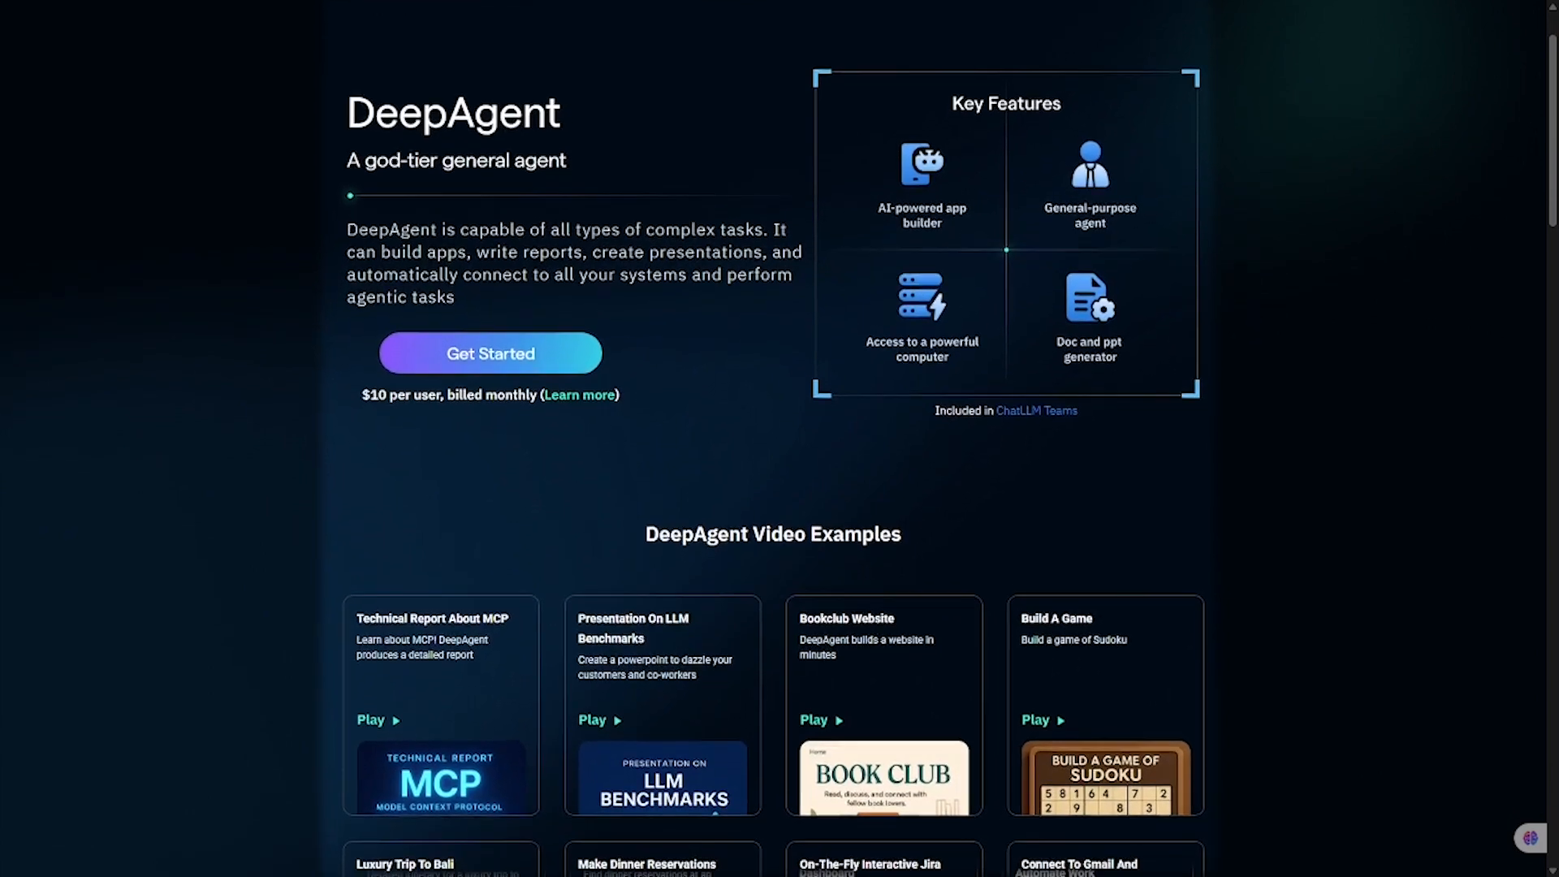
- Scroll down through the DeepAgent page toward the task area
scroll(down, 3)
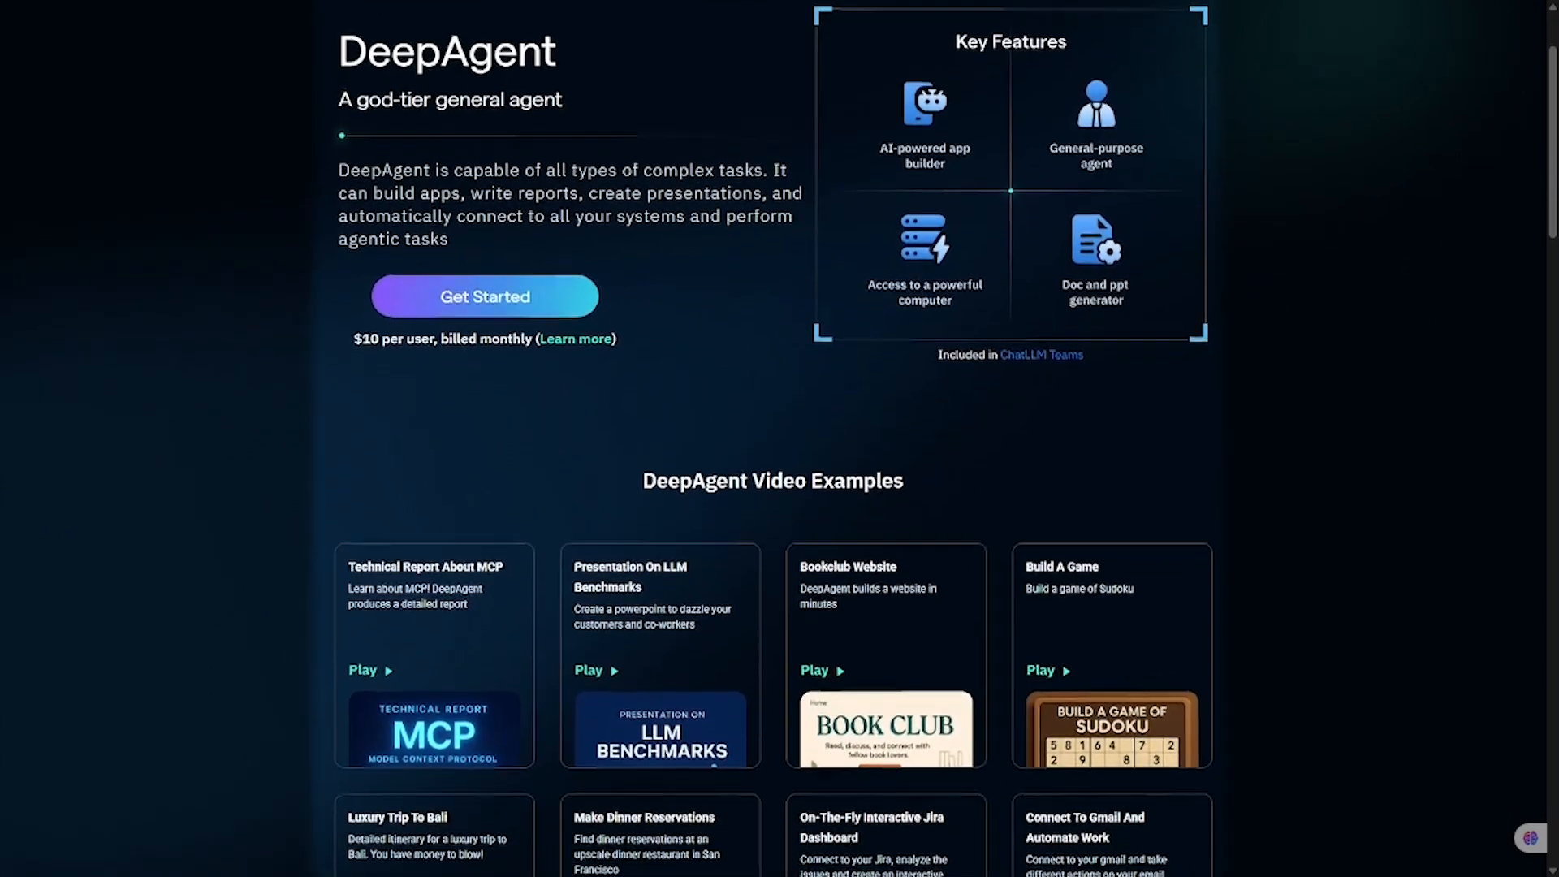
scroll(down, 3)
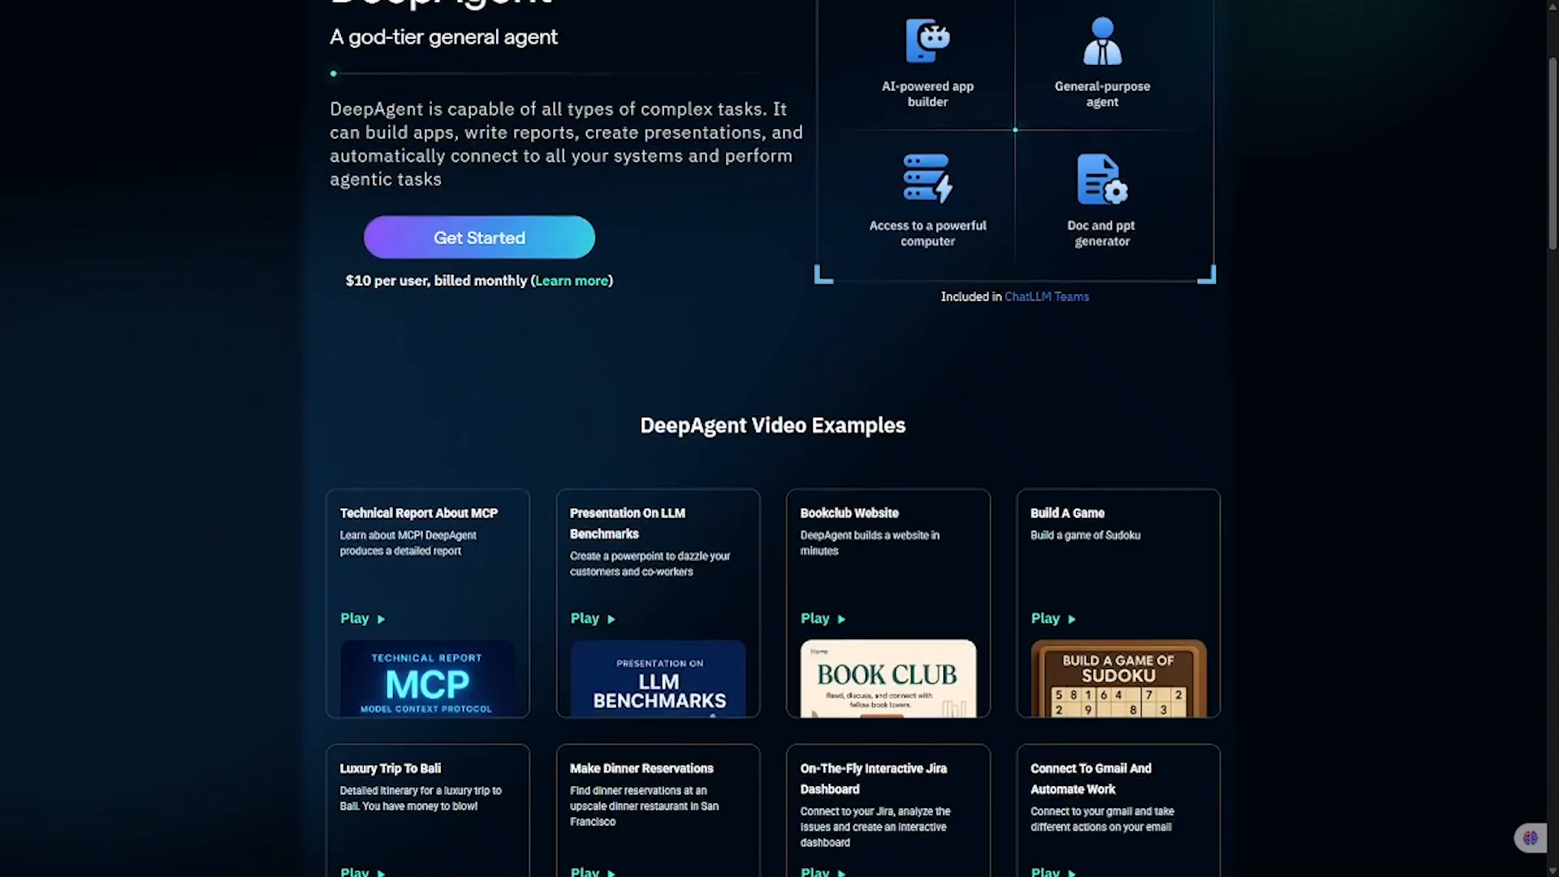
scroll(down, 3)
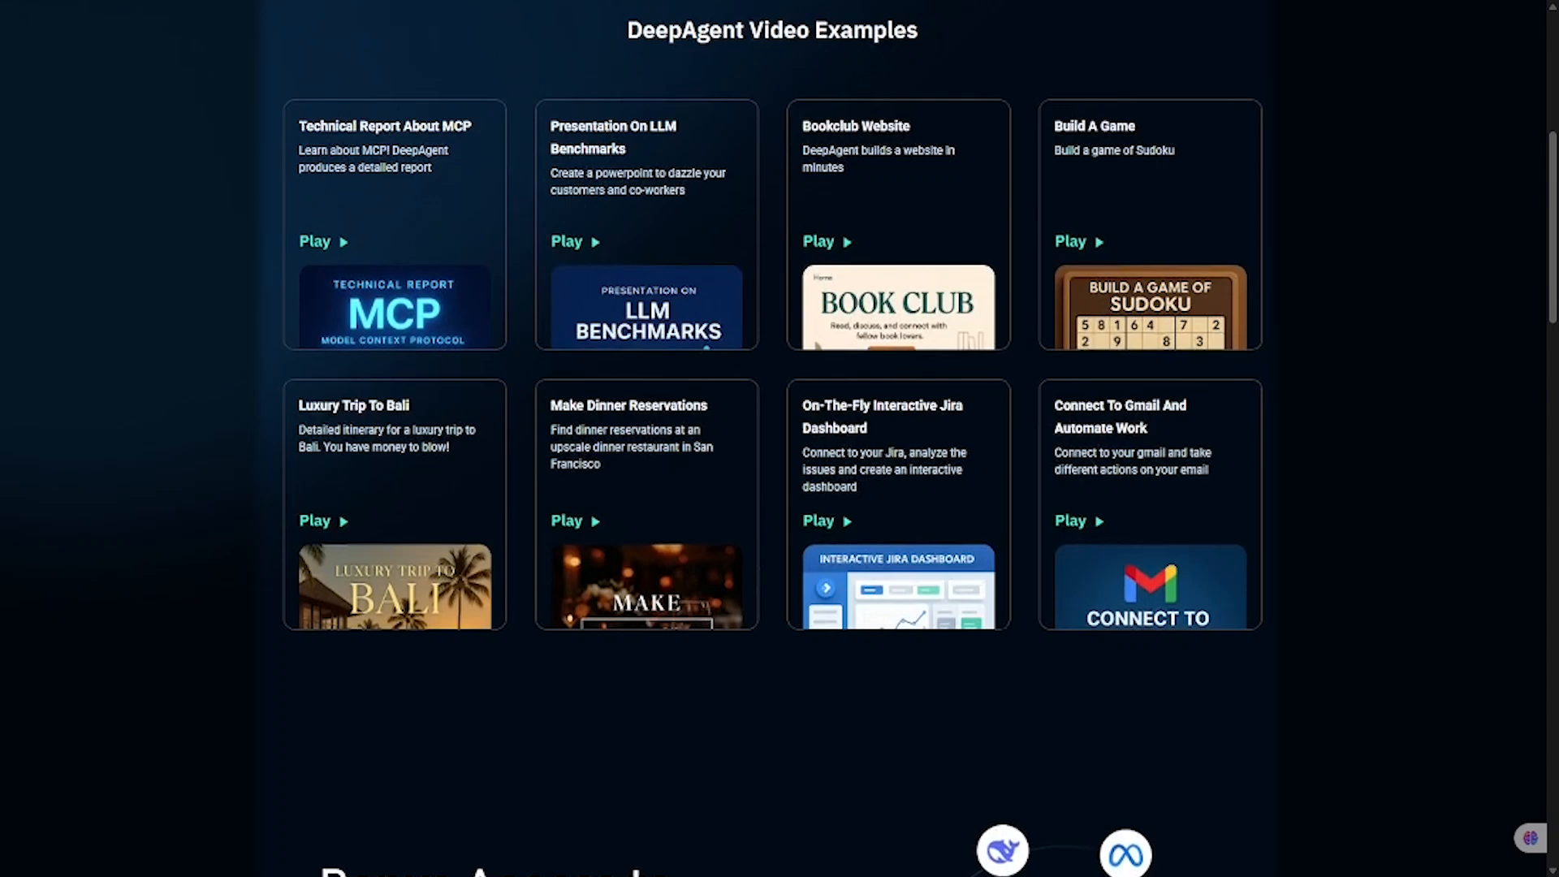
scroll(down, 3)
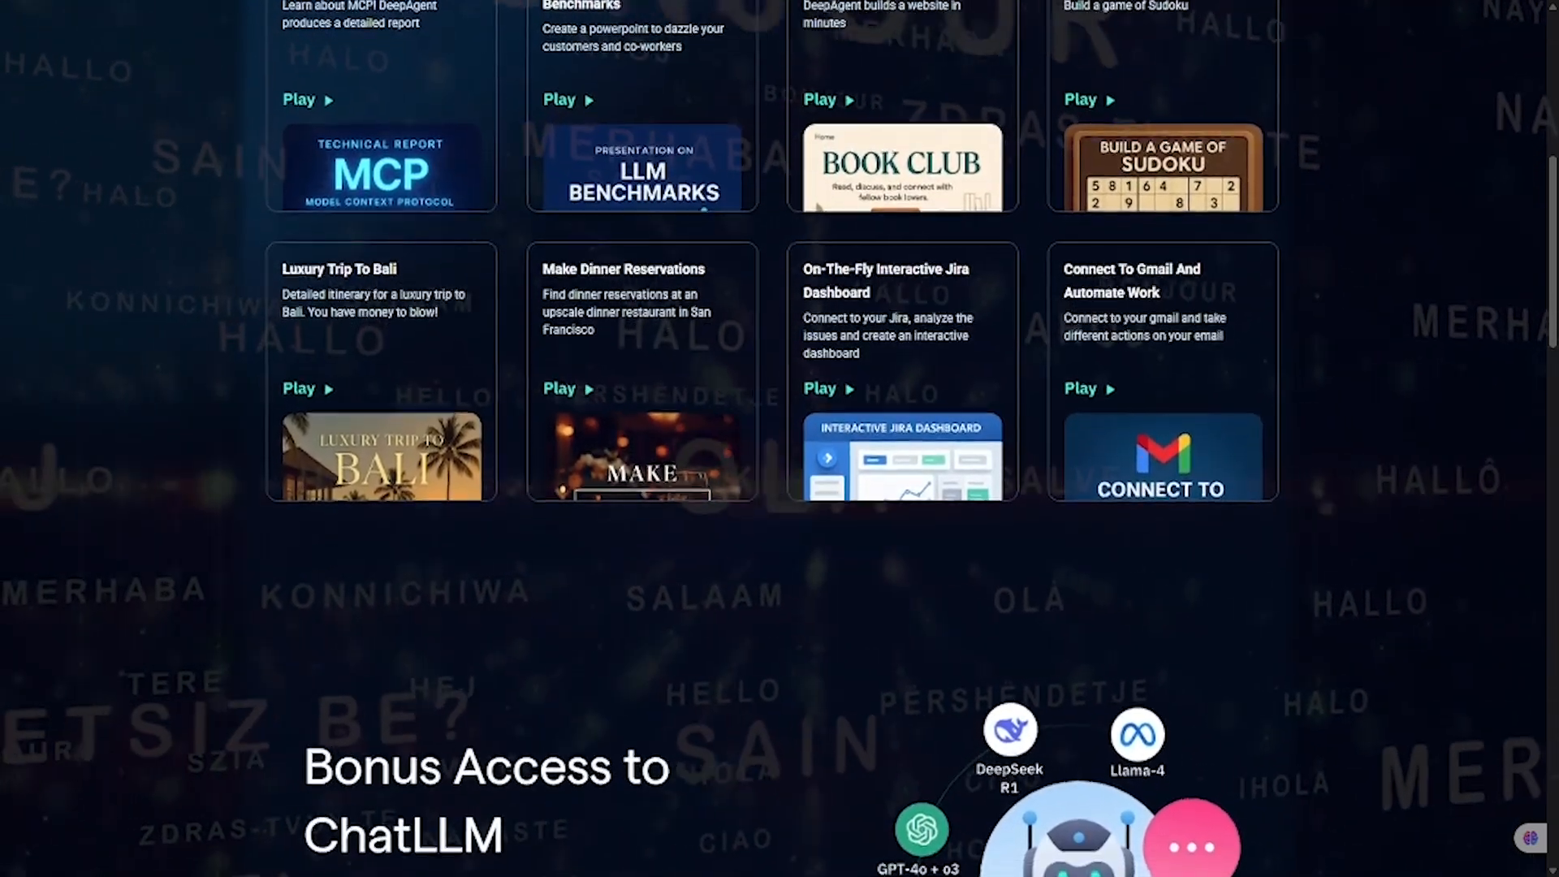
scroll(down, 3)
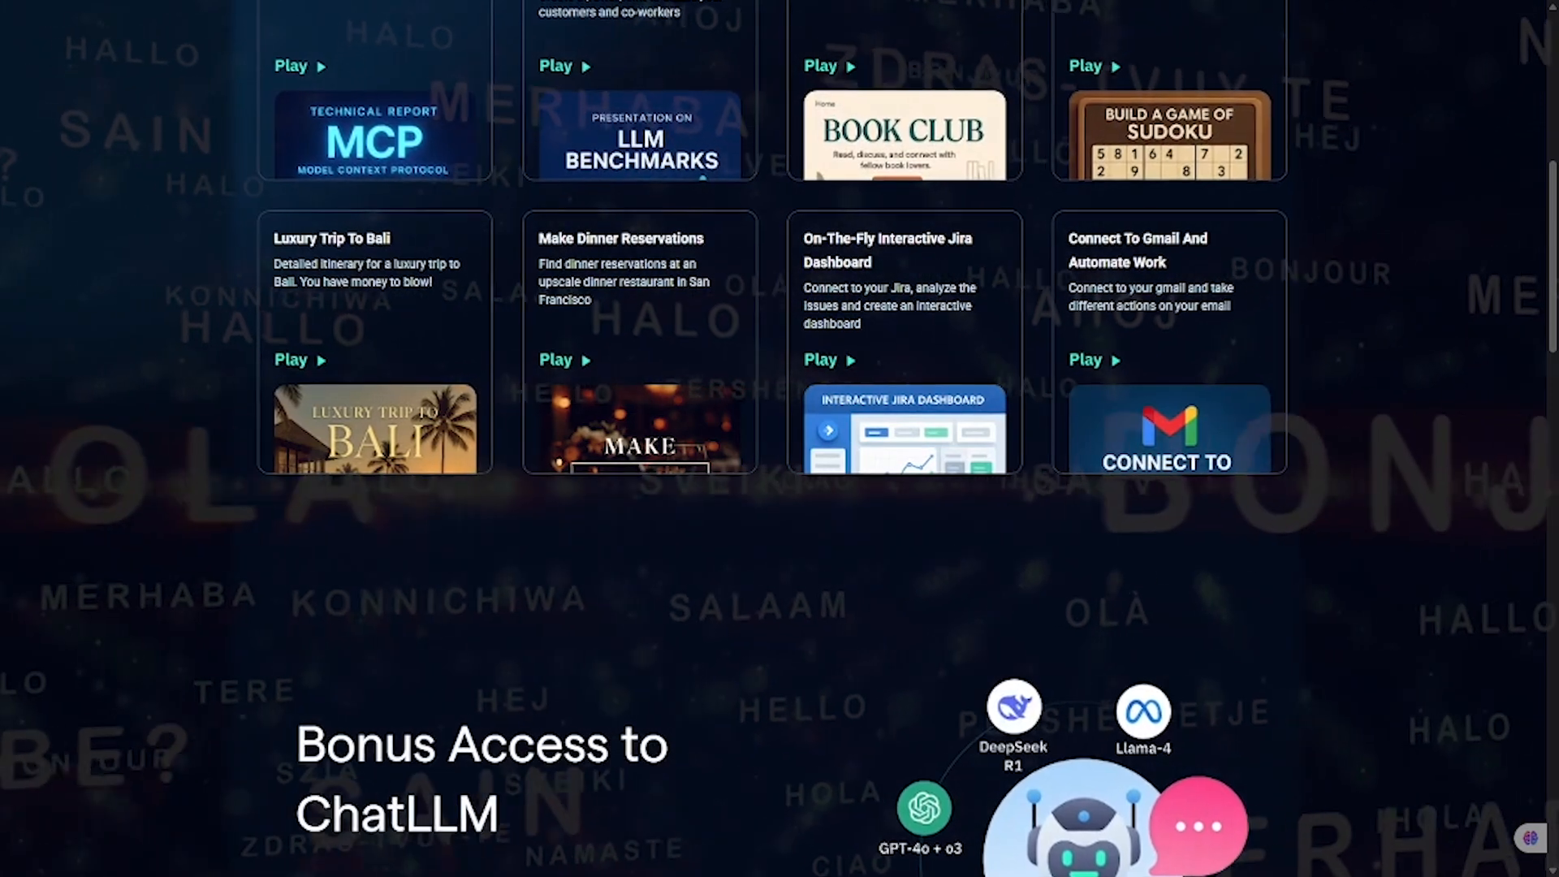
scroll(down, 3)
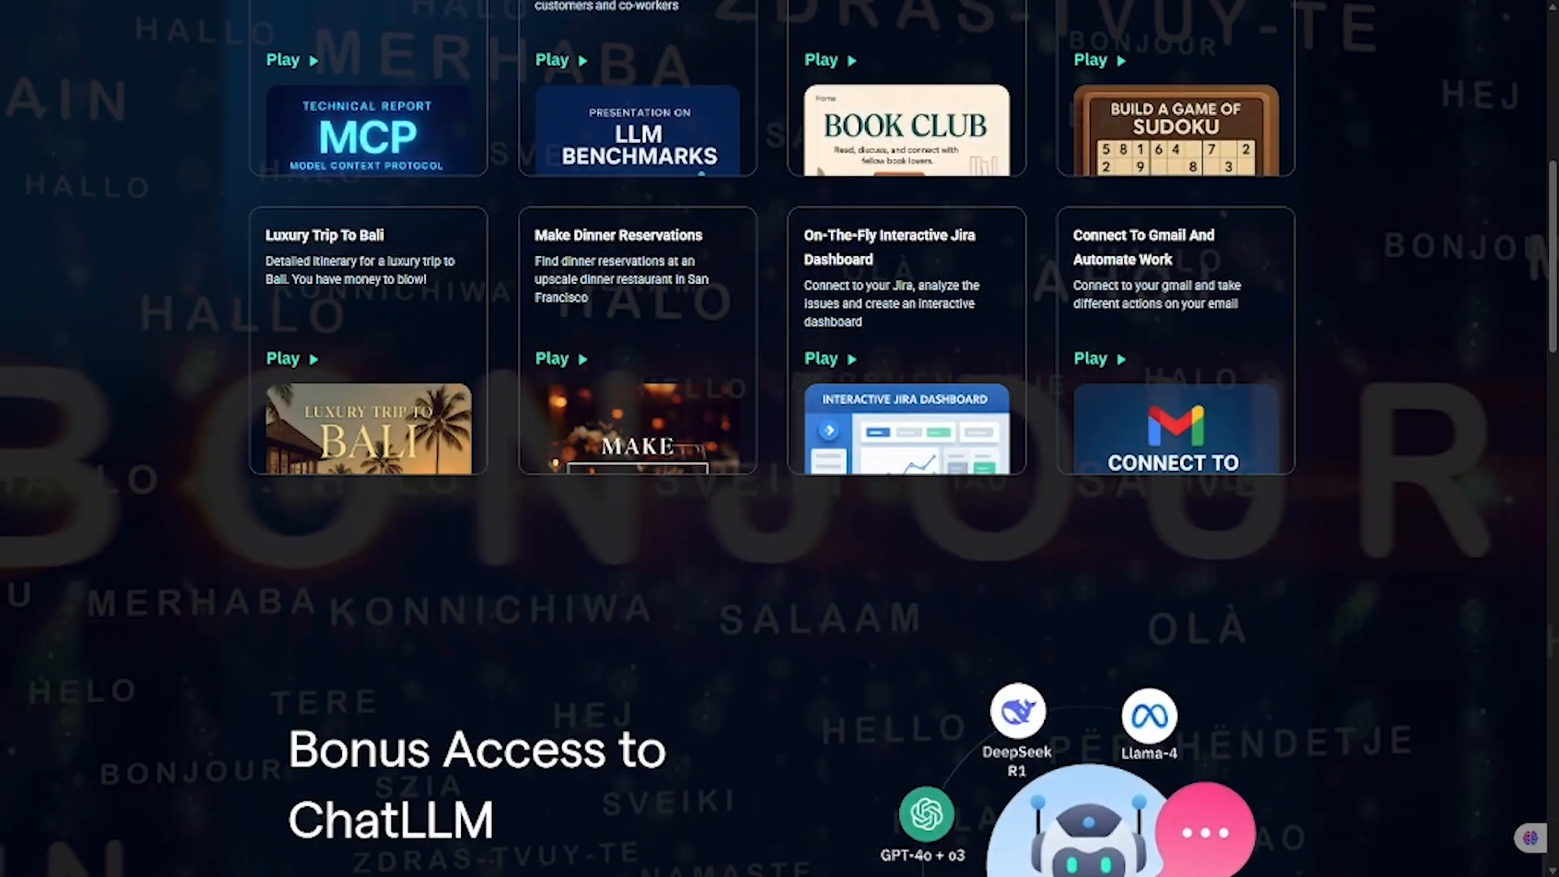
scroll(down, 3)
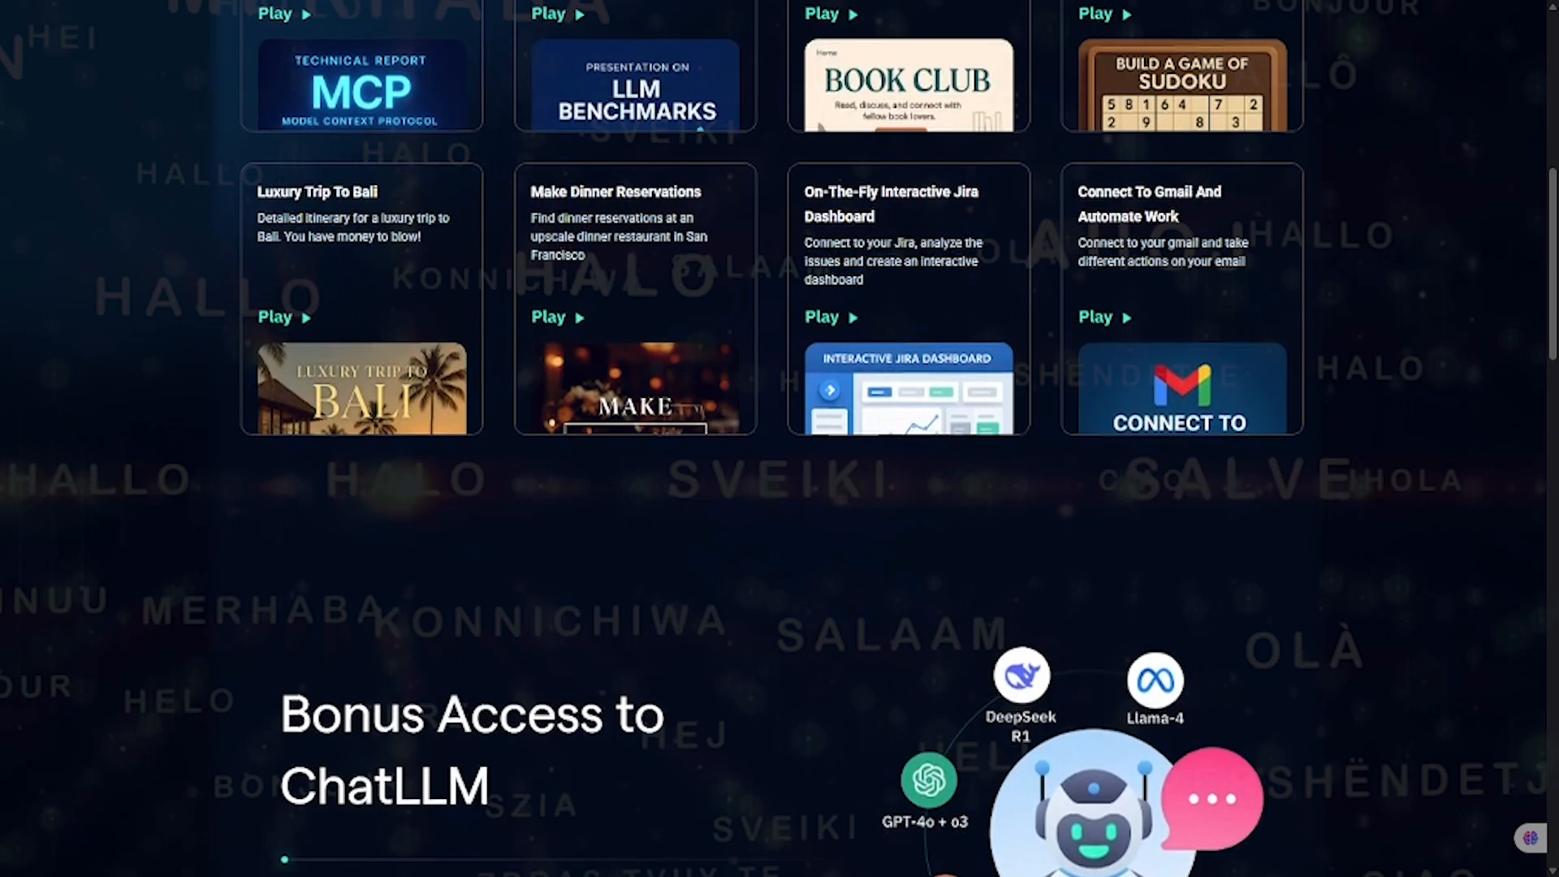
scroll(down, 3)
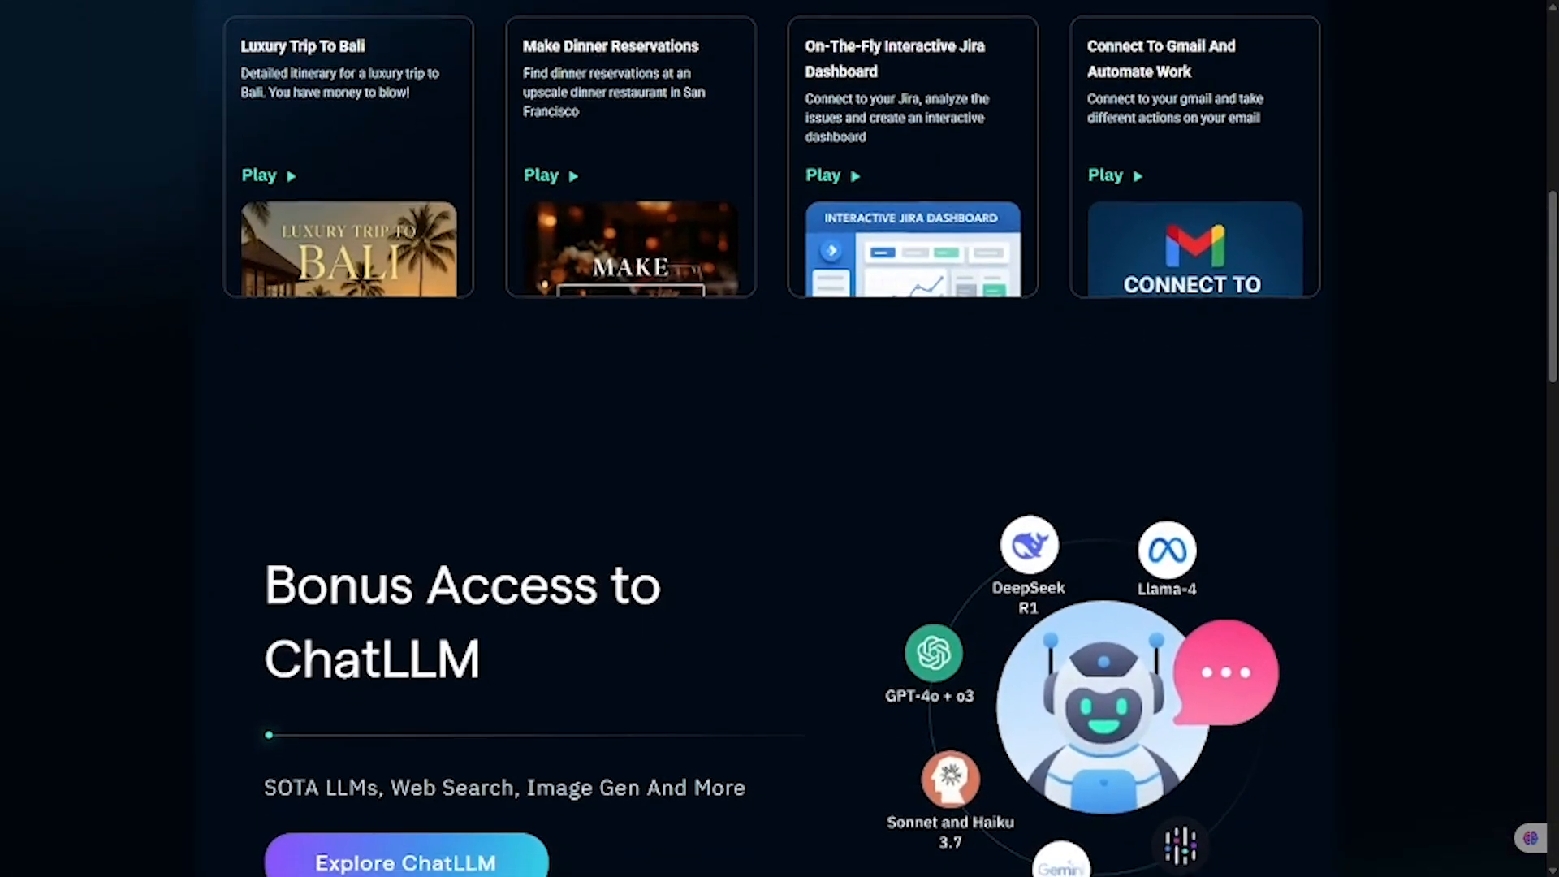
scroll(down, 3)
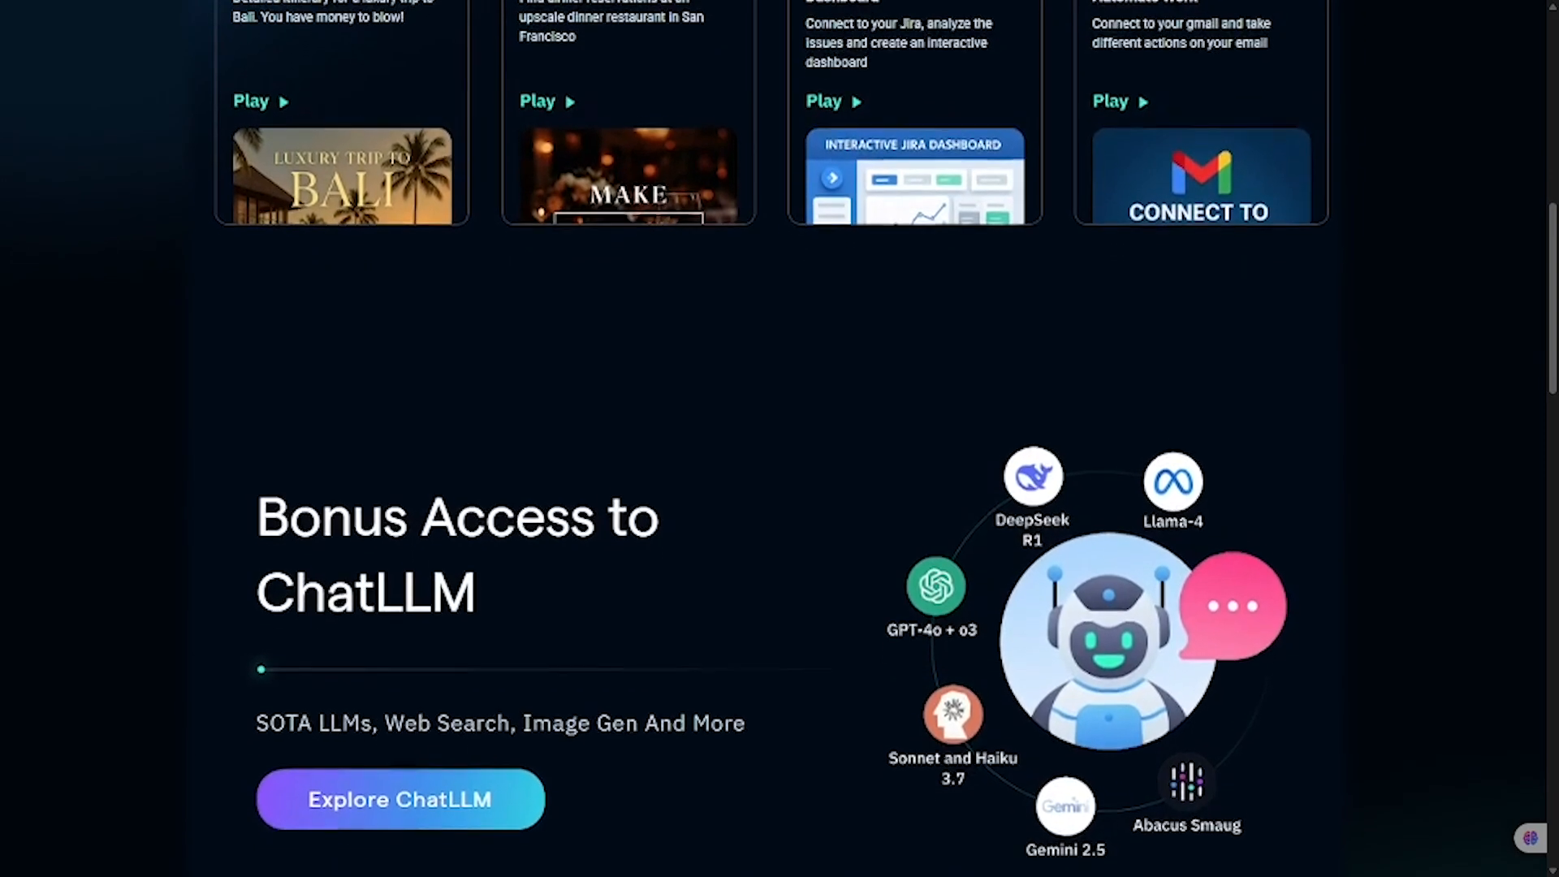
scroll(down, 3)
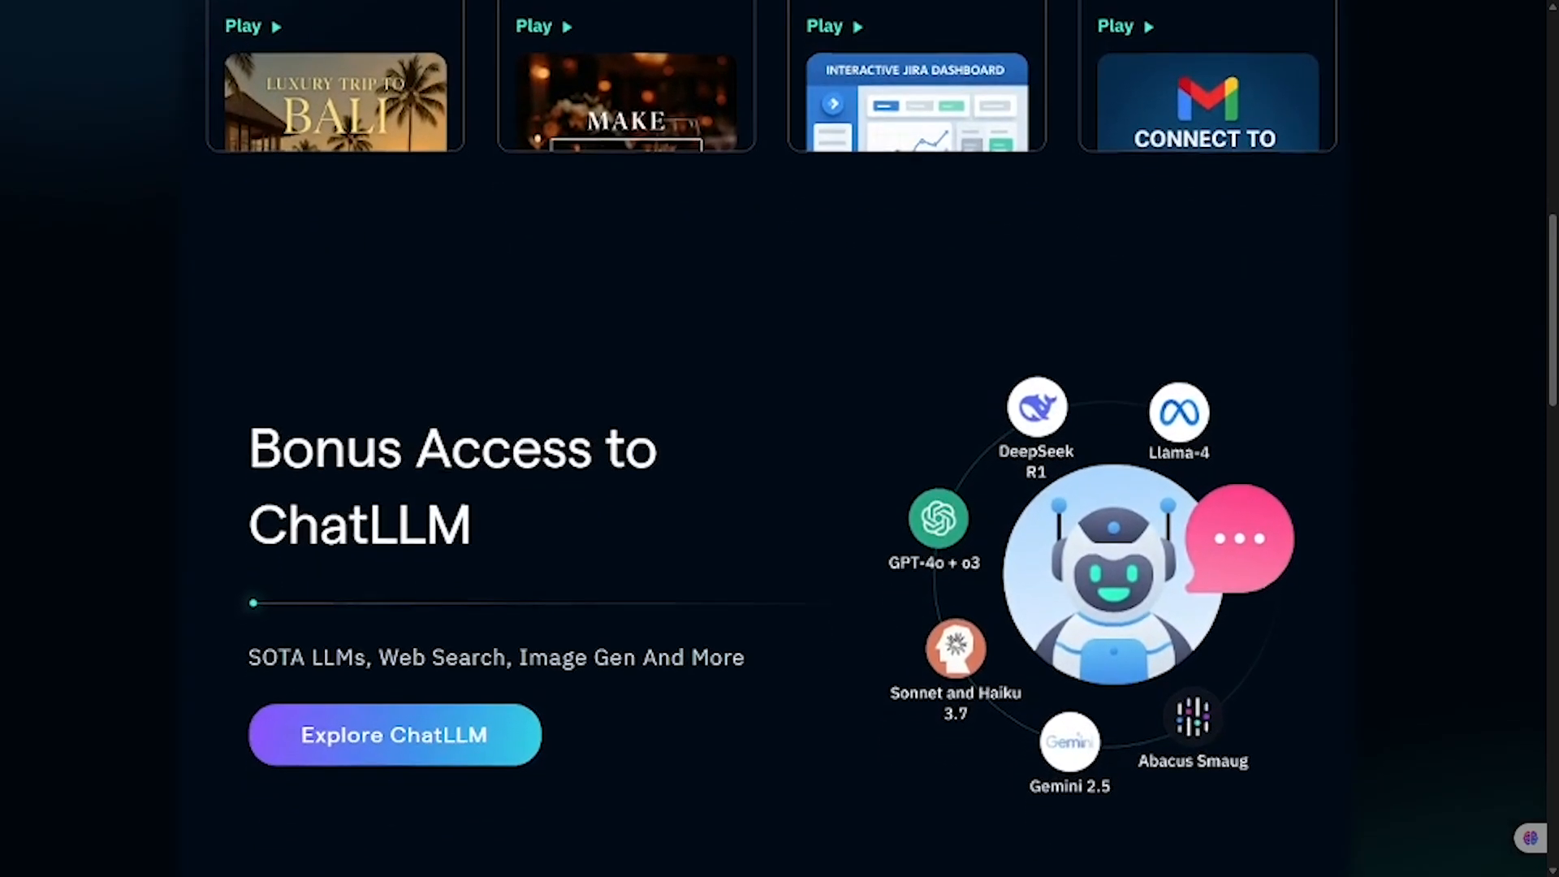
scroll(down, 3)
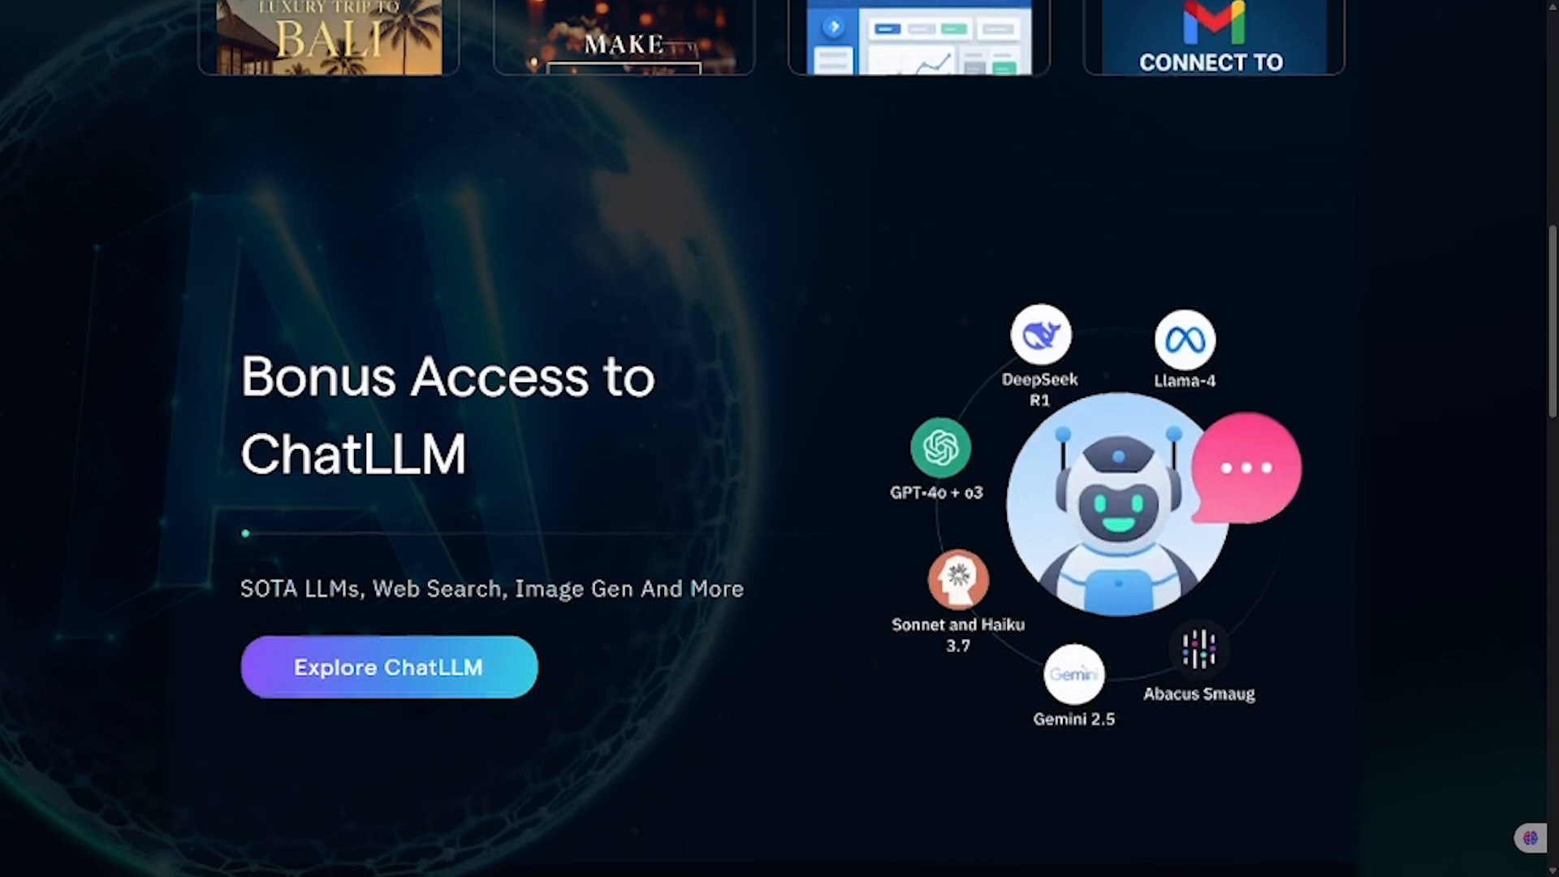
- Enter the MCP technical report prompt, with visuals and glossary, in the task box
scroll(down, 3)
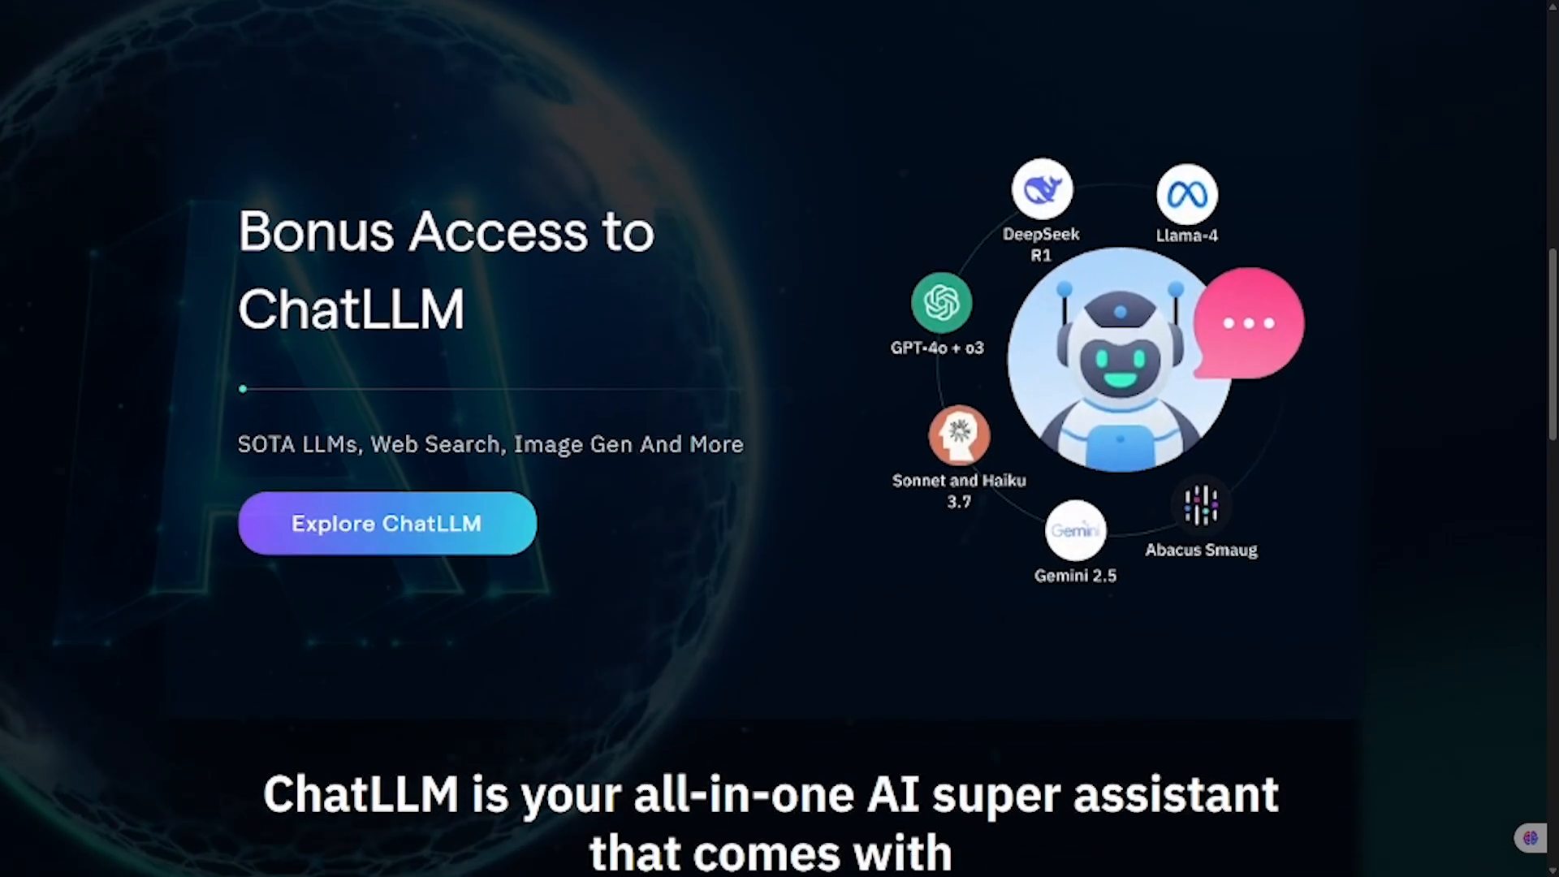
scroll(down, 3)
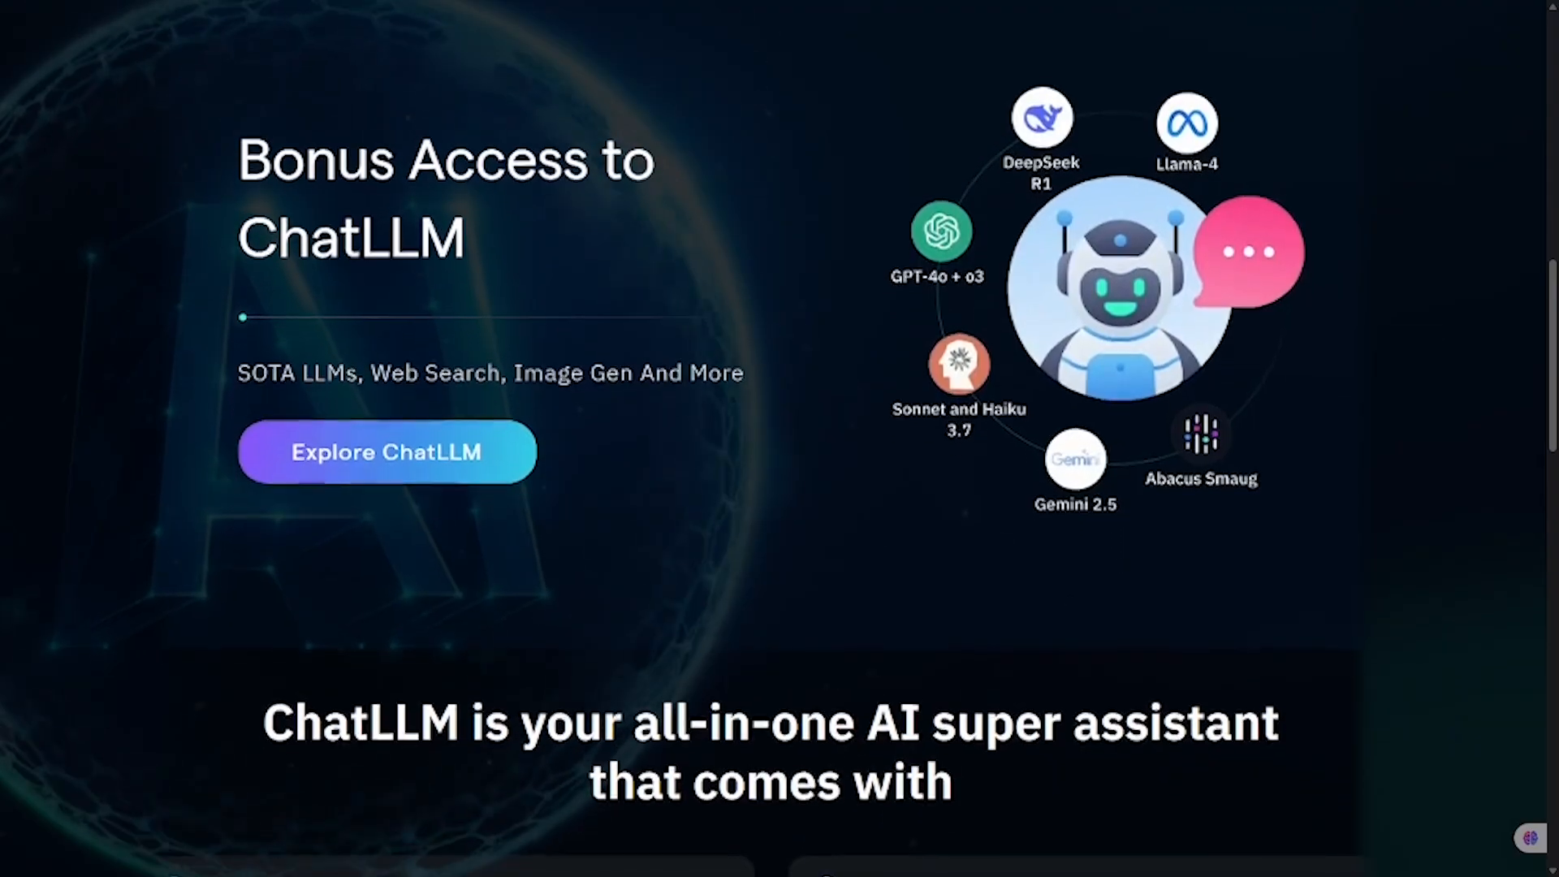
click(385, 451)
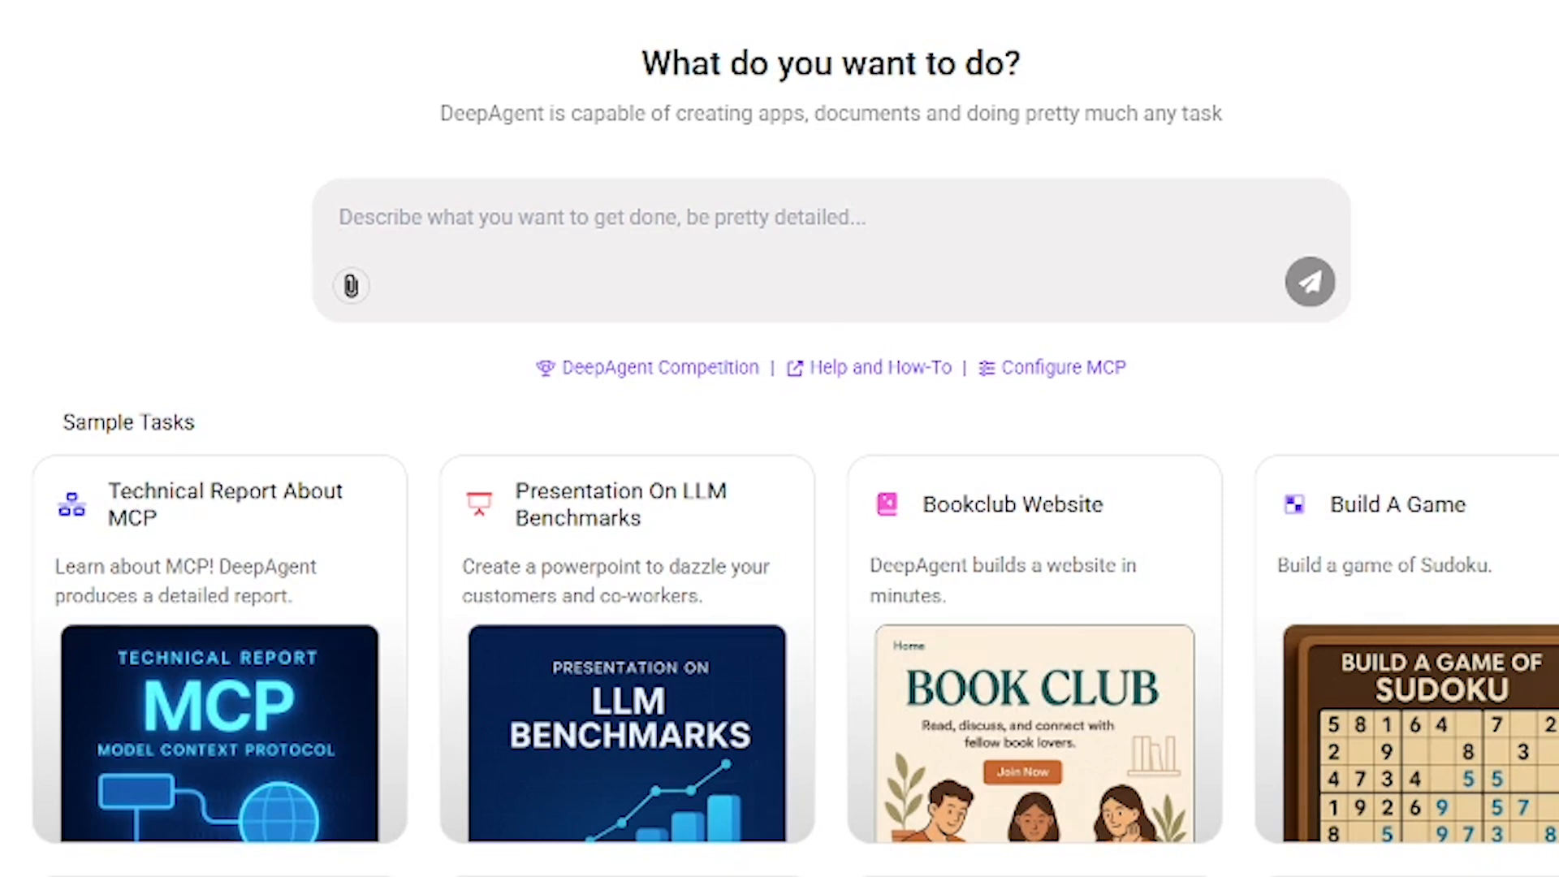
text(Create a detailed technical report explaining Model Context Protocol (MCP) with visuals and a glossary)
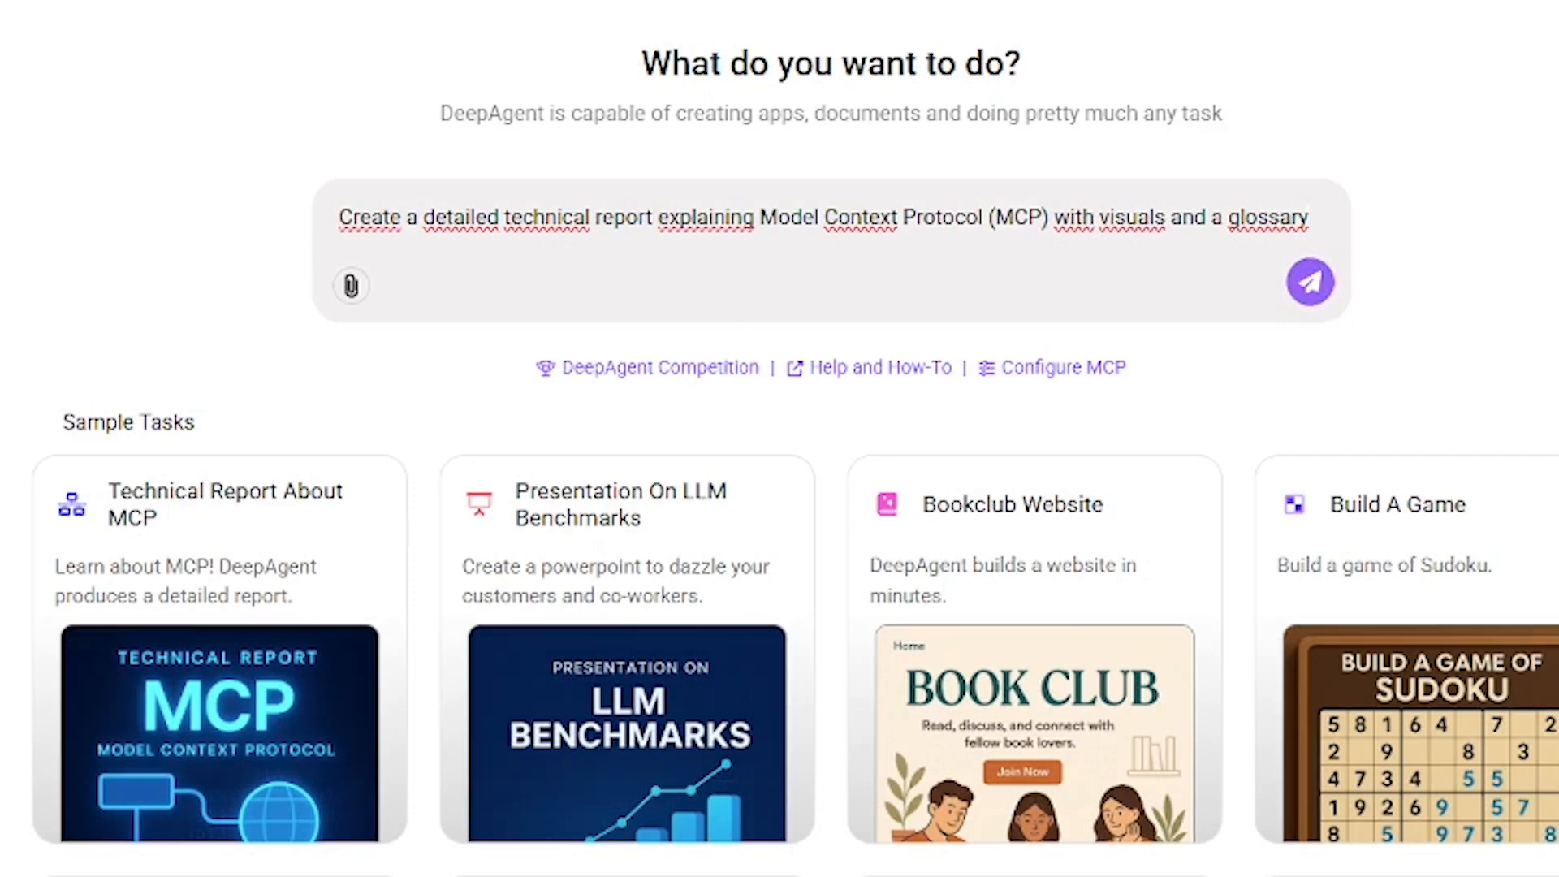
- Submit the MCP report request and scroll through mcp_technical_report.md
click(1310, 282)
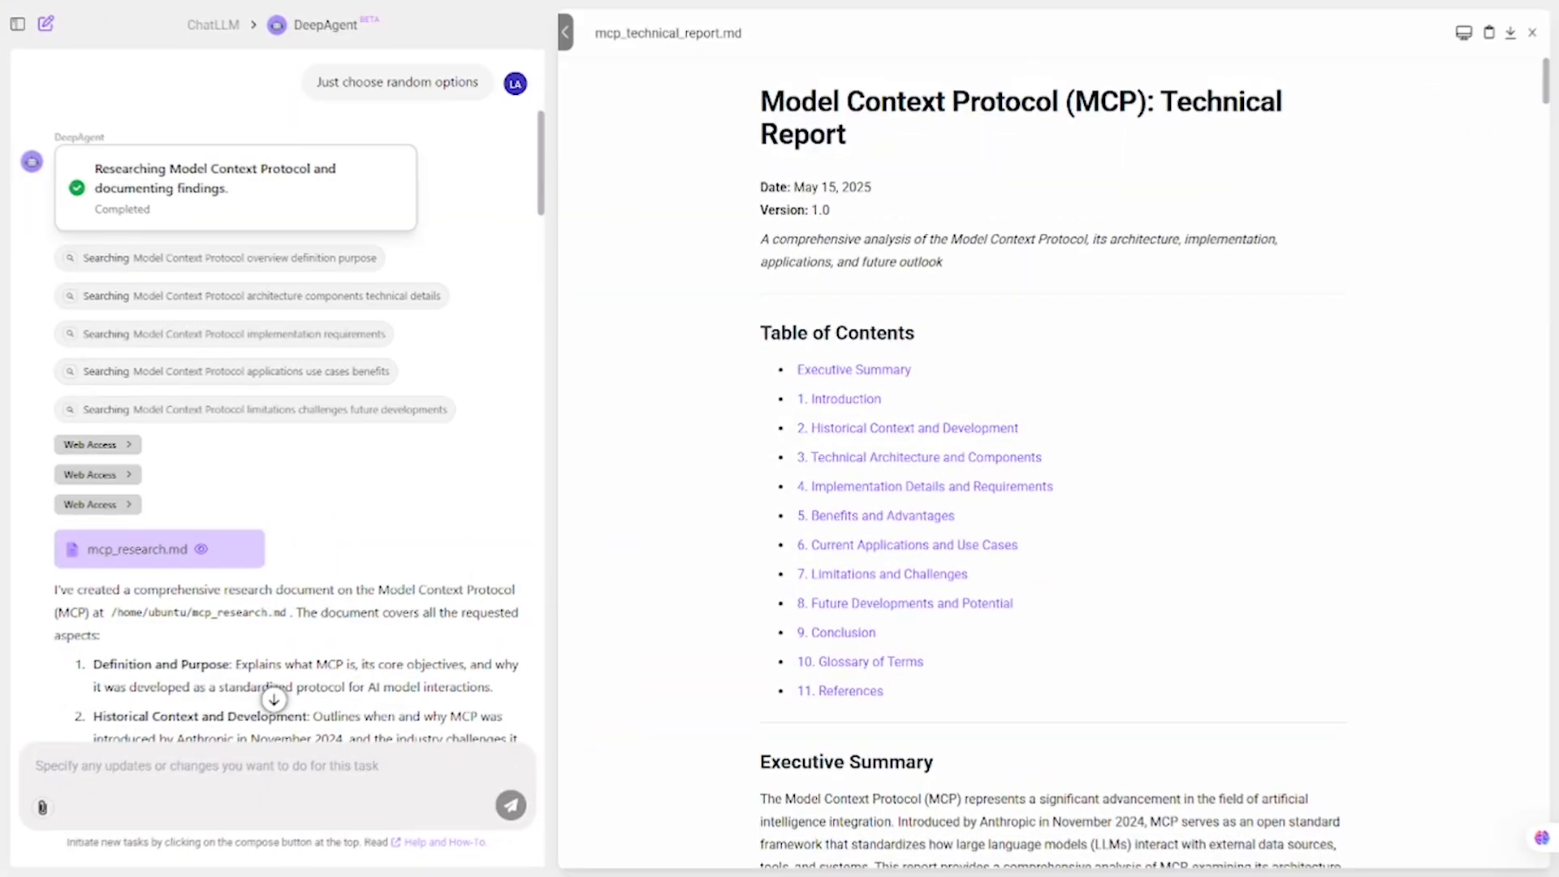
scroll(down, 3)
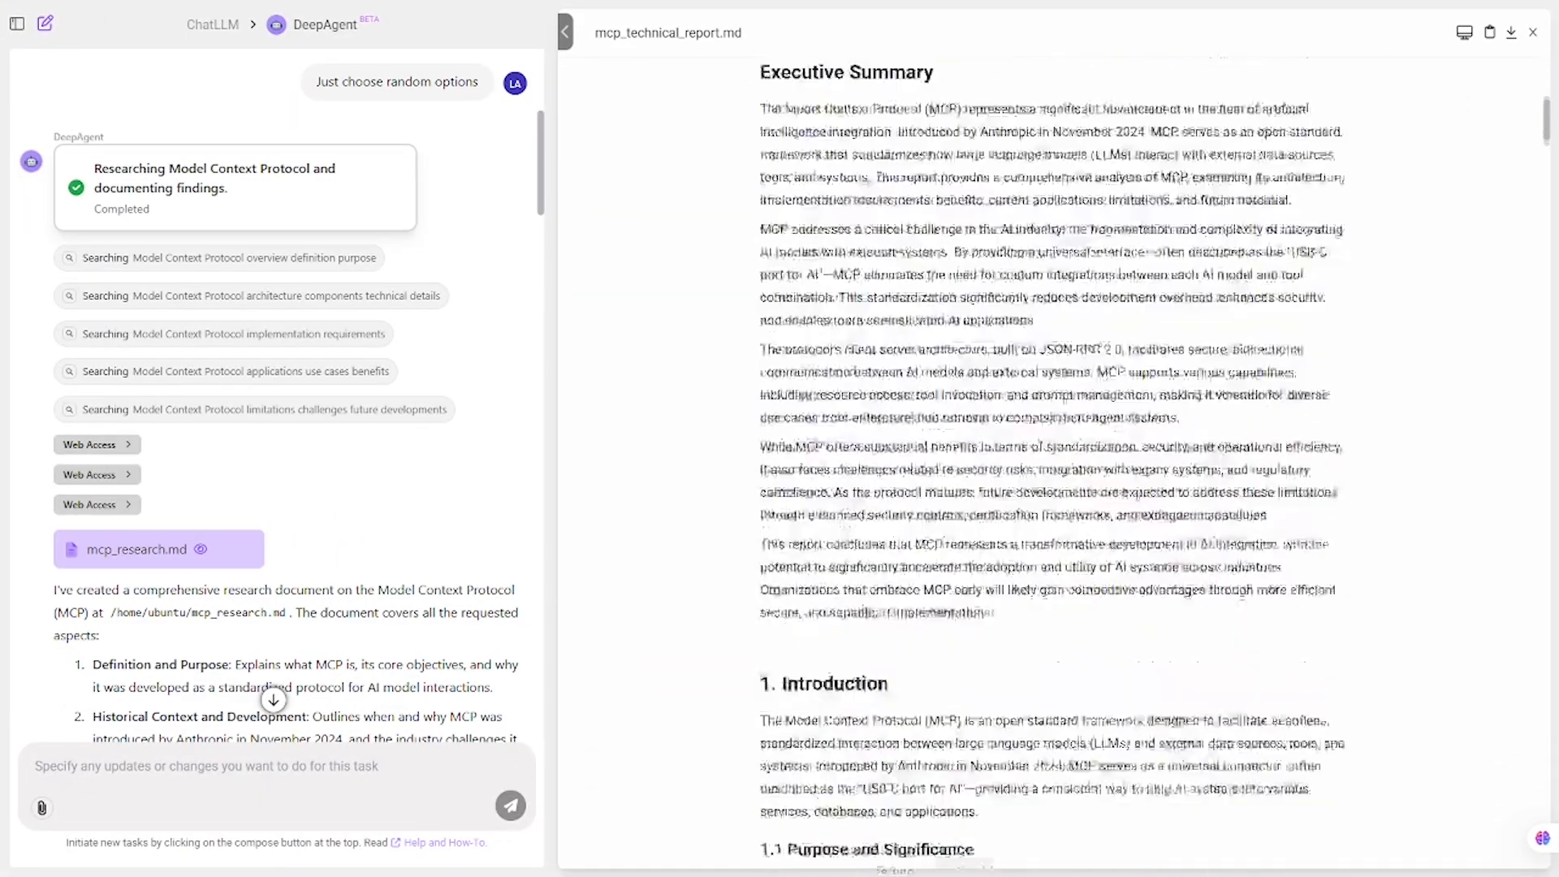
scroll(down, 3)
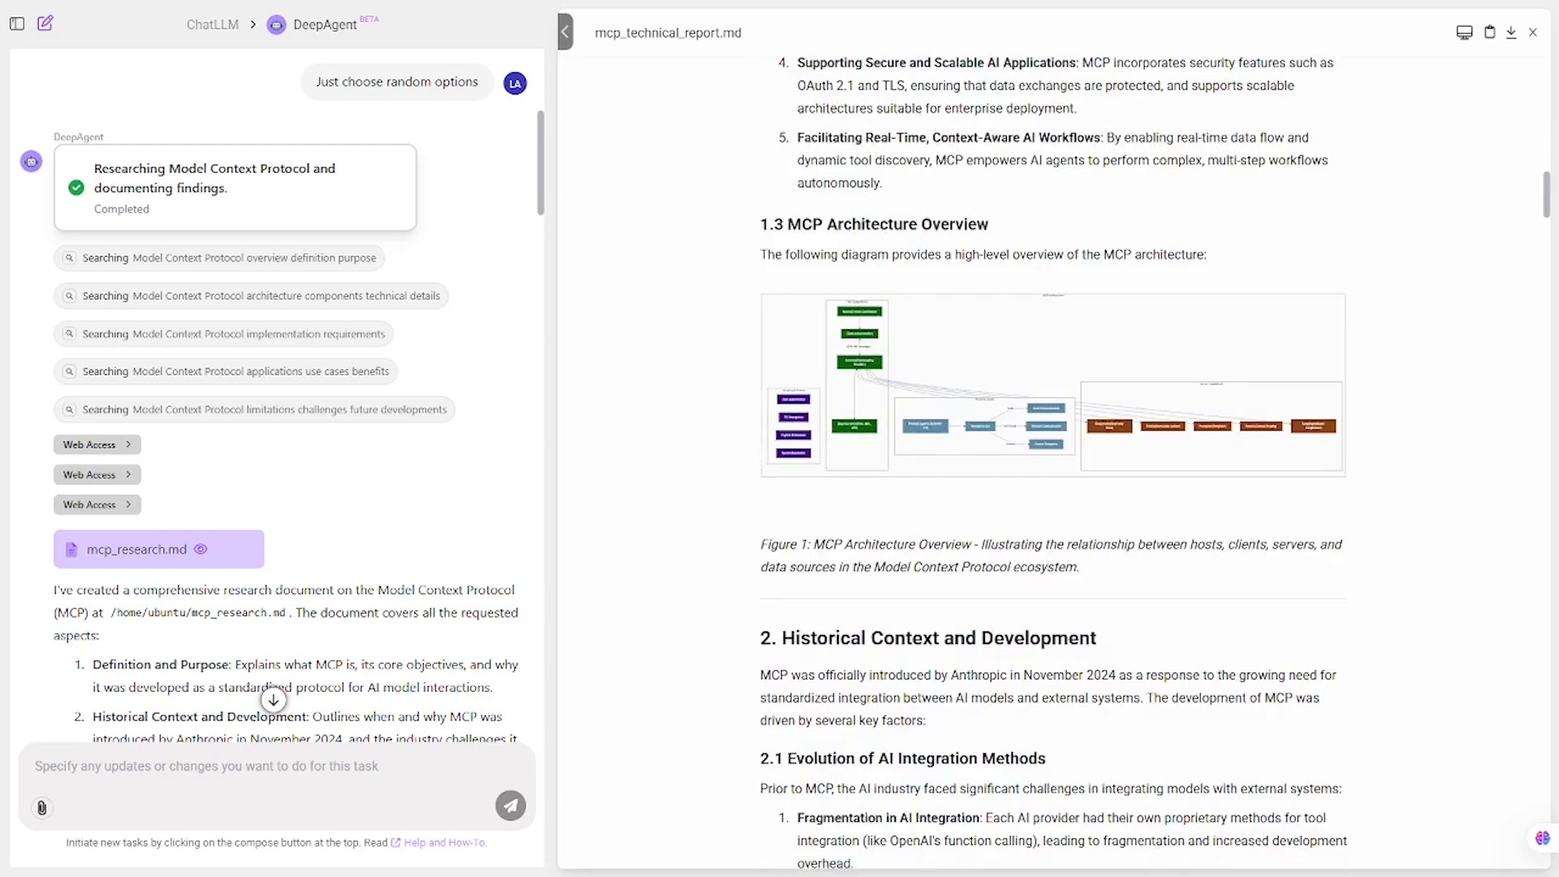
scroll(down, 3)
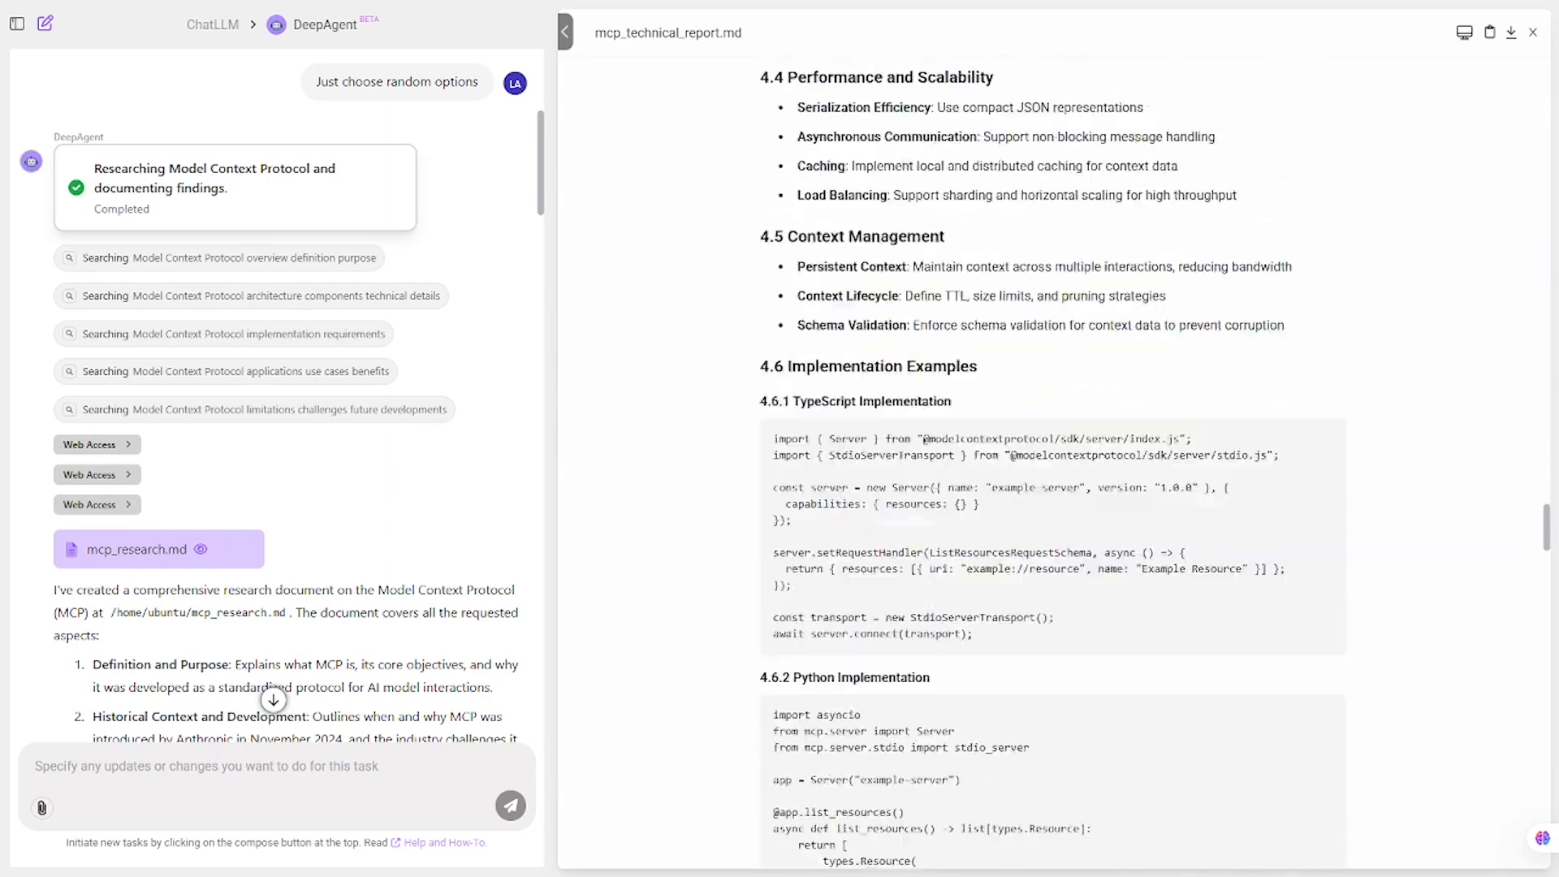
scroll(down, 3)
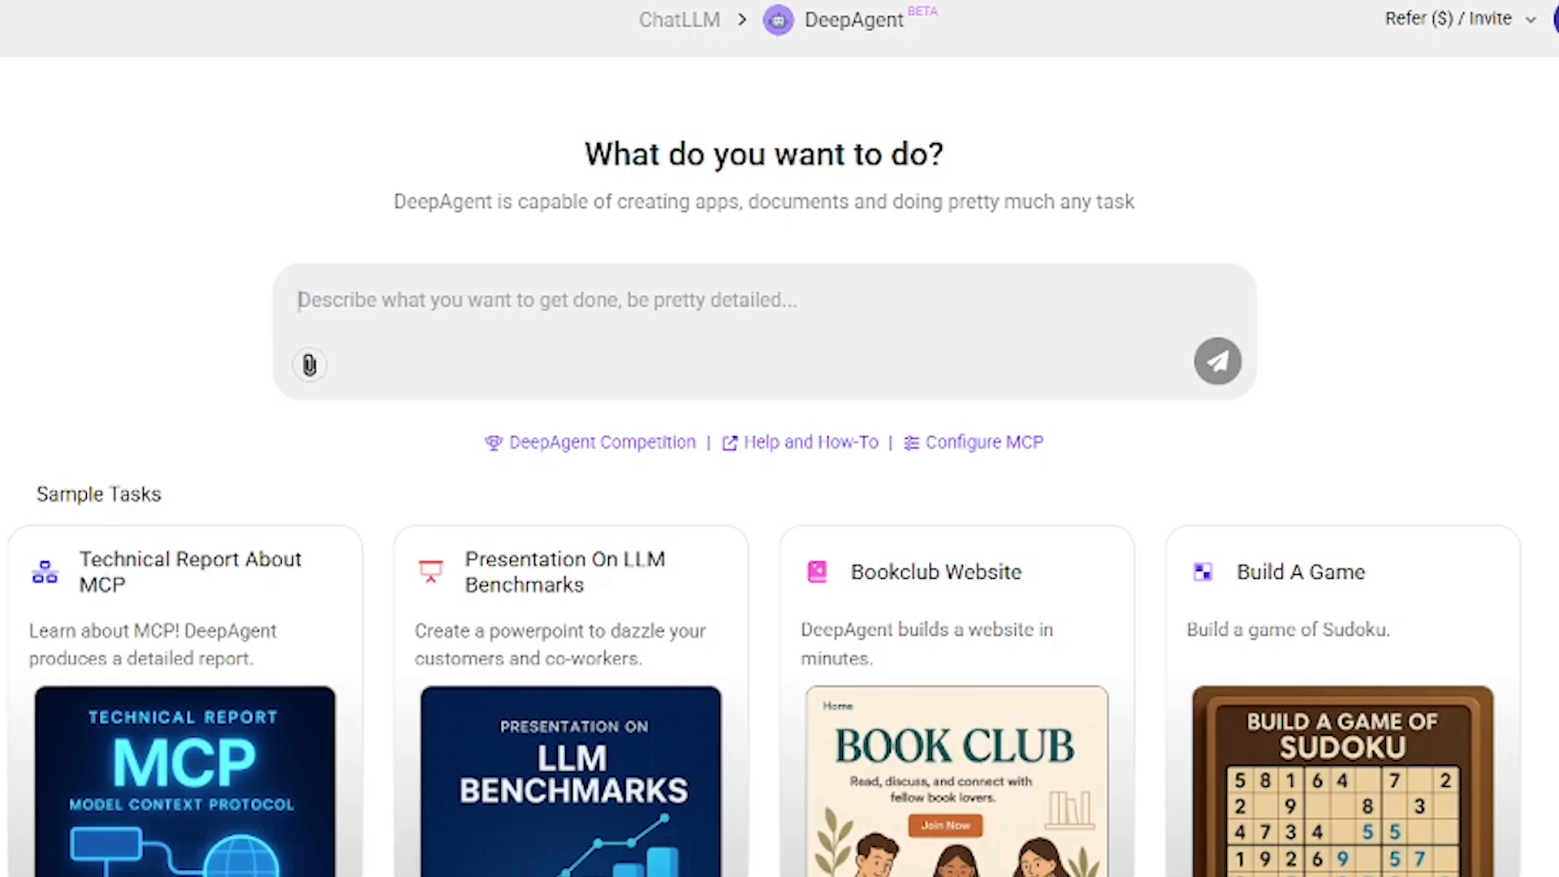
- Enter the LLM Benchmarks PowerPoint prompt with graphs and talking points, then scroll the results
text(Create a PowerPoint presentation to showcase LLM Benchmarks with graphs and talking points)
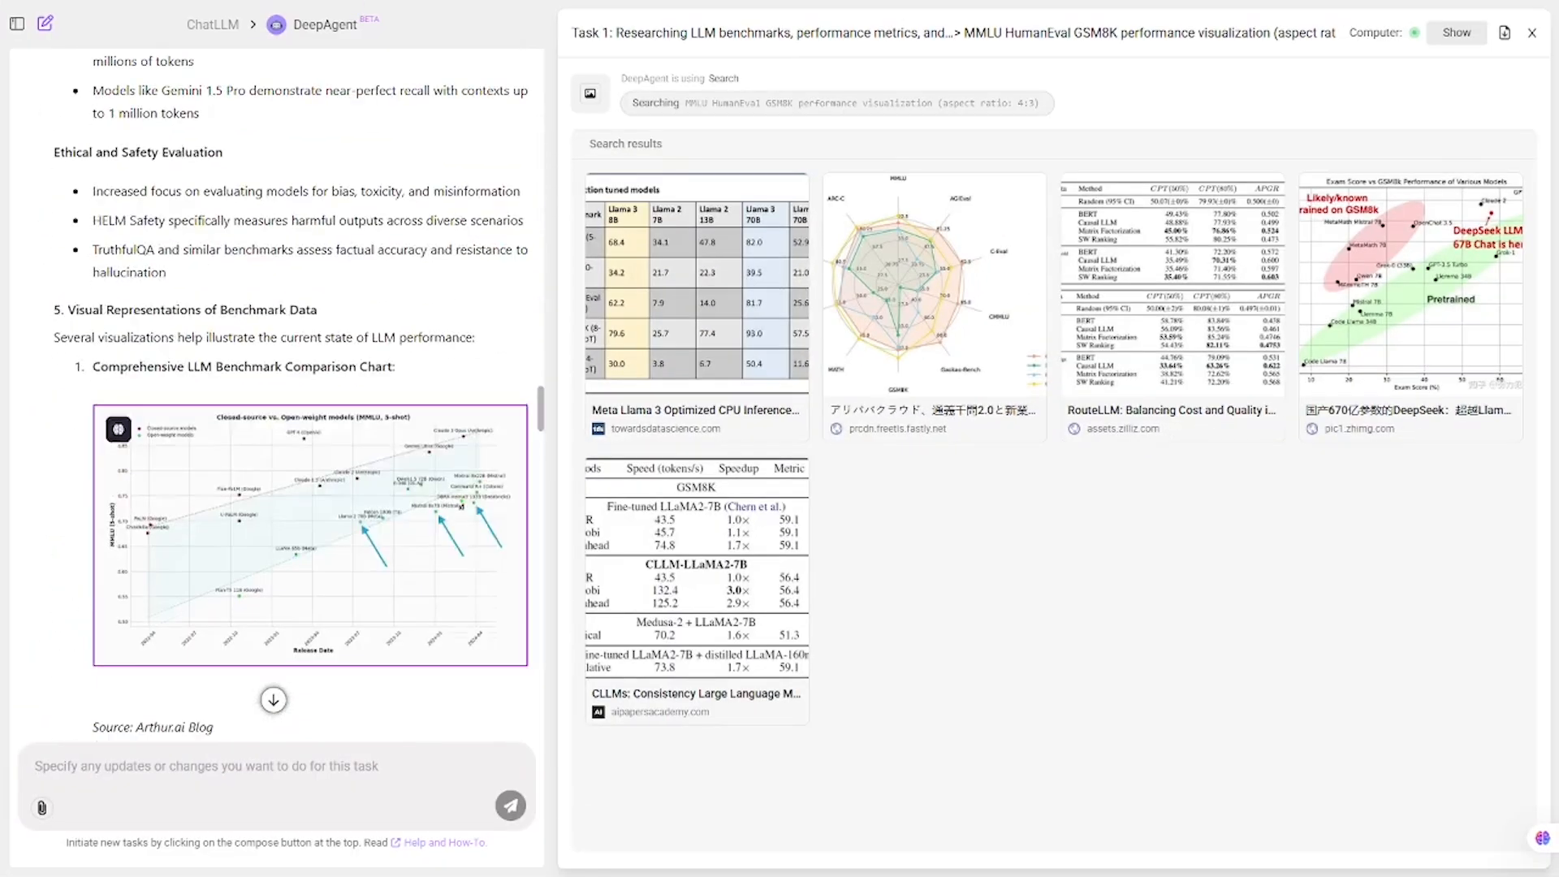
scroll(down, 3)
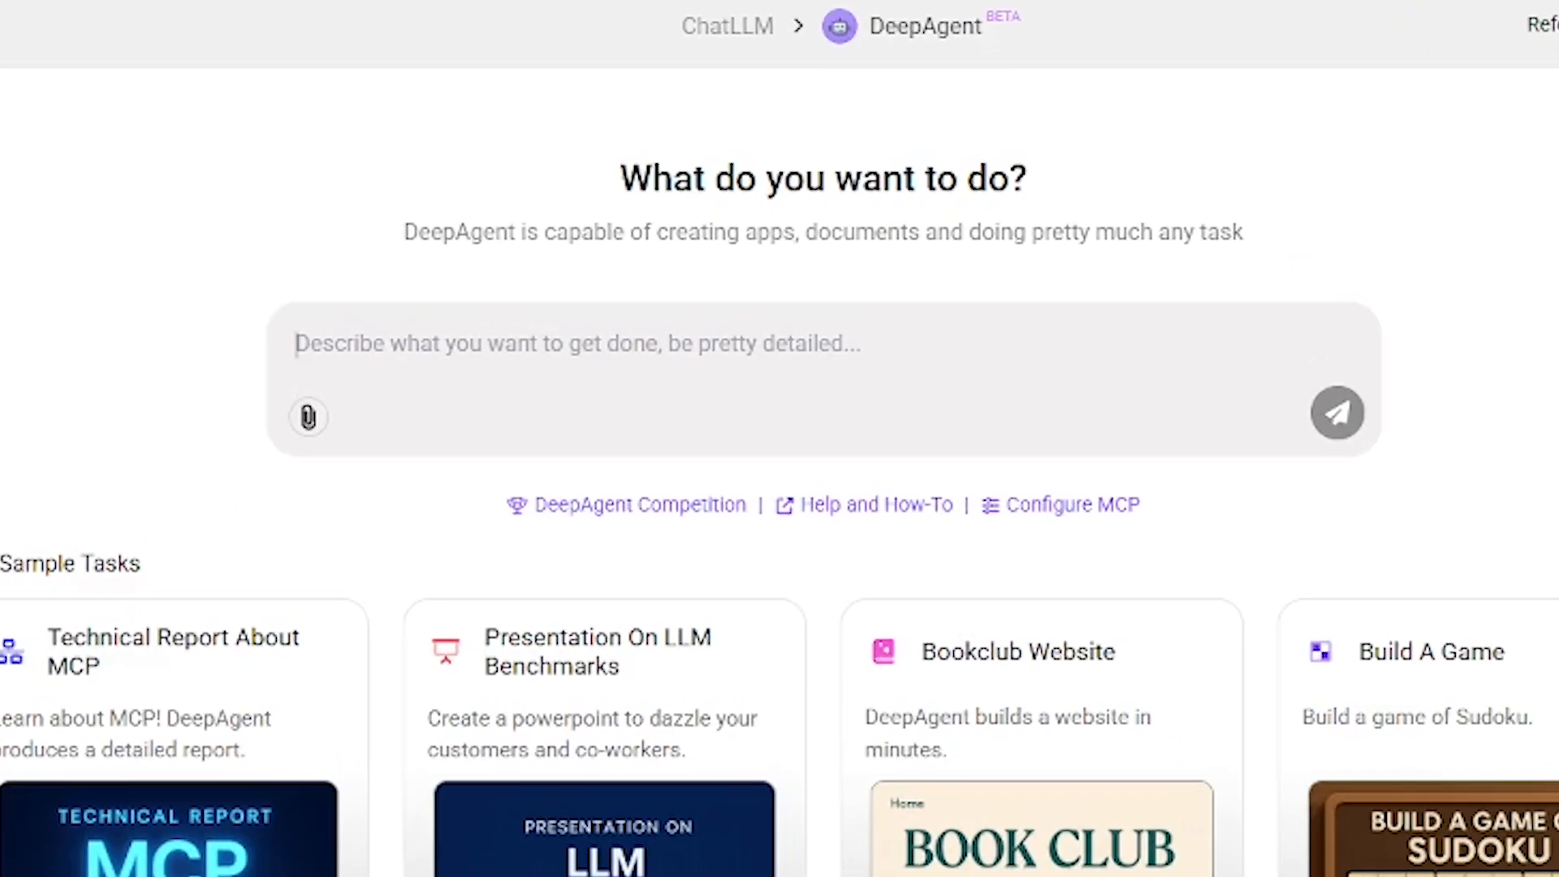
- Request a book club website with homepage, join form and events, then view its source files
text(Create a website for a local book club. Include a homepage, join form, and upcoming events section)
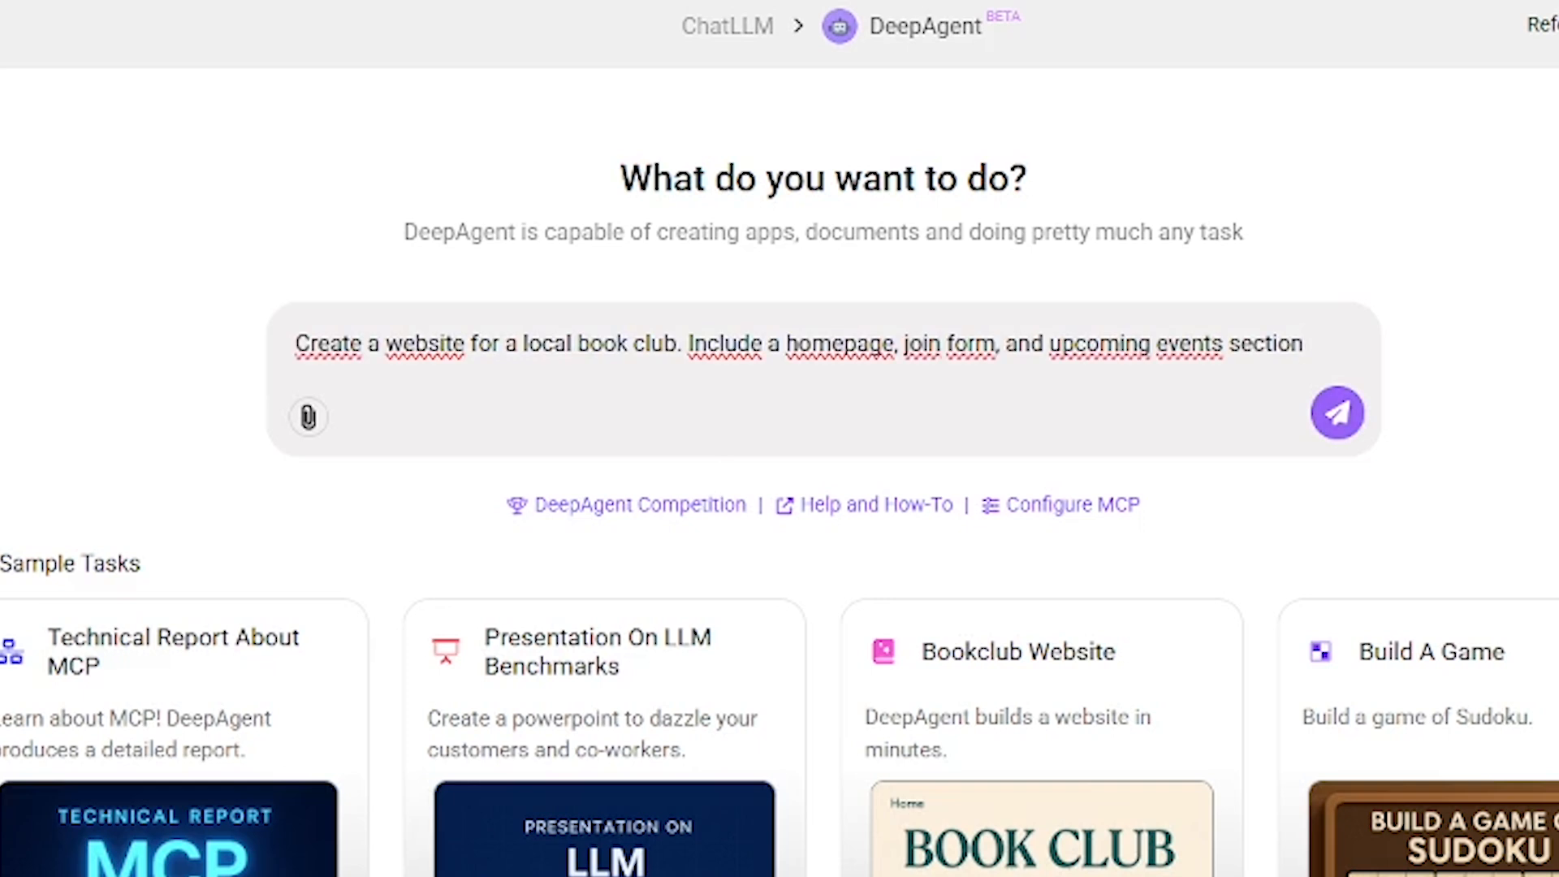
click(1336, 411)
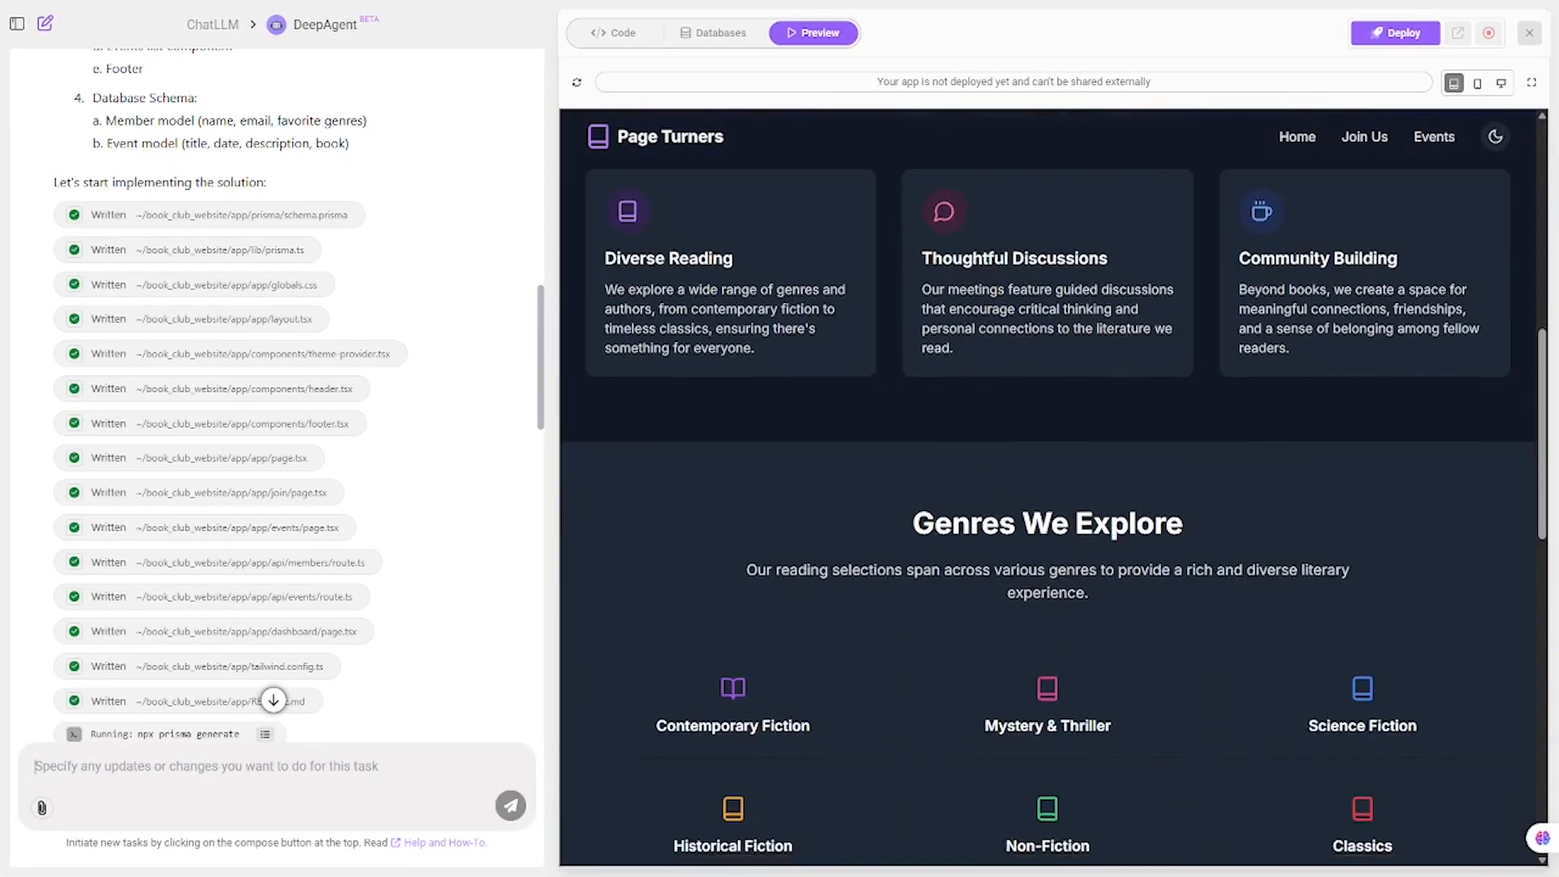
scroll(down, 3)
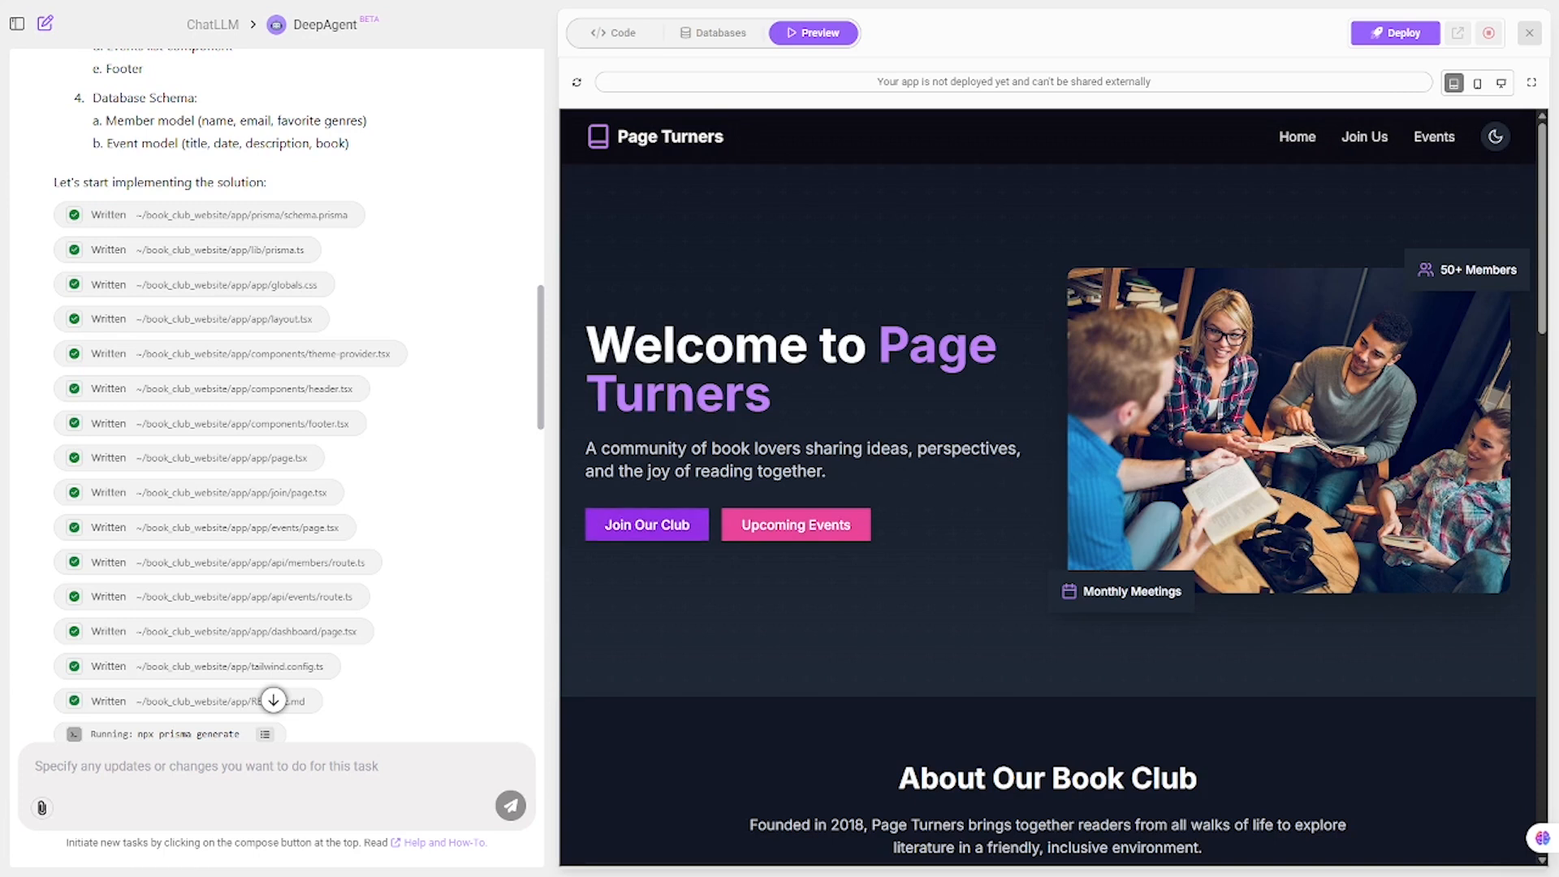
click(614, 31)
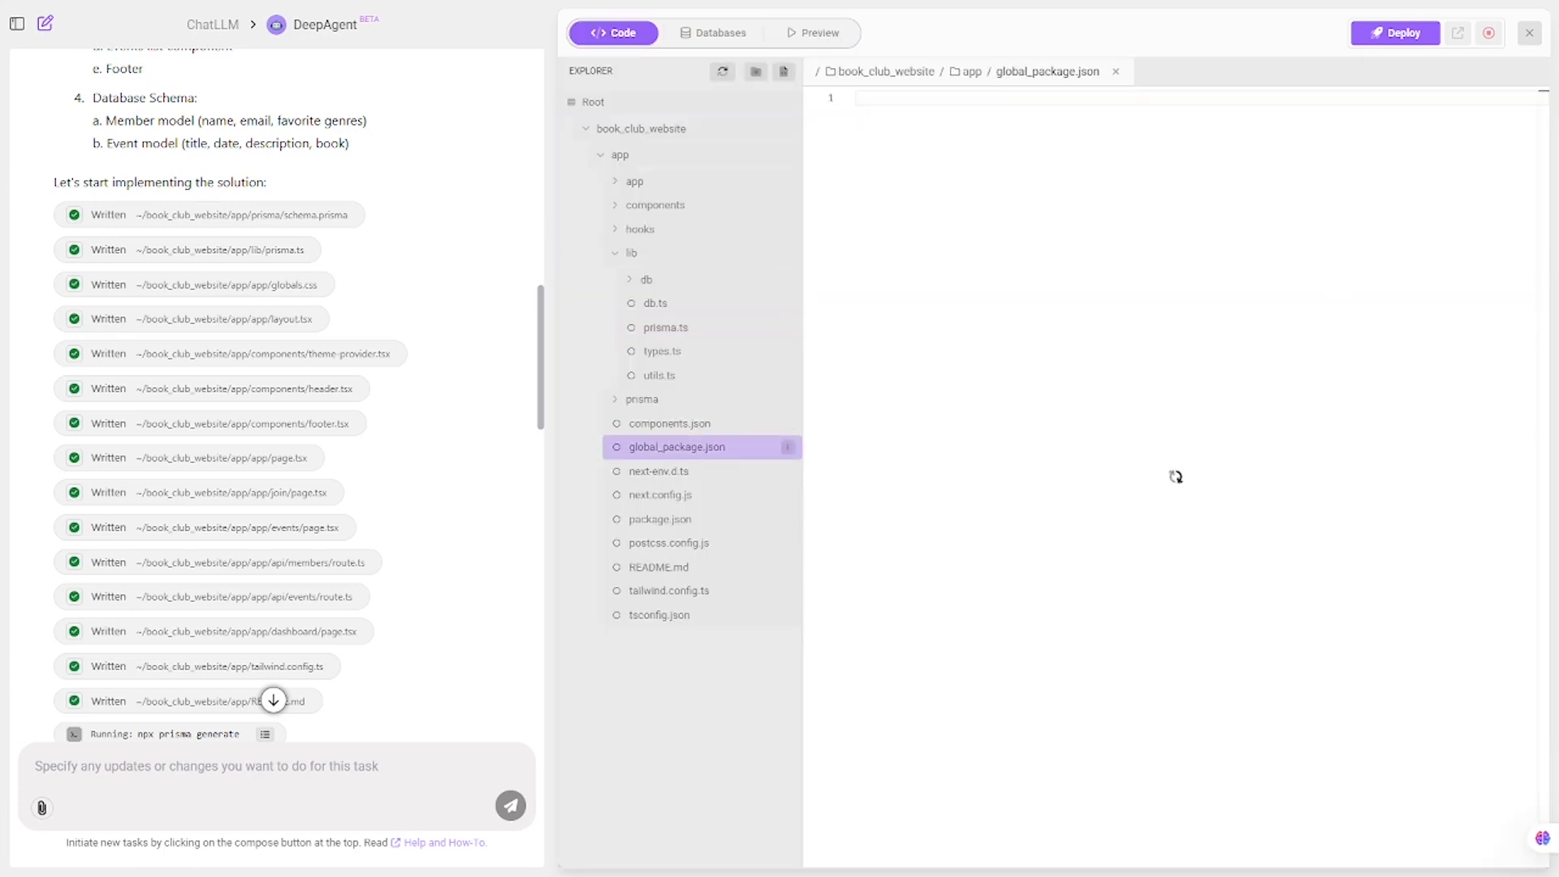
- Request a playable Sudoku puzzle web app with basic UI and input validation
click(677, 447)
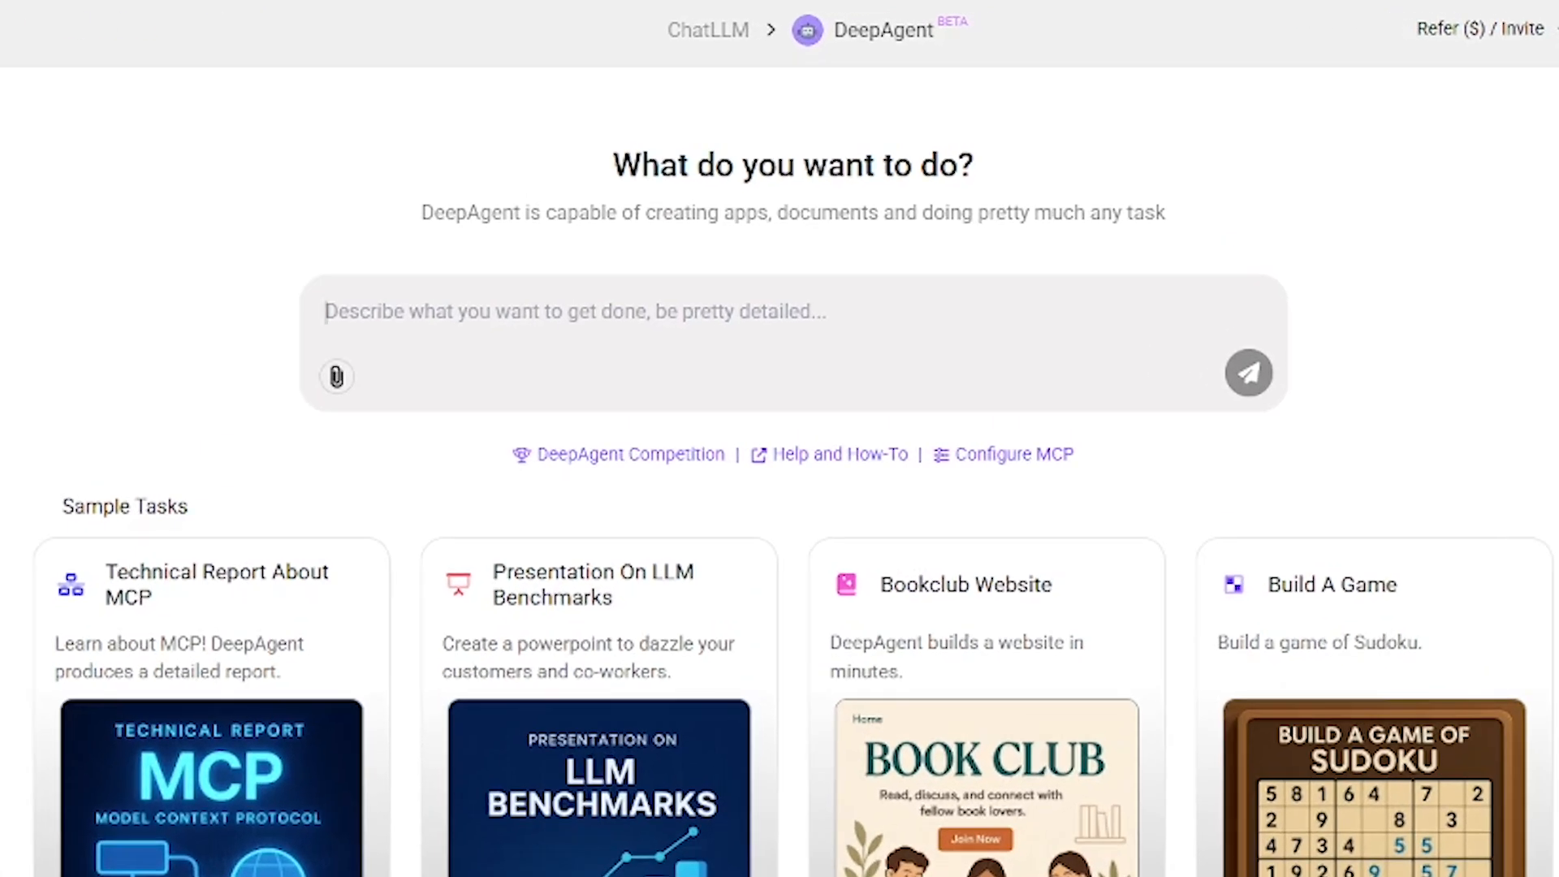
text(Build a playable Sudoku puzzle web app. Include basic UI and input validation)
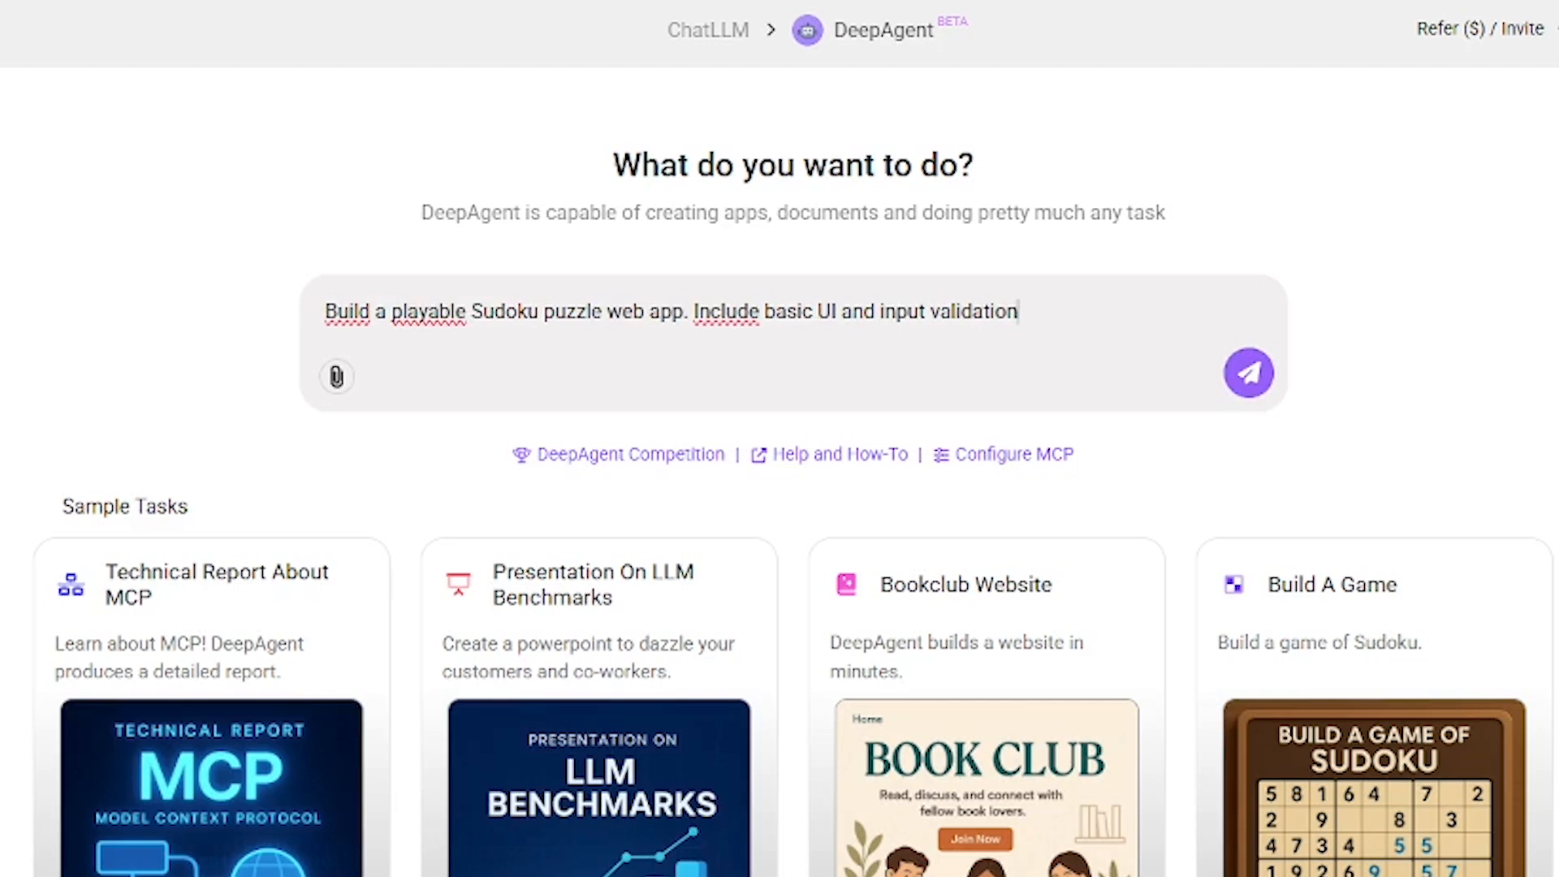
click(1247, 373)
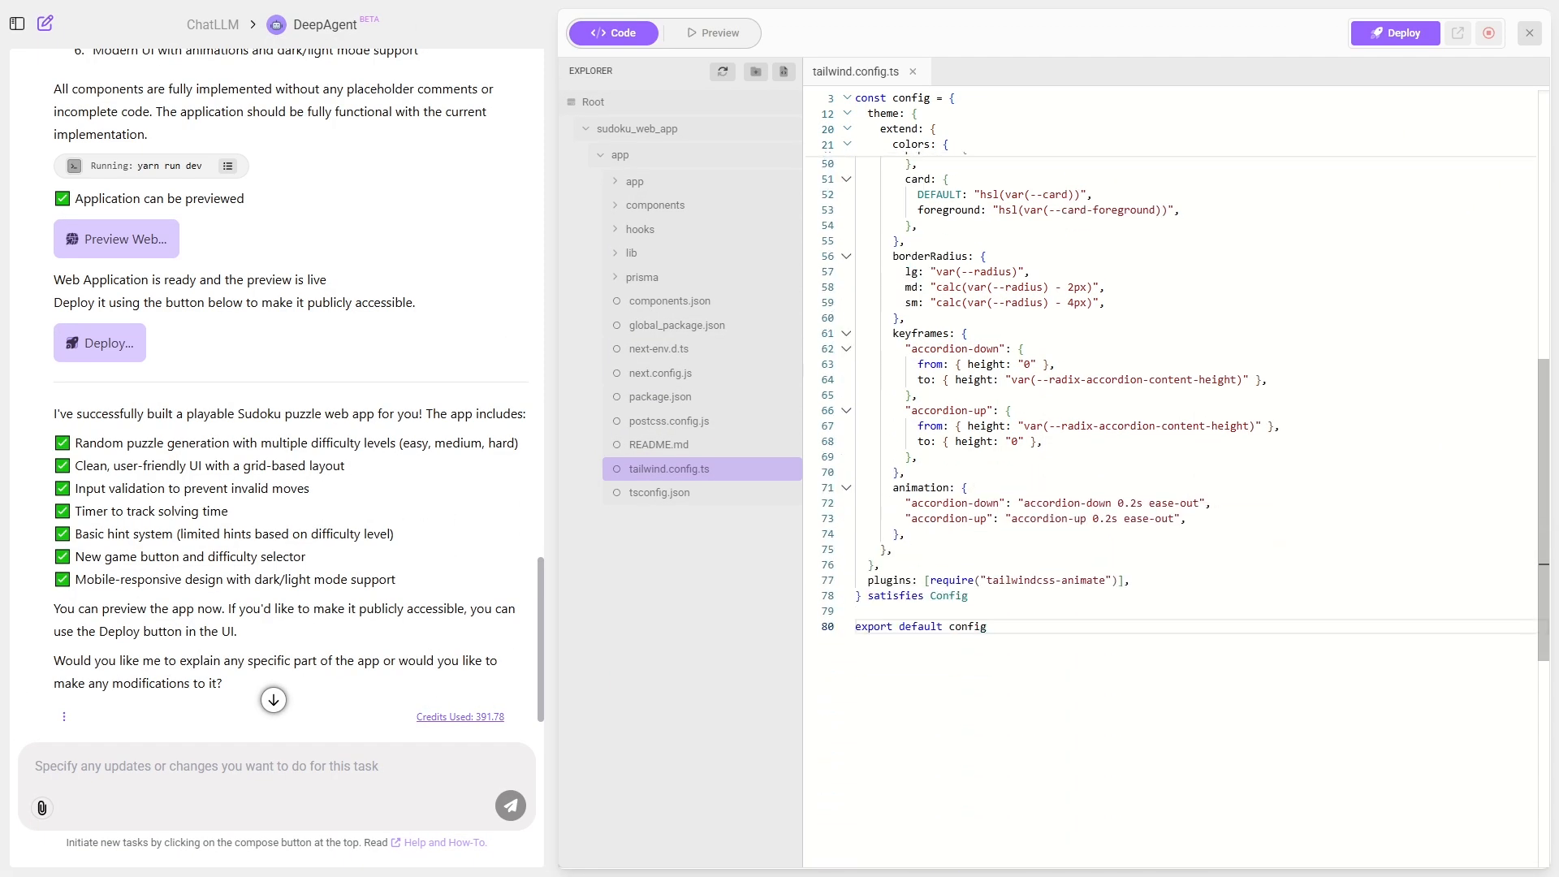
- Open README.md, preview the Sudoku app, and switch its theme to Dark, then Light
click(658, 444)
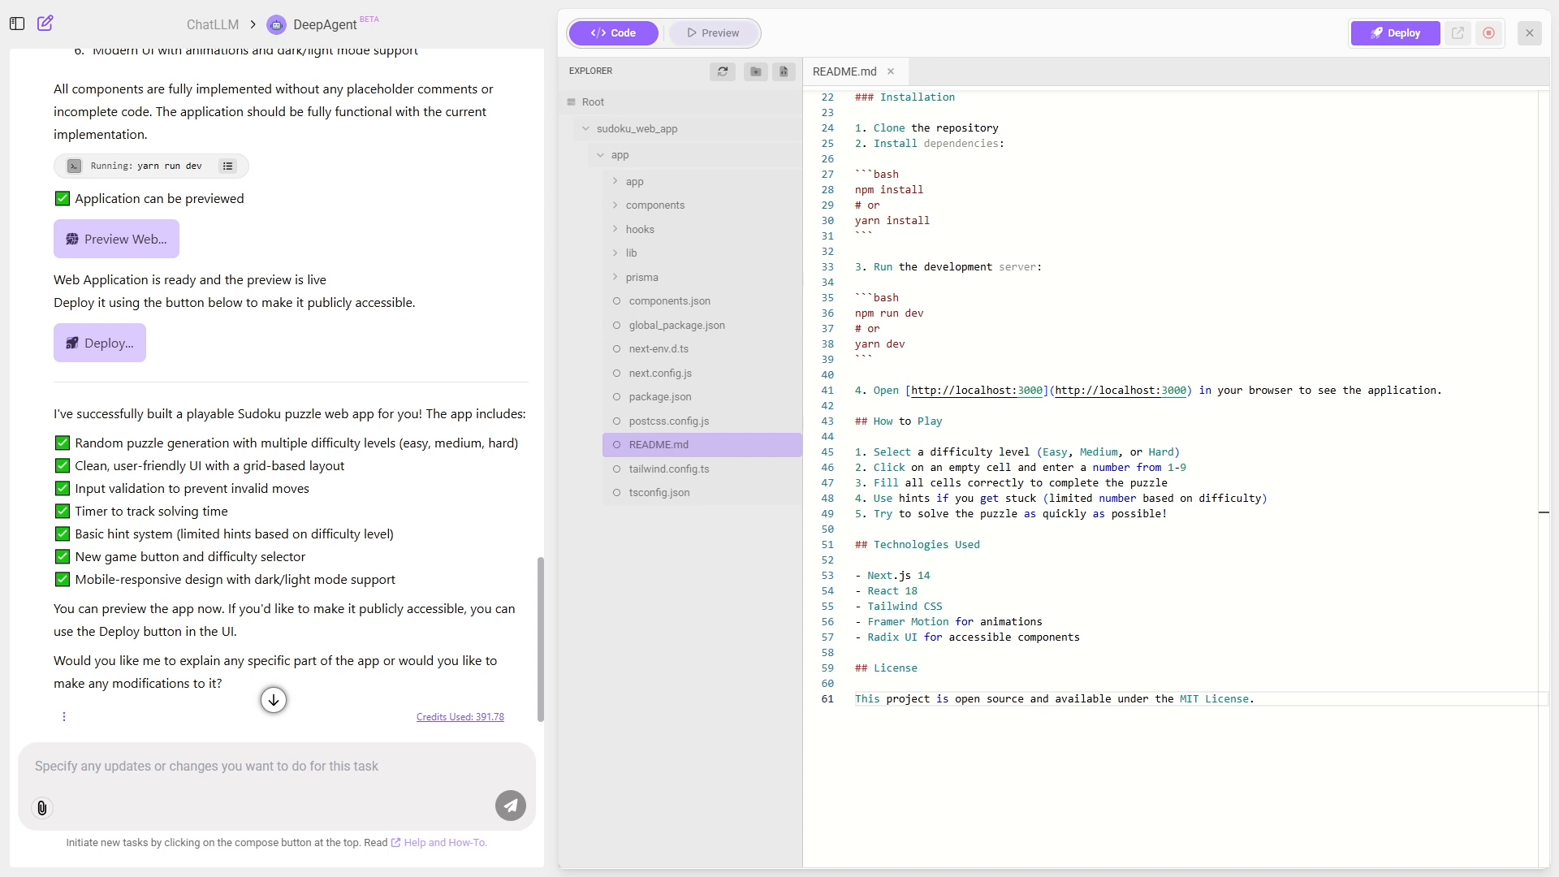
click(713, 32)
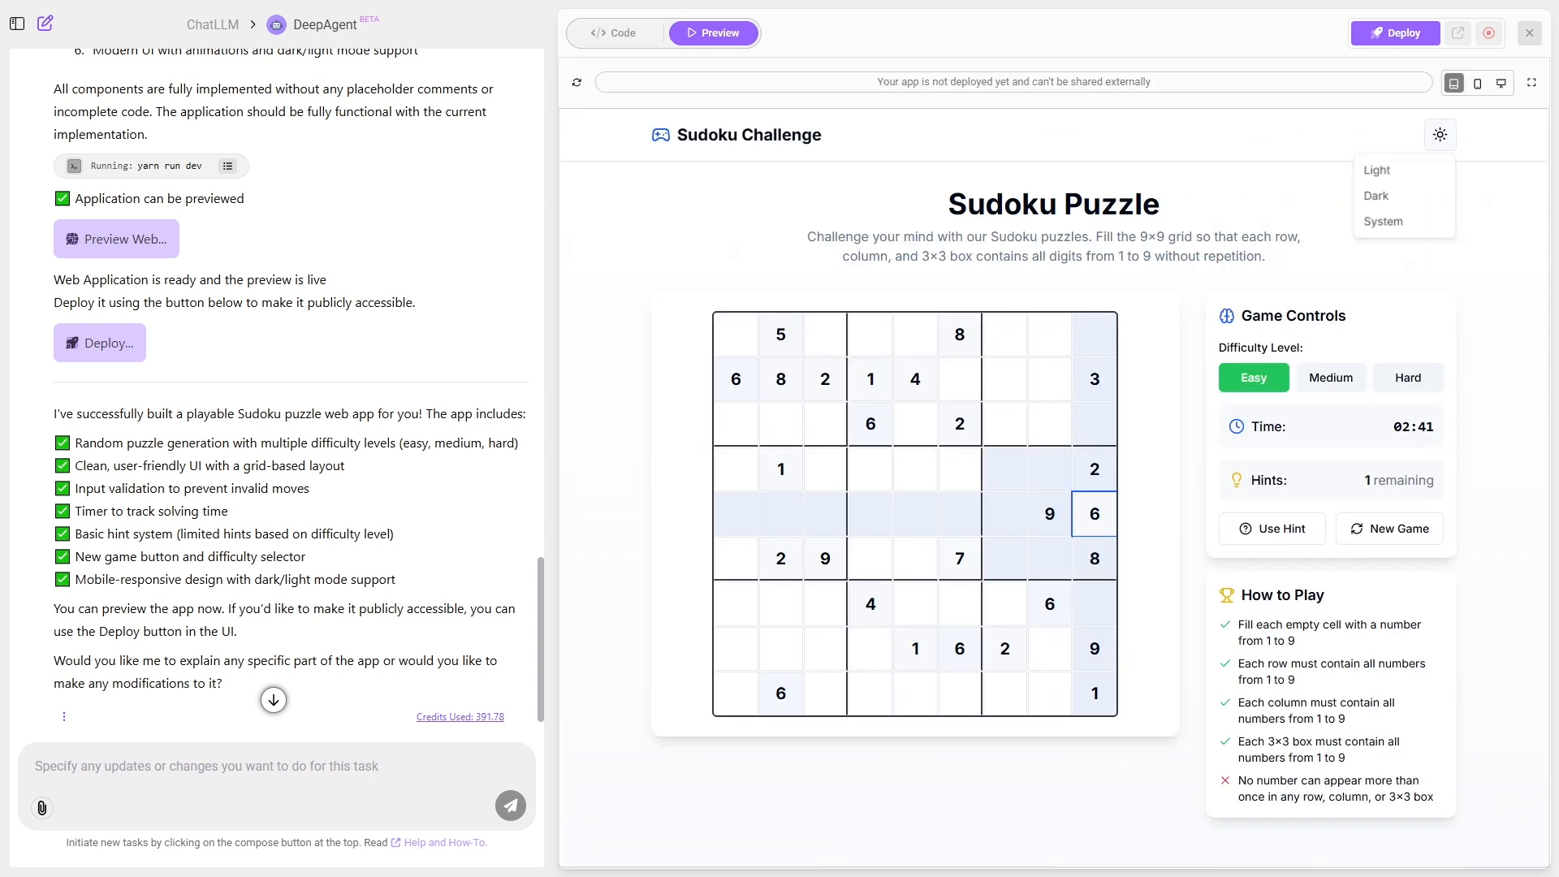
click(1374, 195)
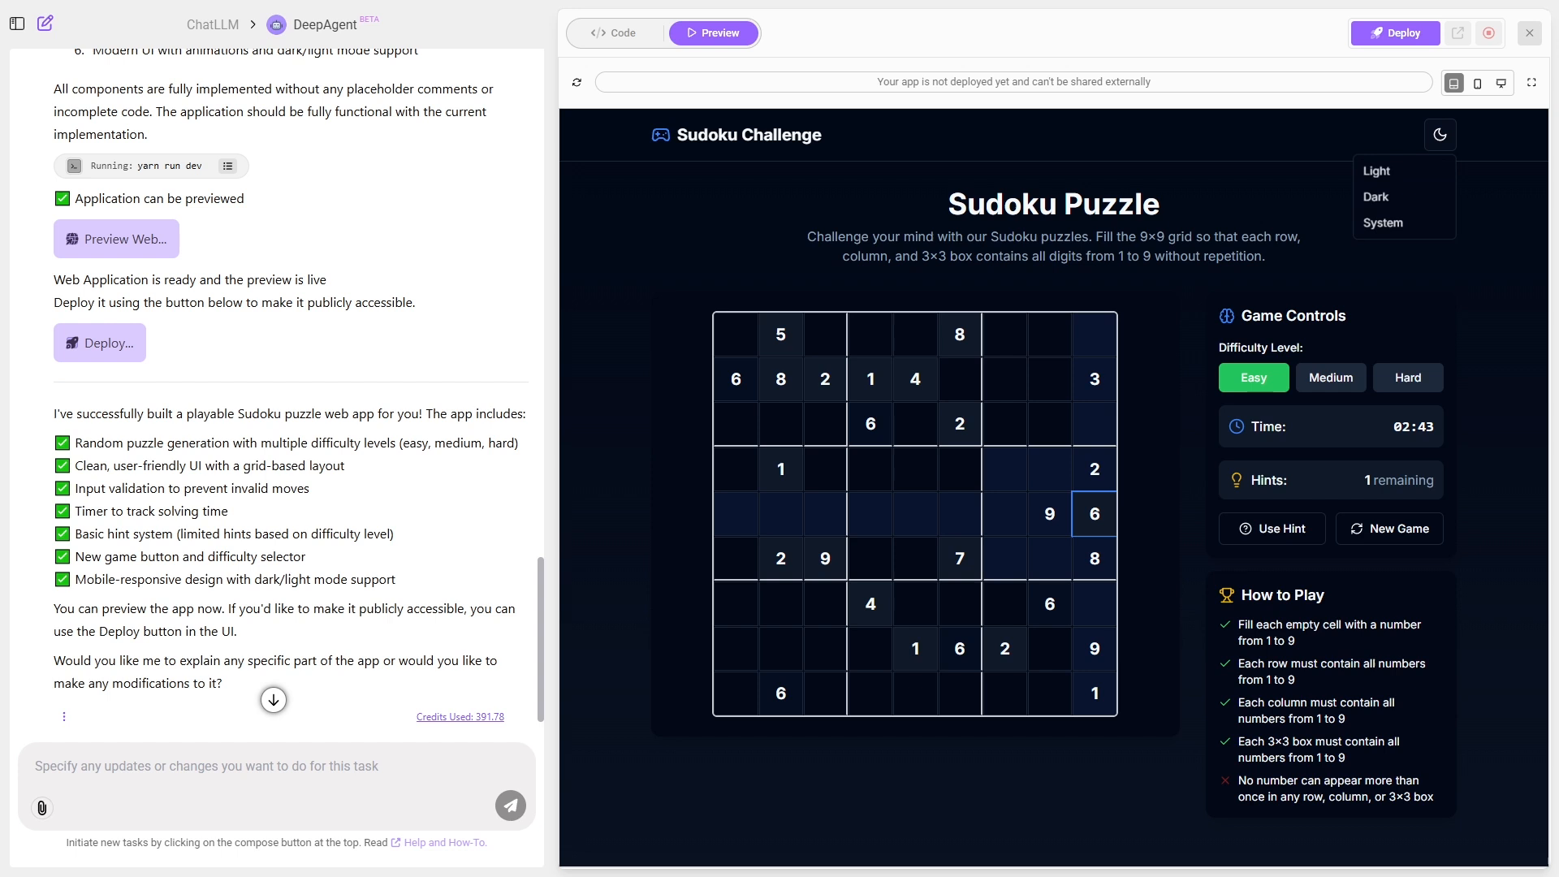
click(1375, 170)
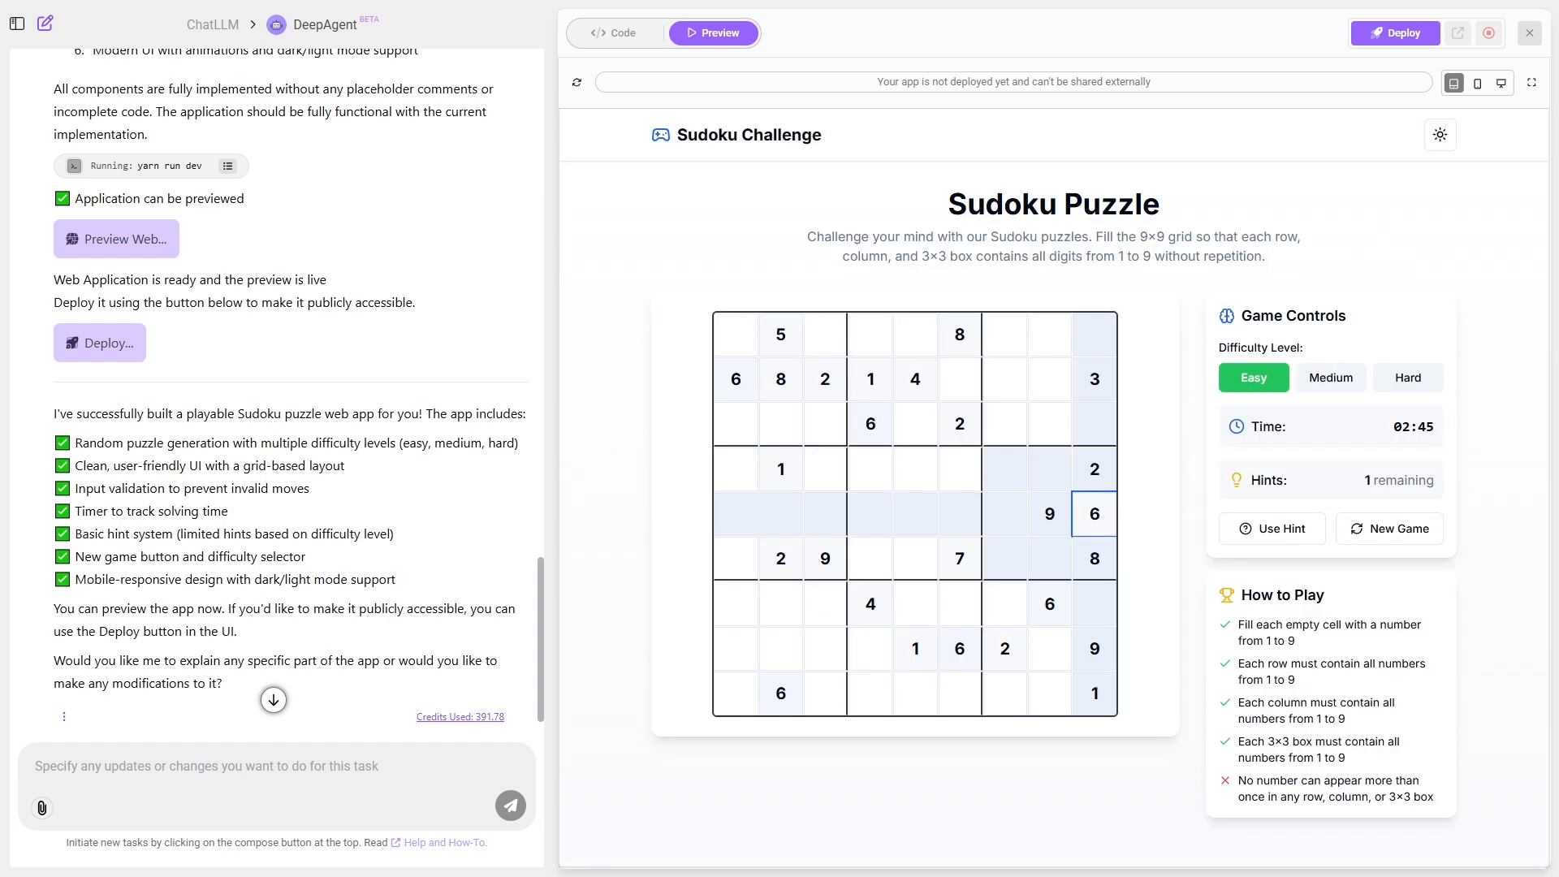
click(1407, 377)
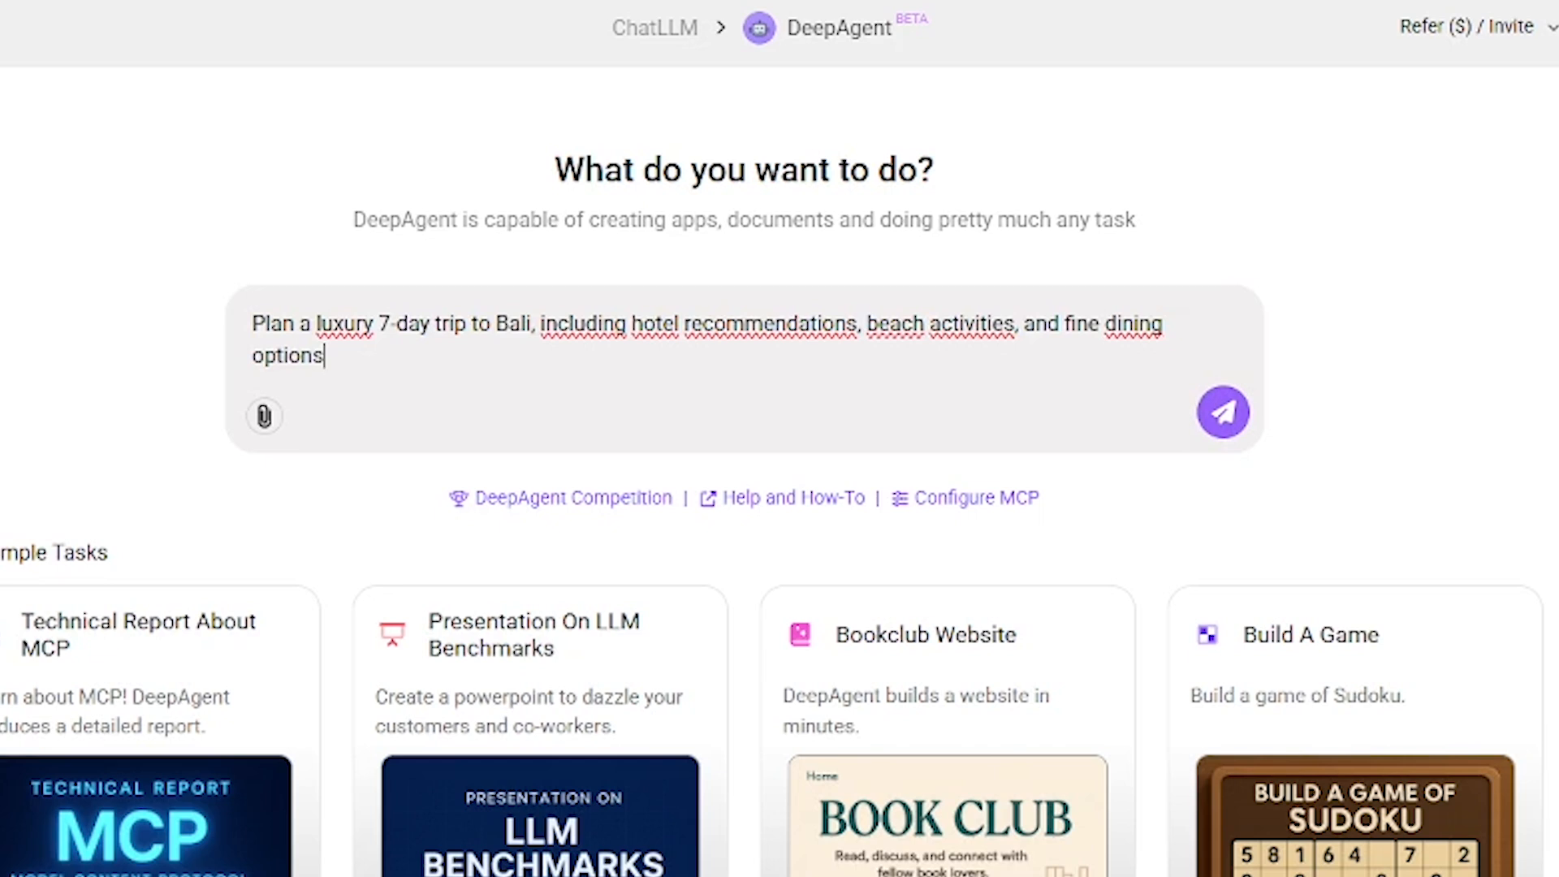
- Send the Bali trip request and scroll through luxury_7day_bali_itinerary.md
click(1222, 412)
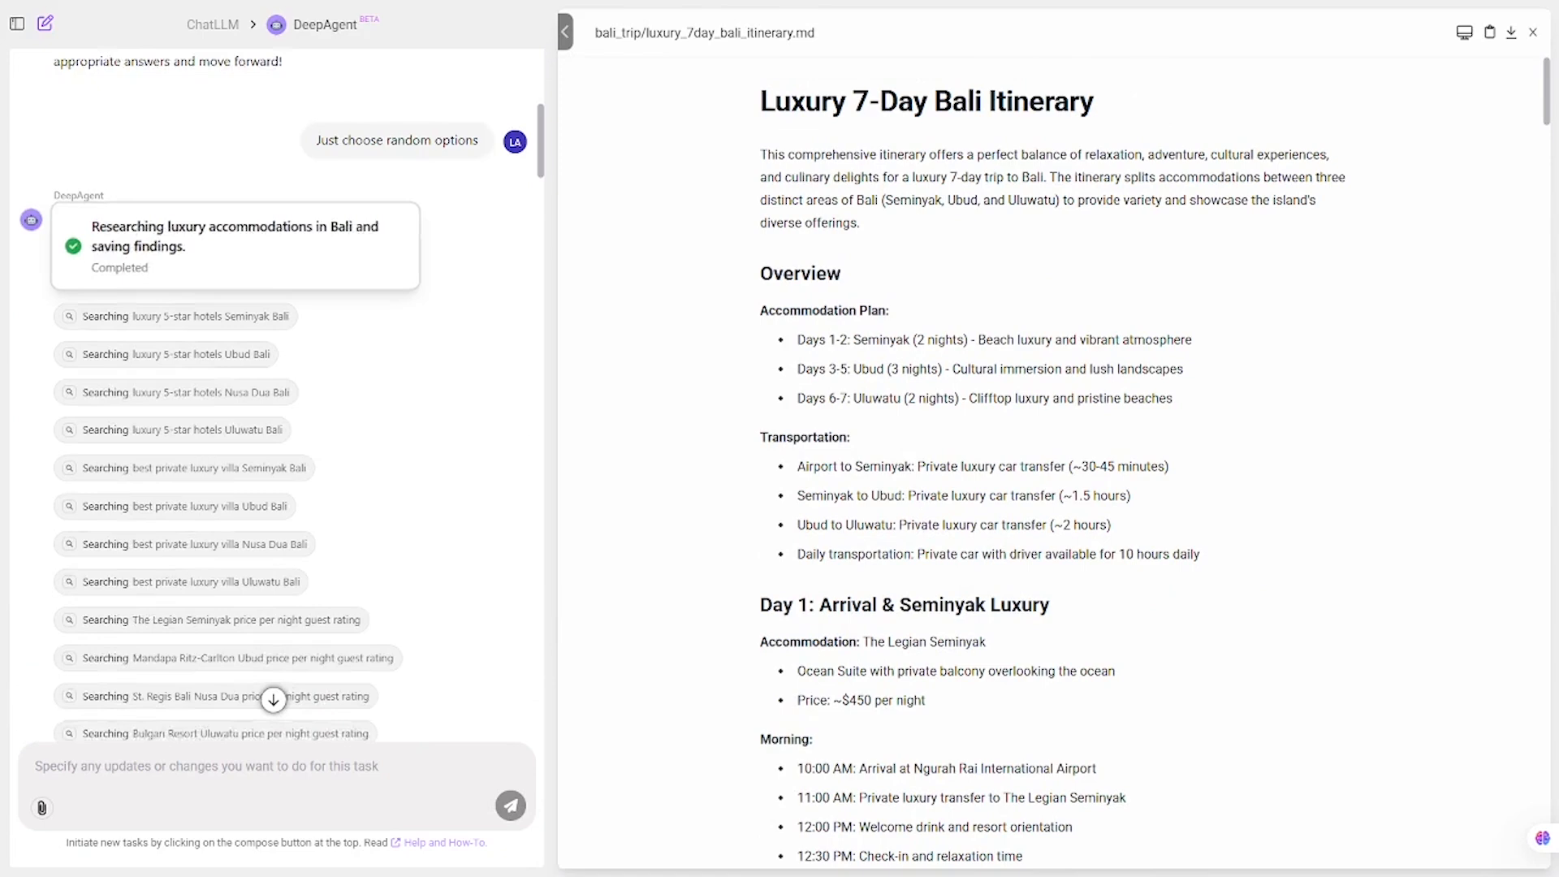
scroll(down, 3)
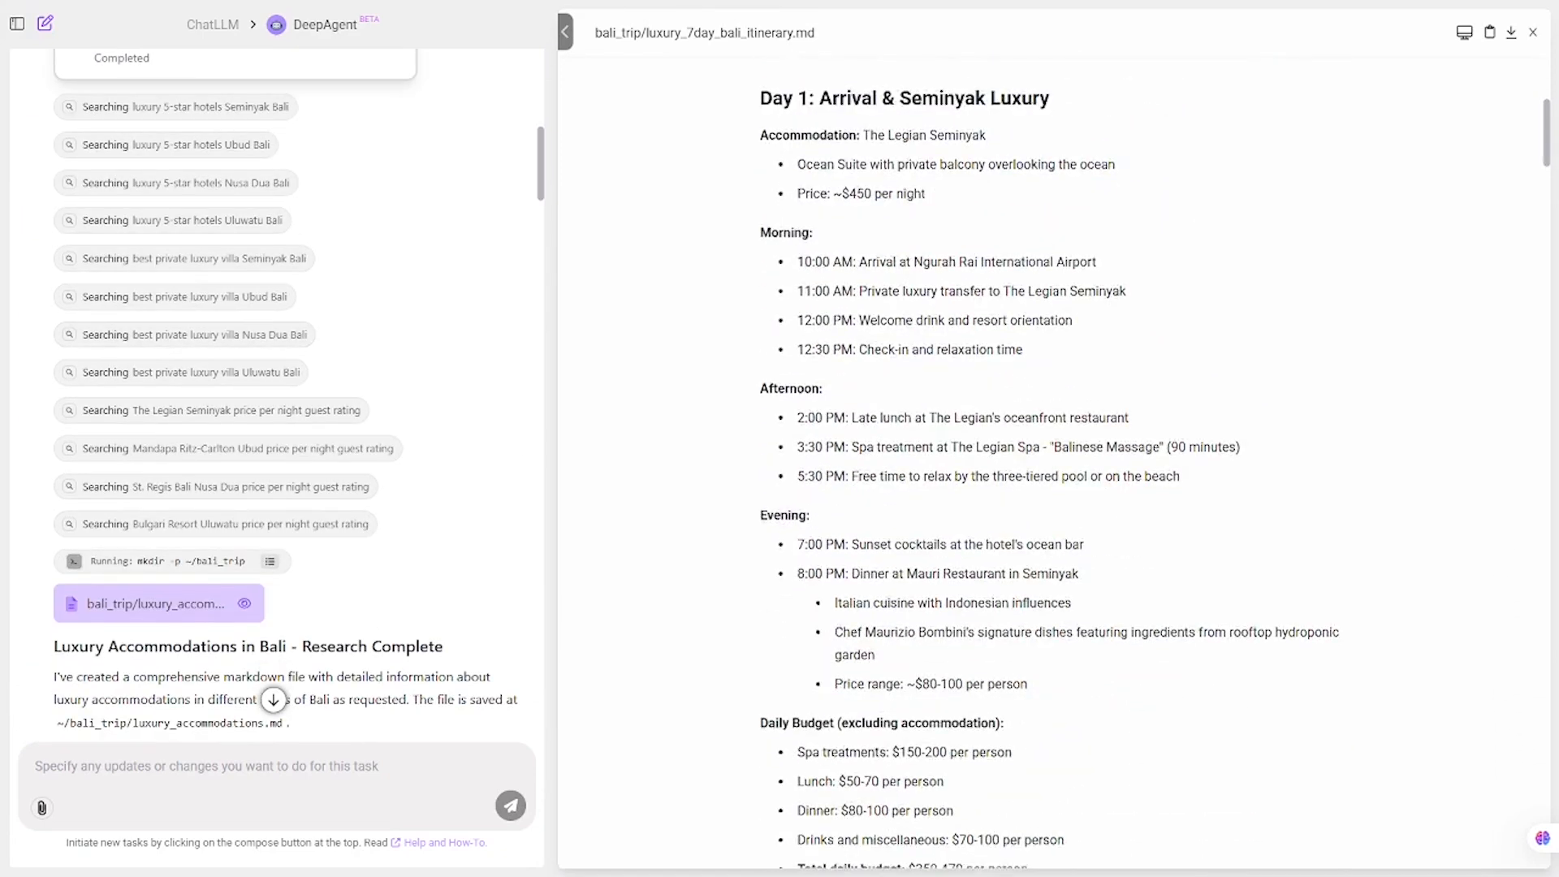
scroll(down, 3)
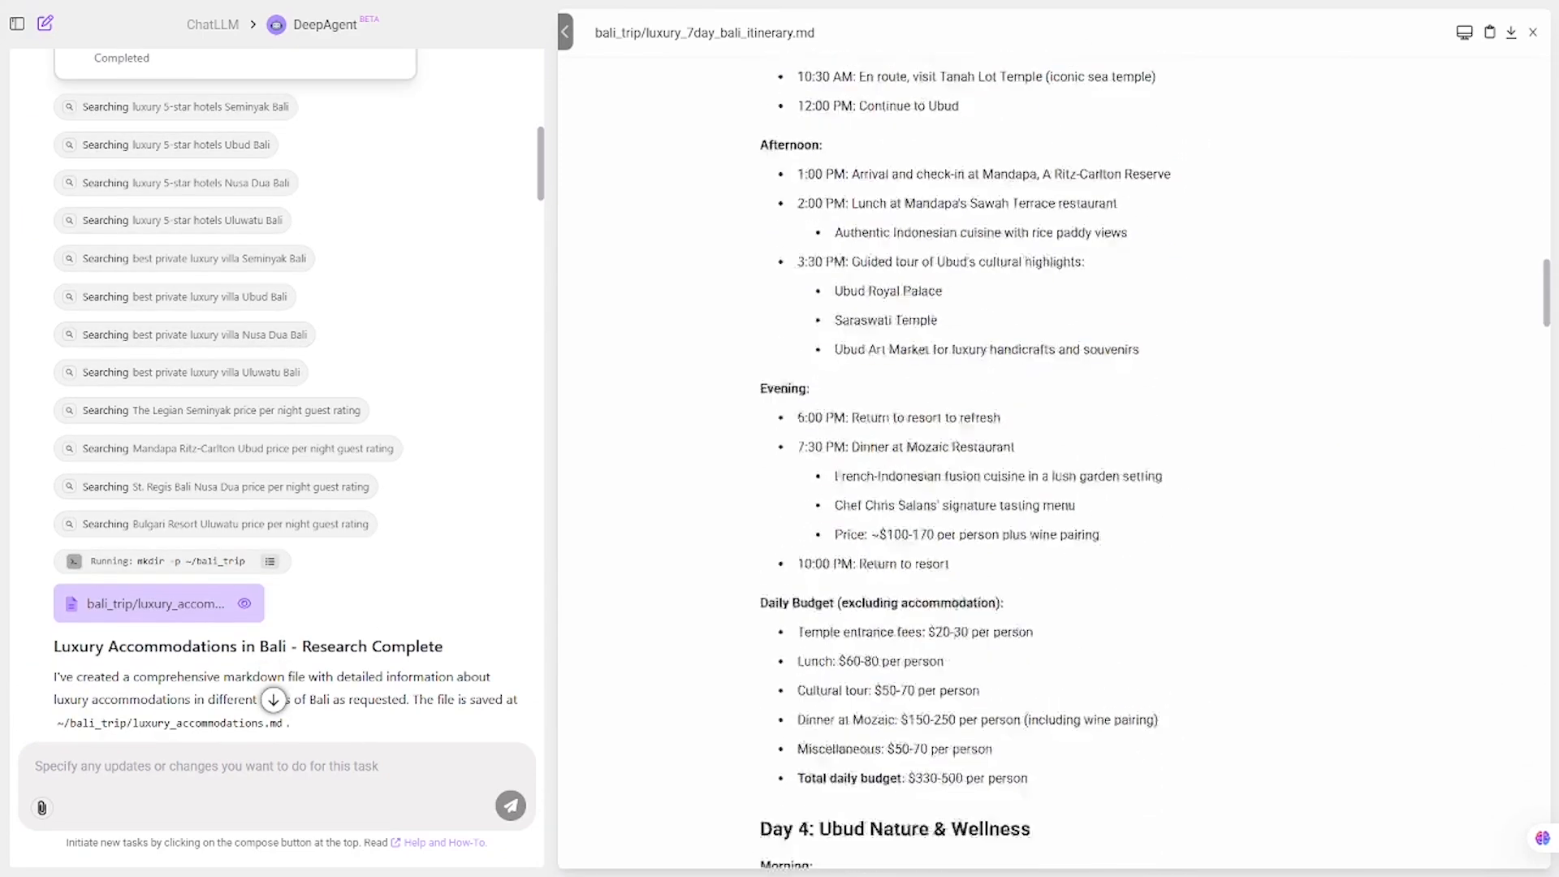
scroll(down, 3)
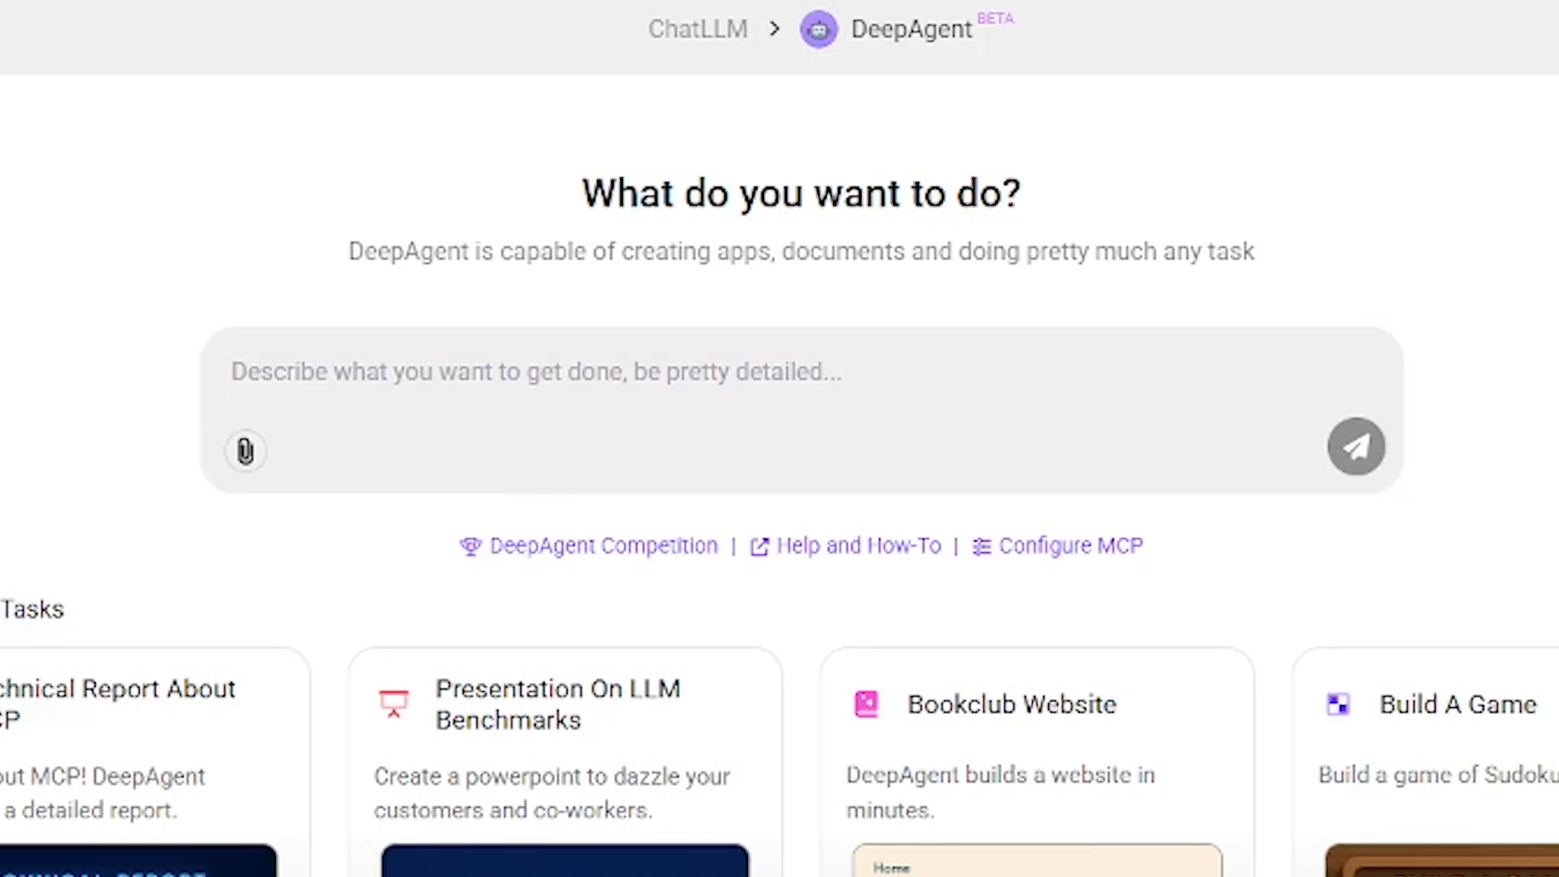
- Request upscale San Francisco dinner restaurants with reservations and scroll through sf_restaurants_research.md
text(Find and recommend upscale dinner restaurants in San Francisco with available reservations)
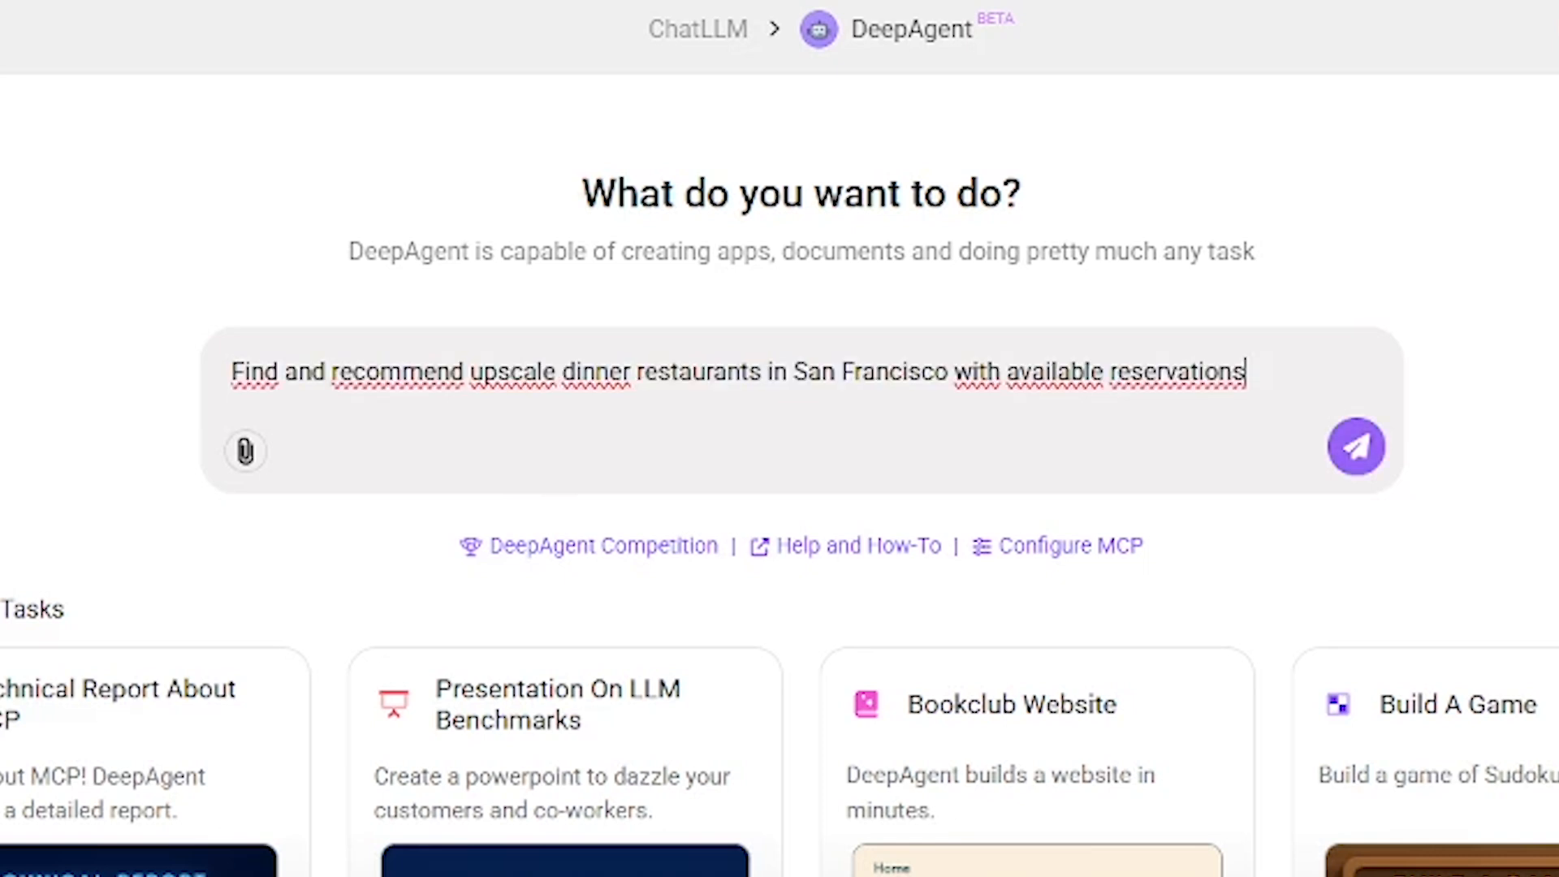
scroll(down, 3)
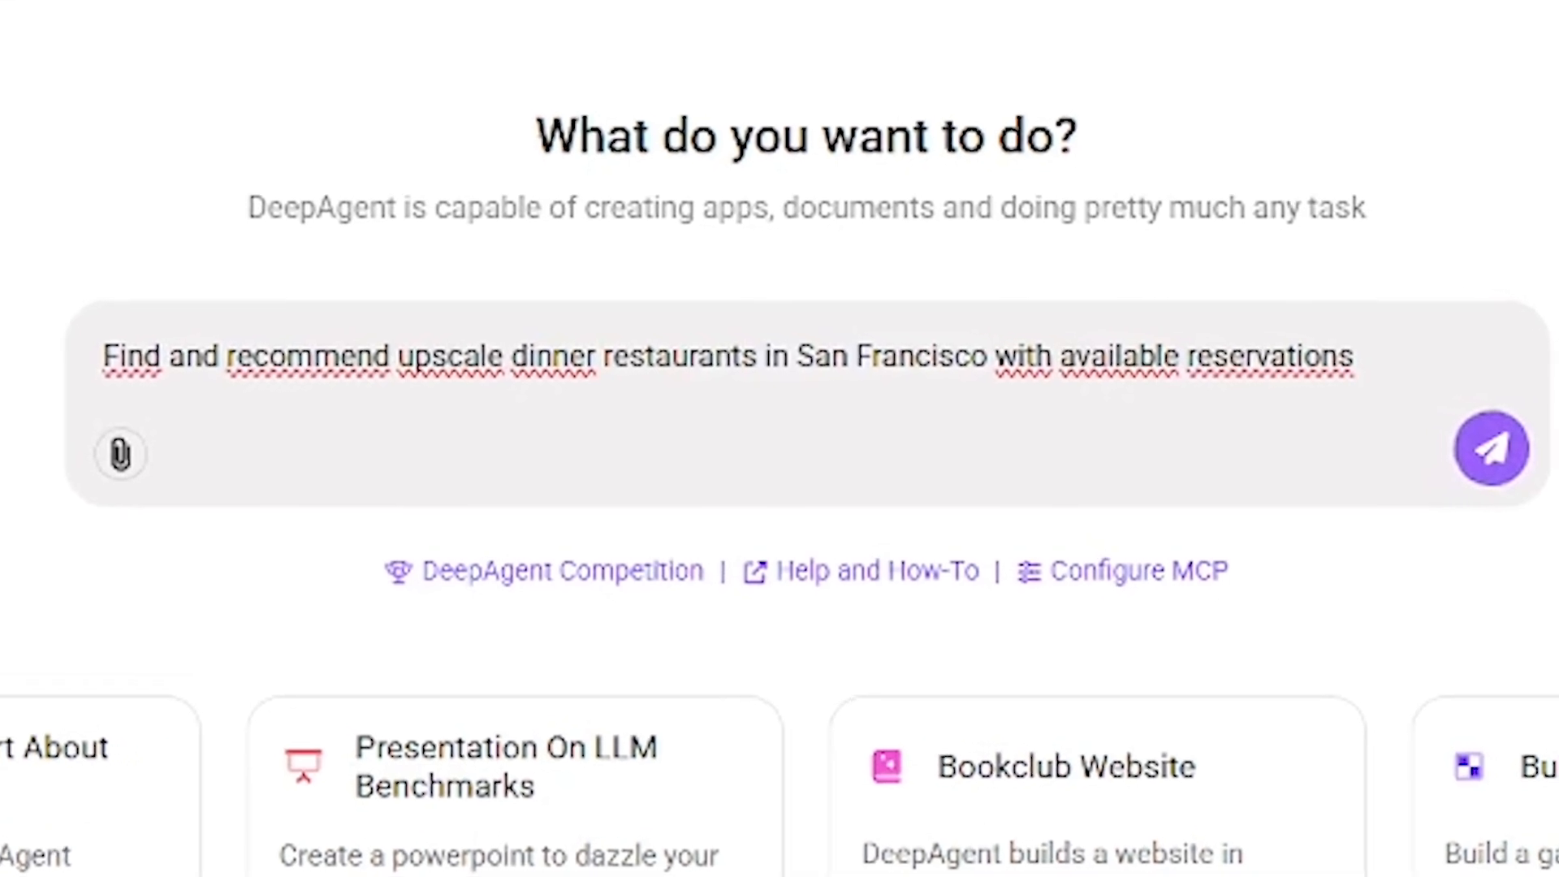
click(1491, 448)
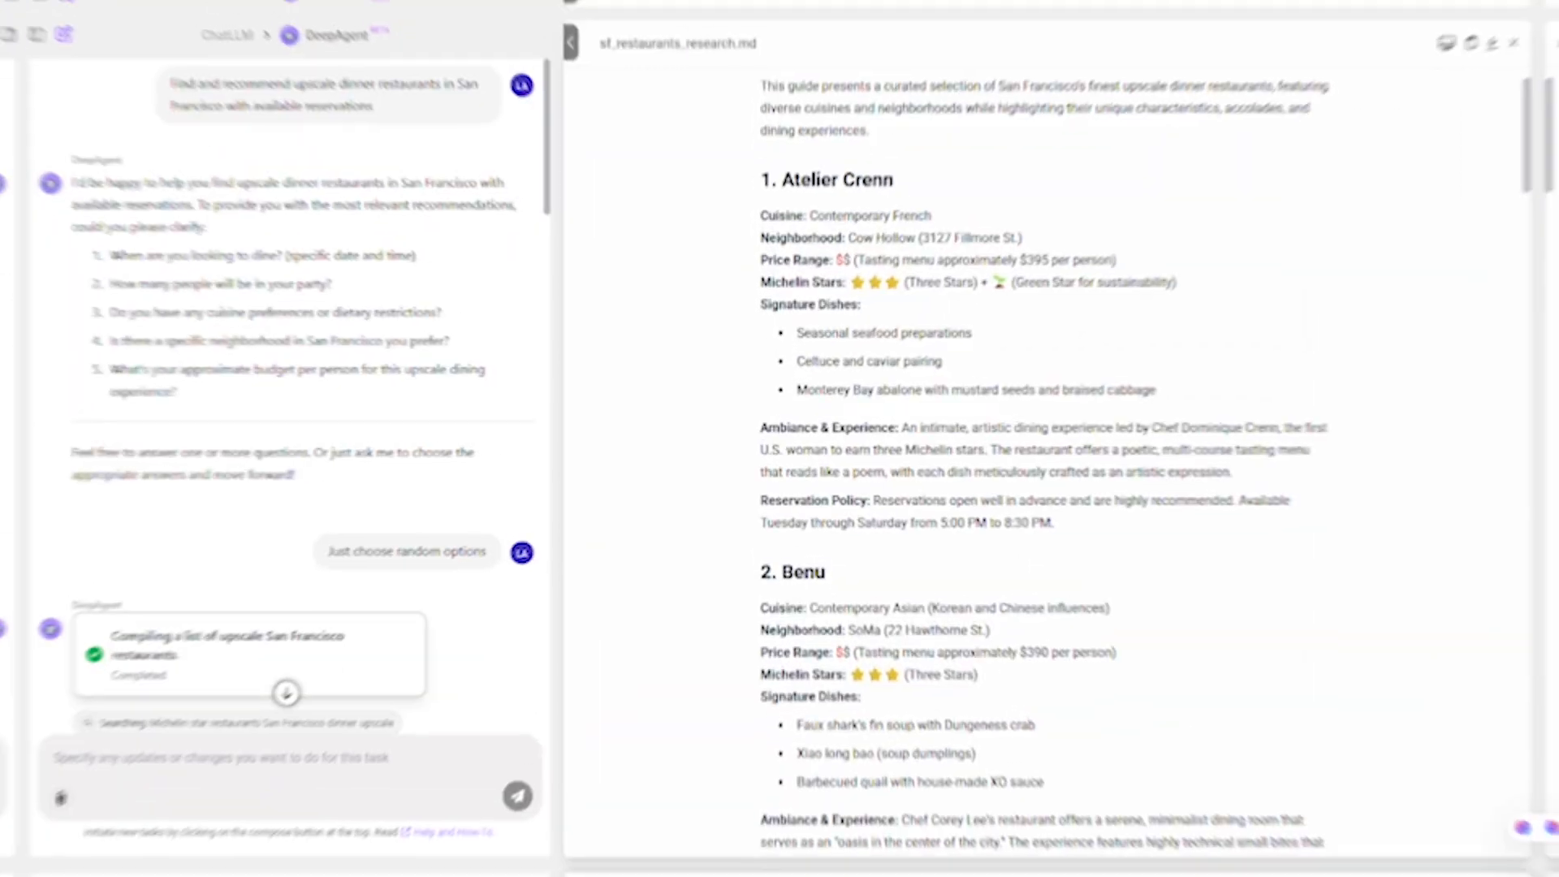
scroll(down, 3)
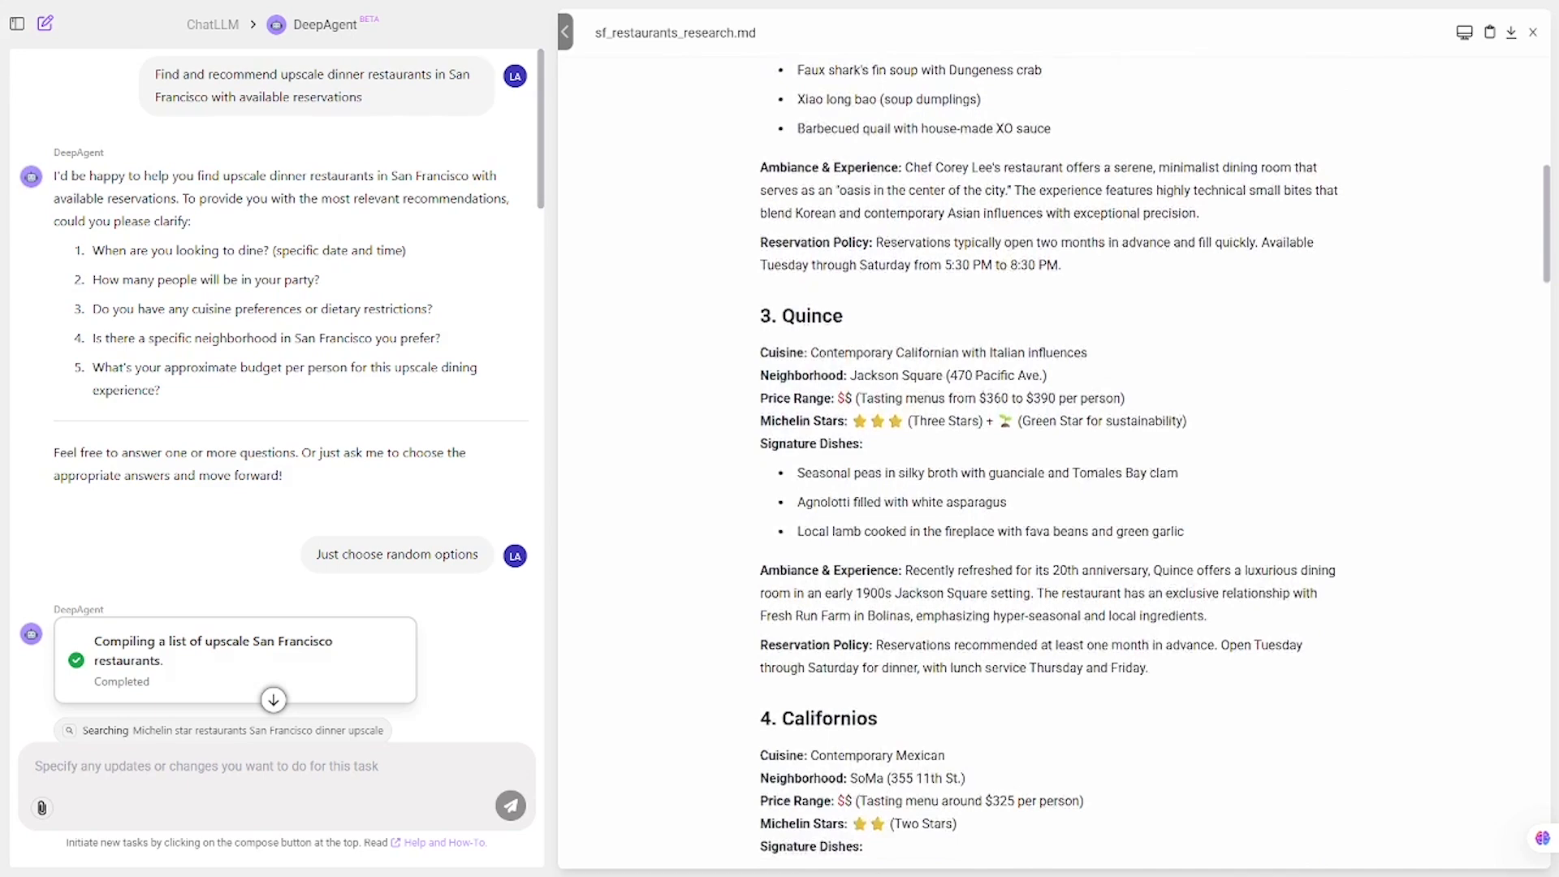
scroll(down, 3)
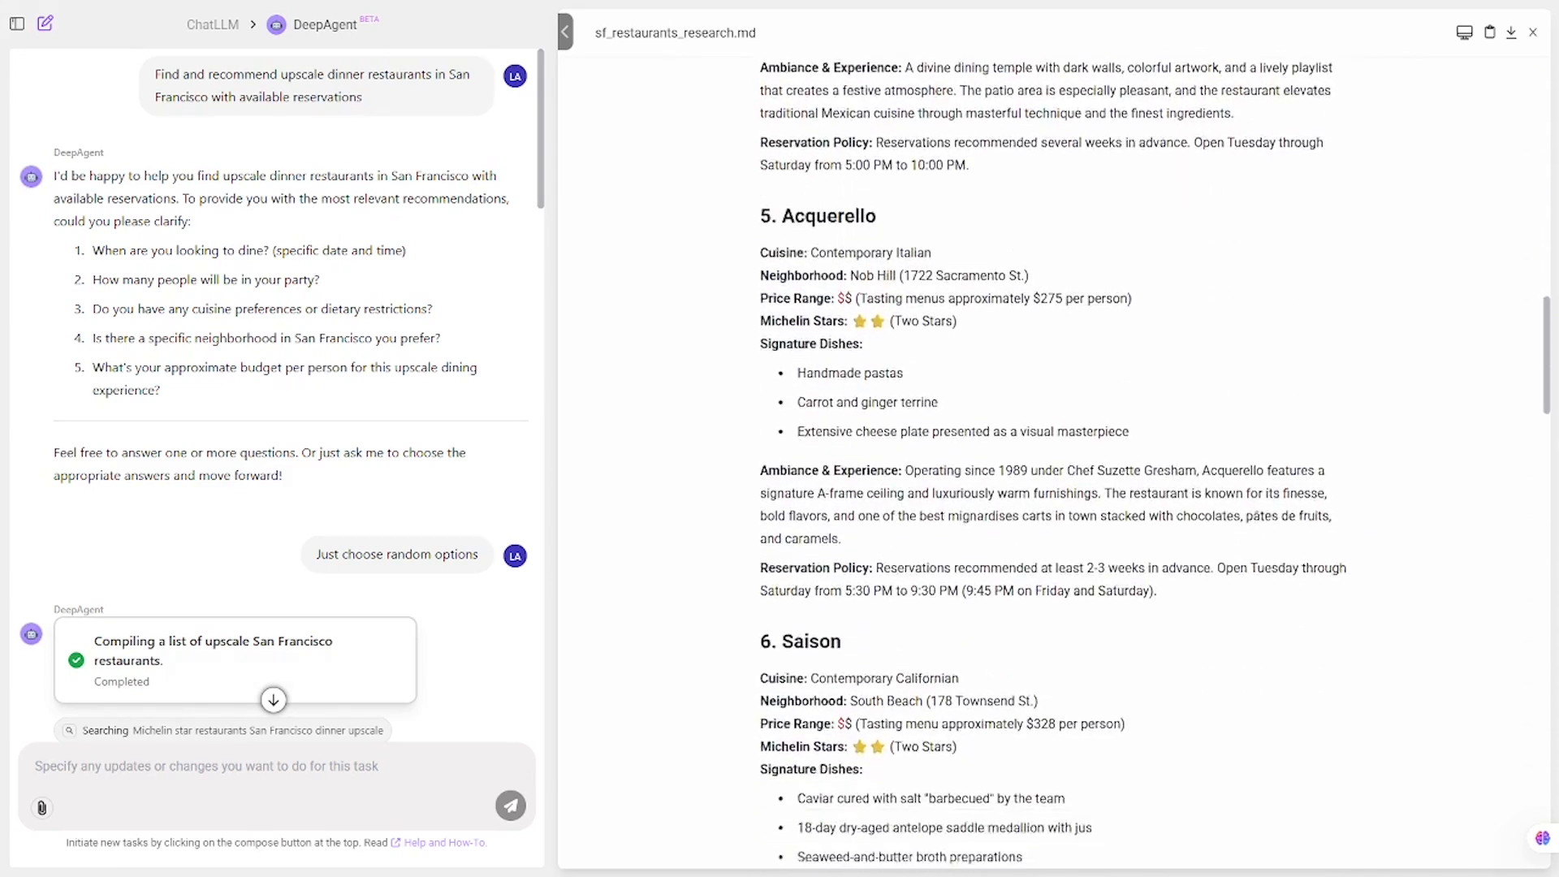
scroll(down, 3)
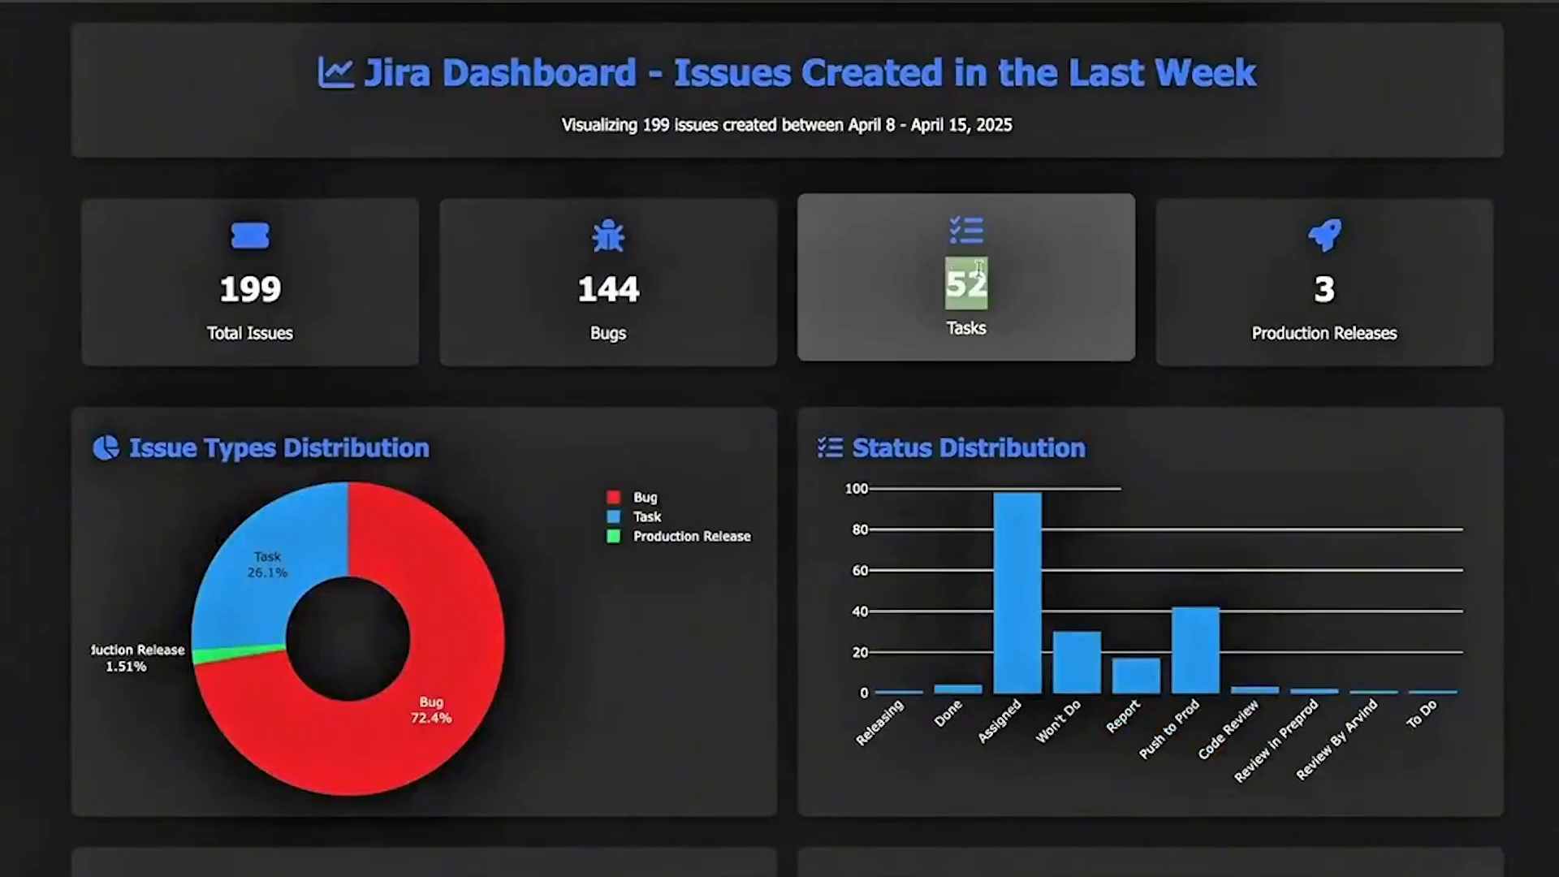
- Scroll the Jira issues dashboard, then send the simple Sudoku game request
scroll(down, 3)
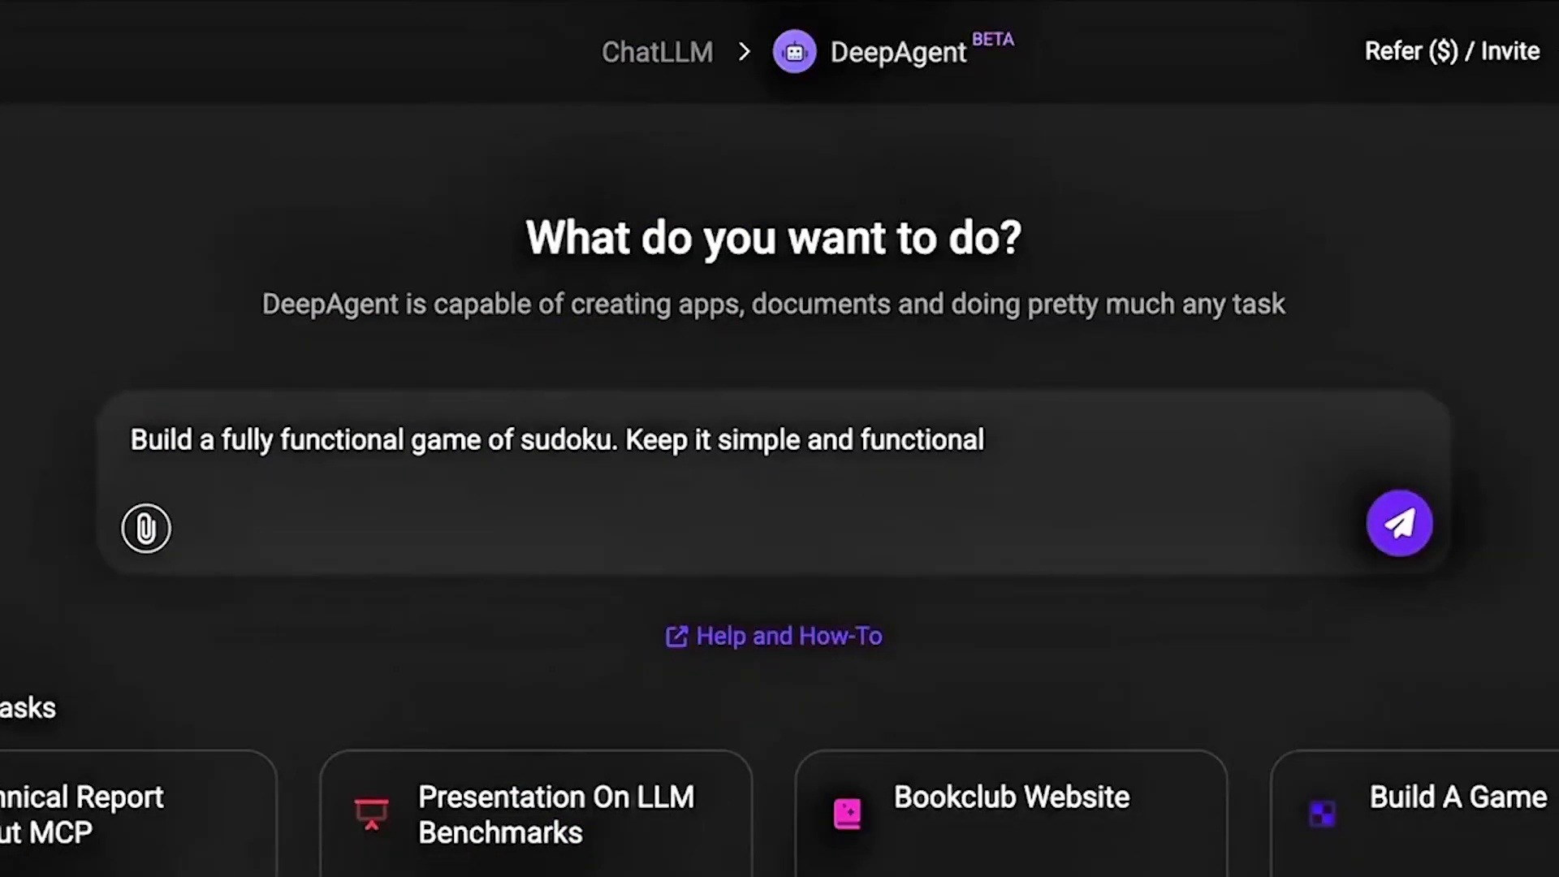
click(1398, 522)
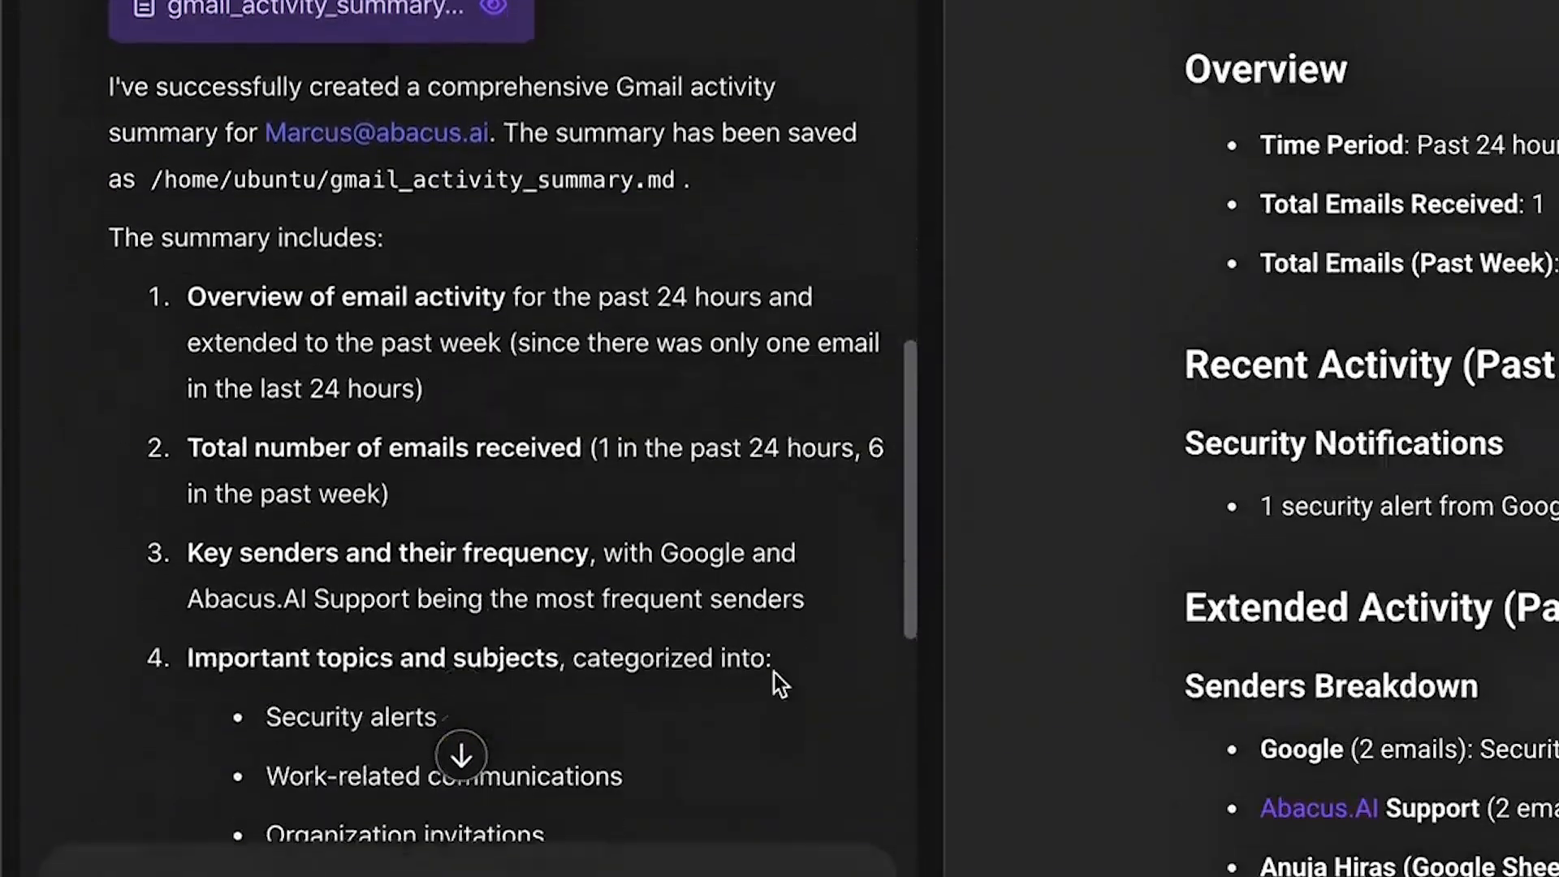
- Scroll through the chat reply and gmail_activity_summary.md for the past 24 hours and week
scroll(down, 3)
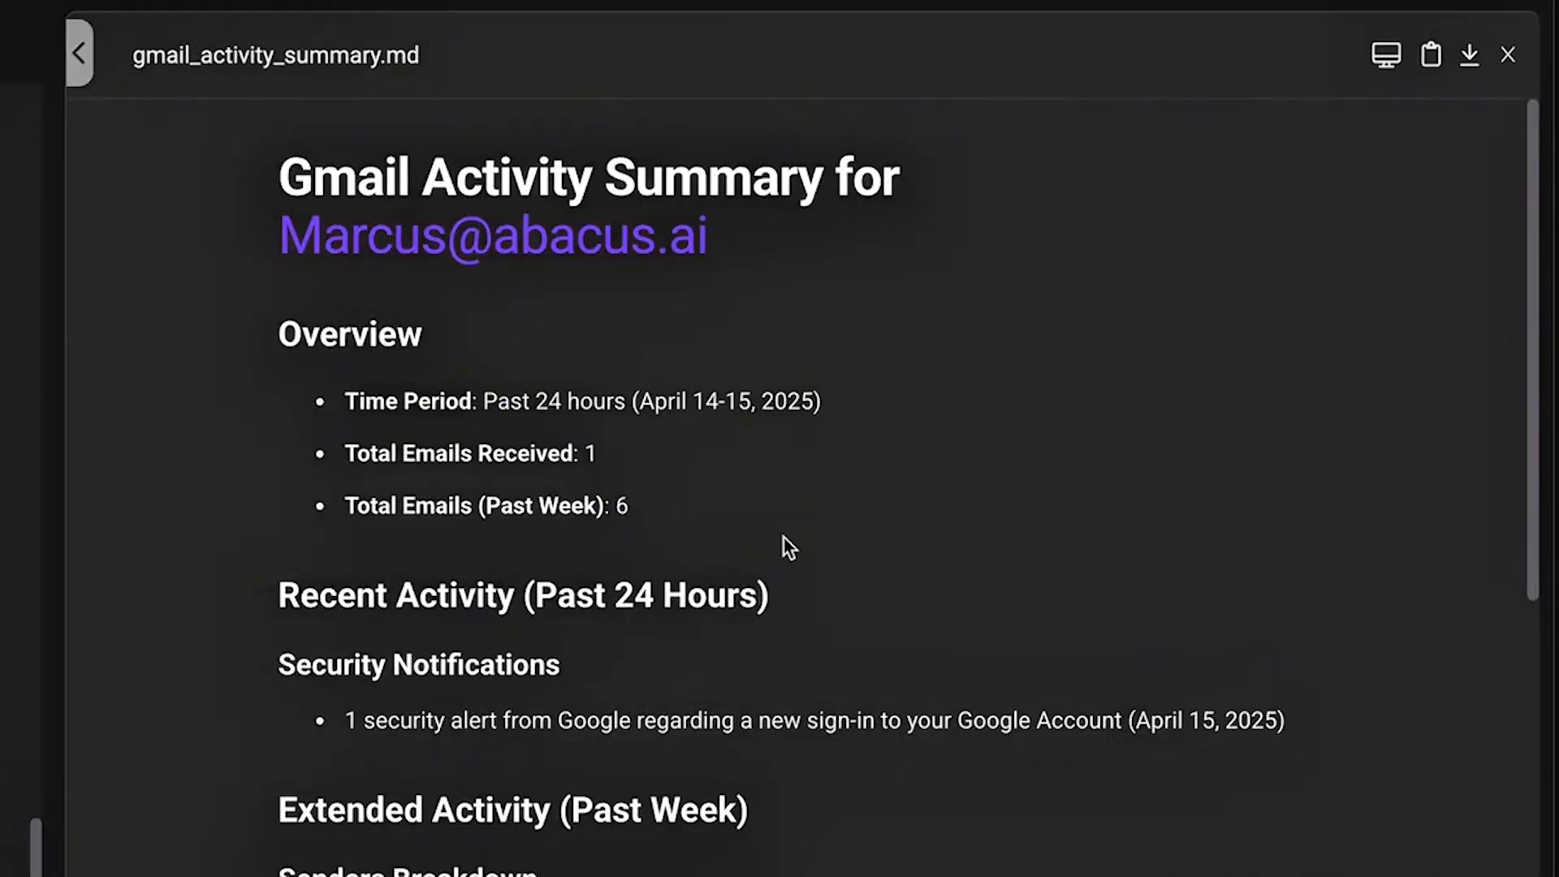
scroll(down, 3)
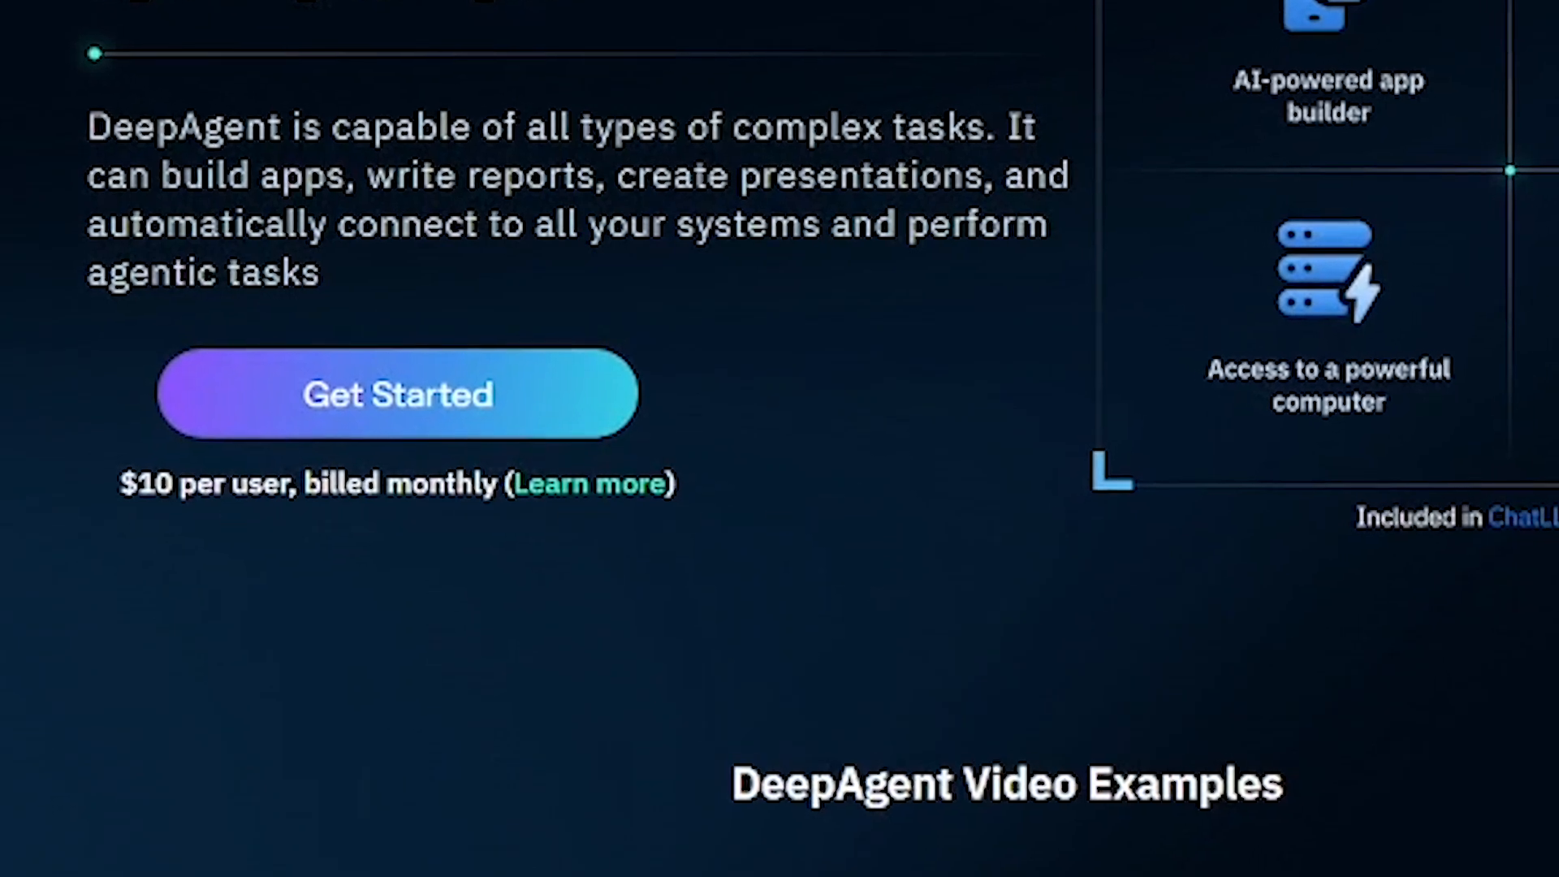
- Scroll the landing page past the Video Examples gallery to Bonus Access to ChatLLM
scroll(down, 3)
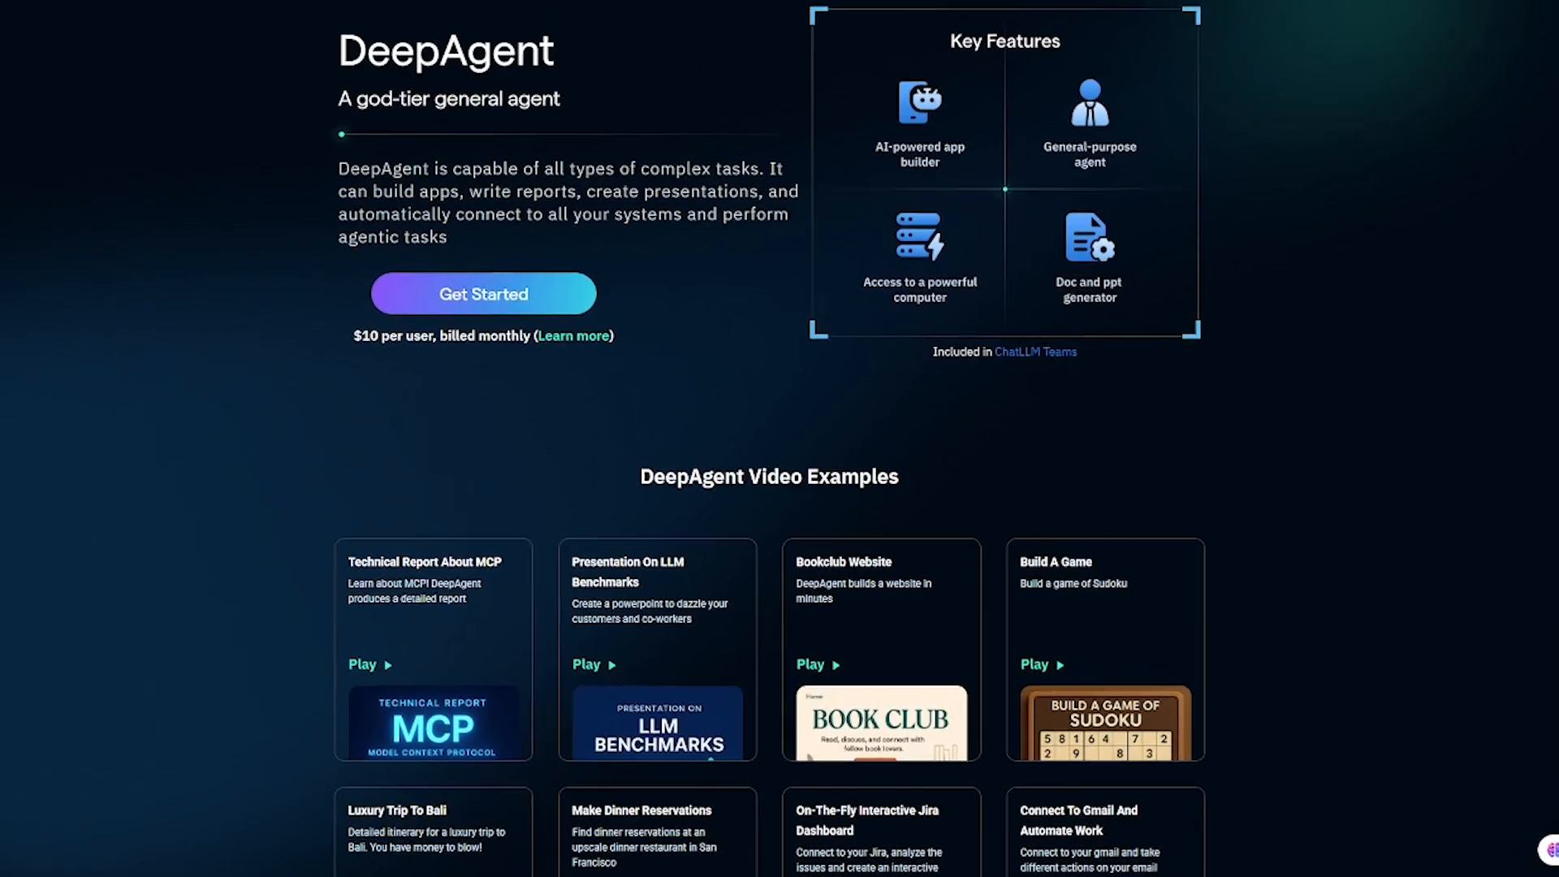
scroll(down, 3)
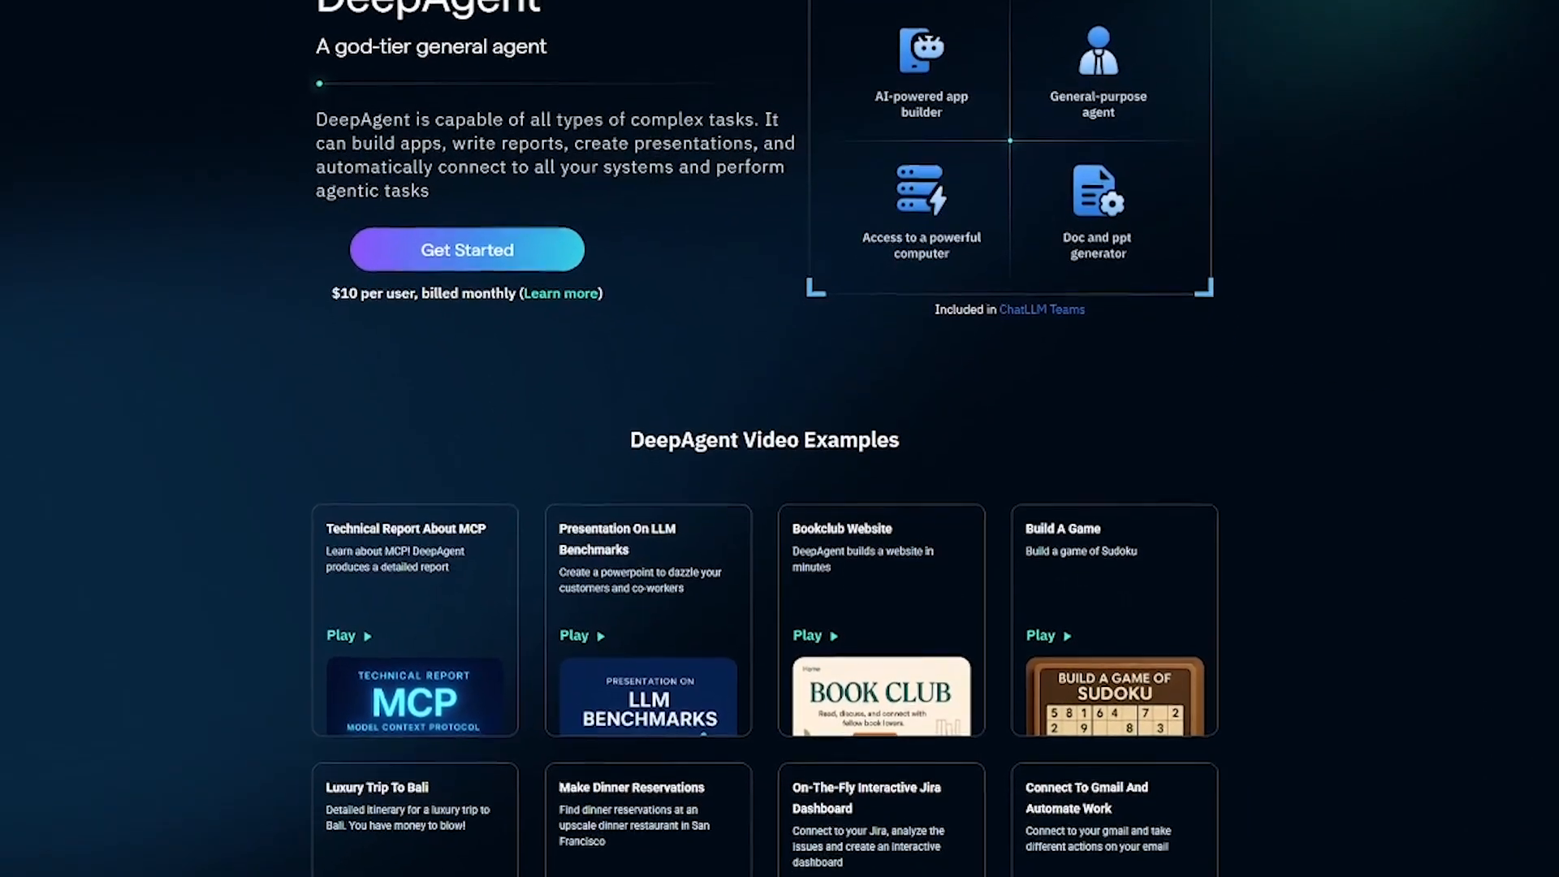
scroll(down, 3)
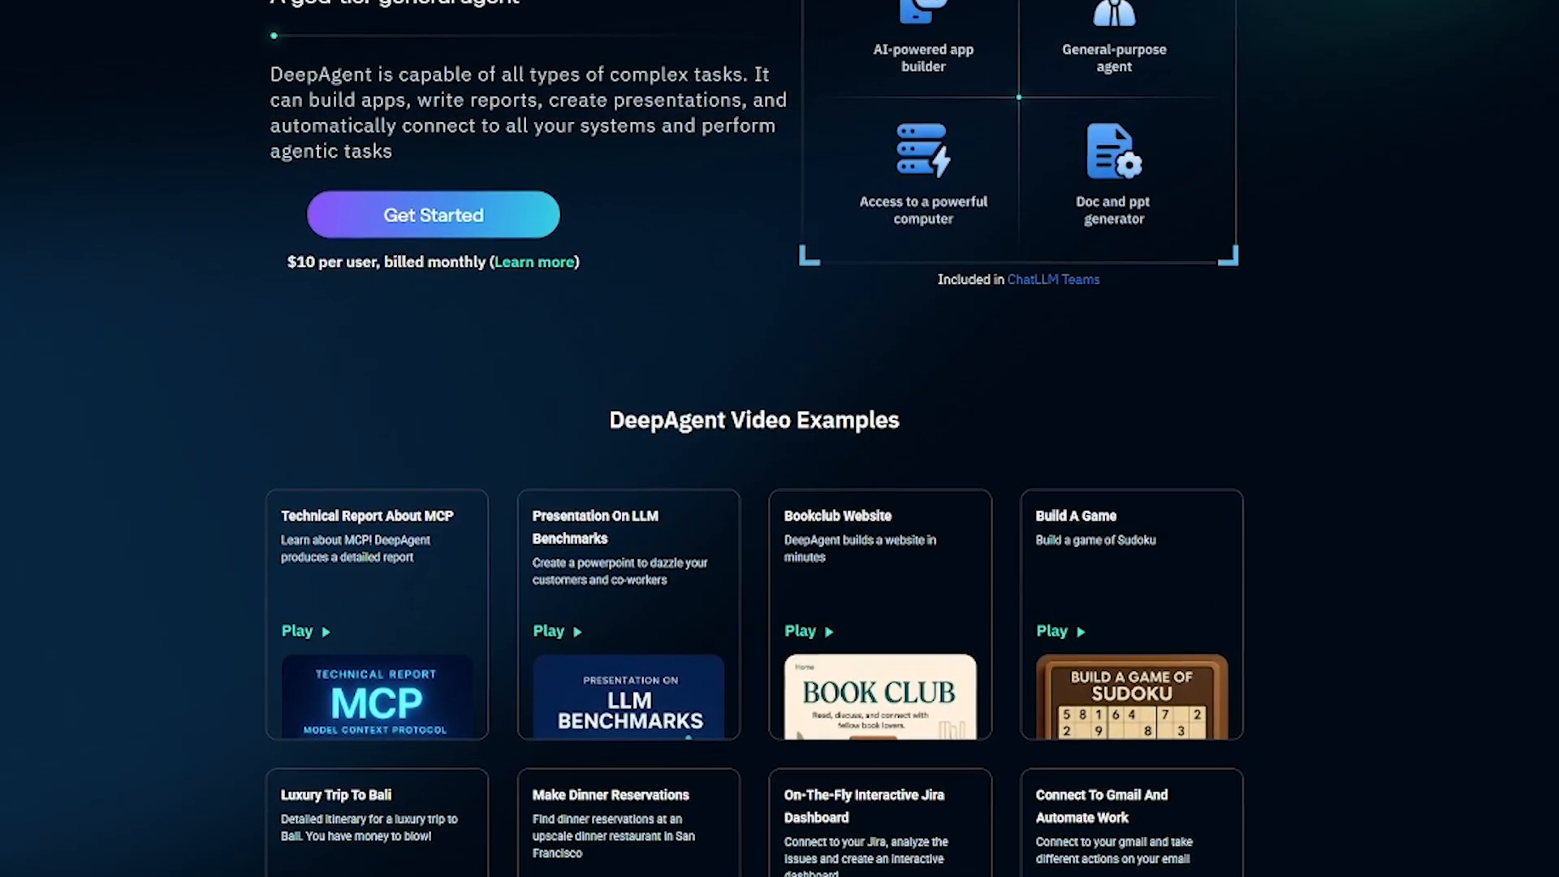
scroll(down, 3)
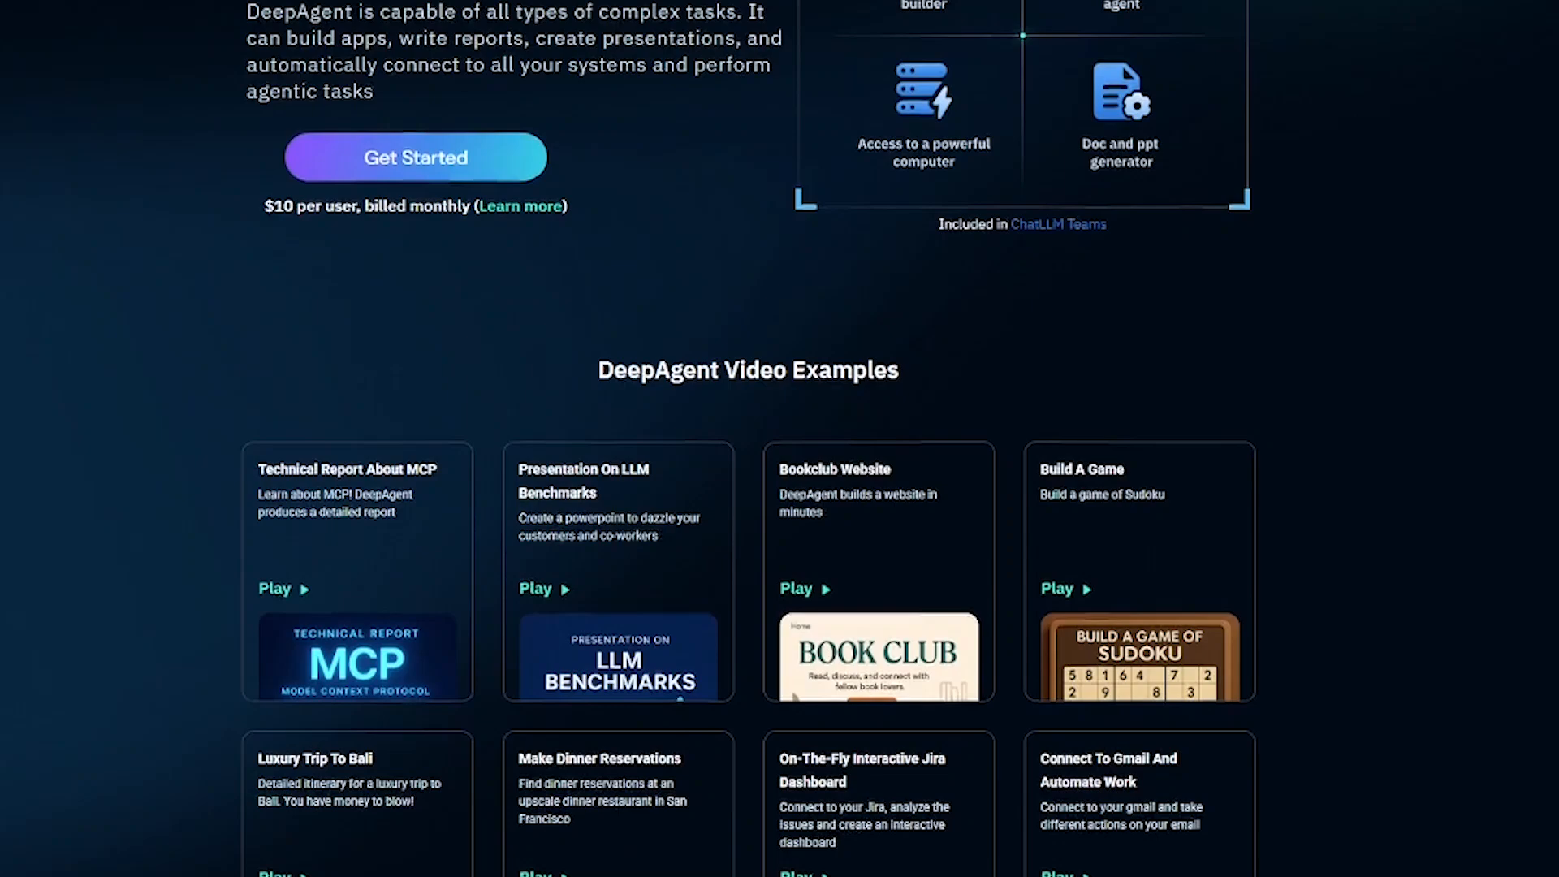
scroll(down, 3)
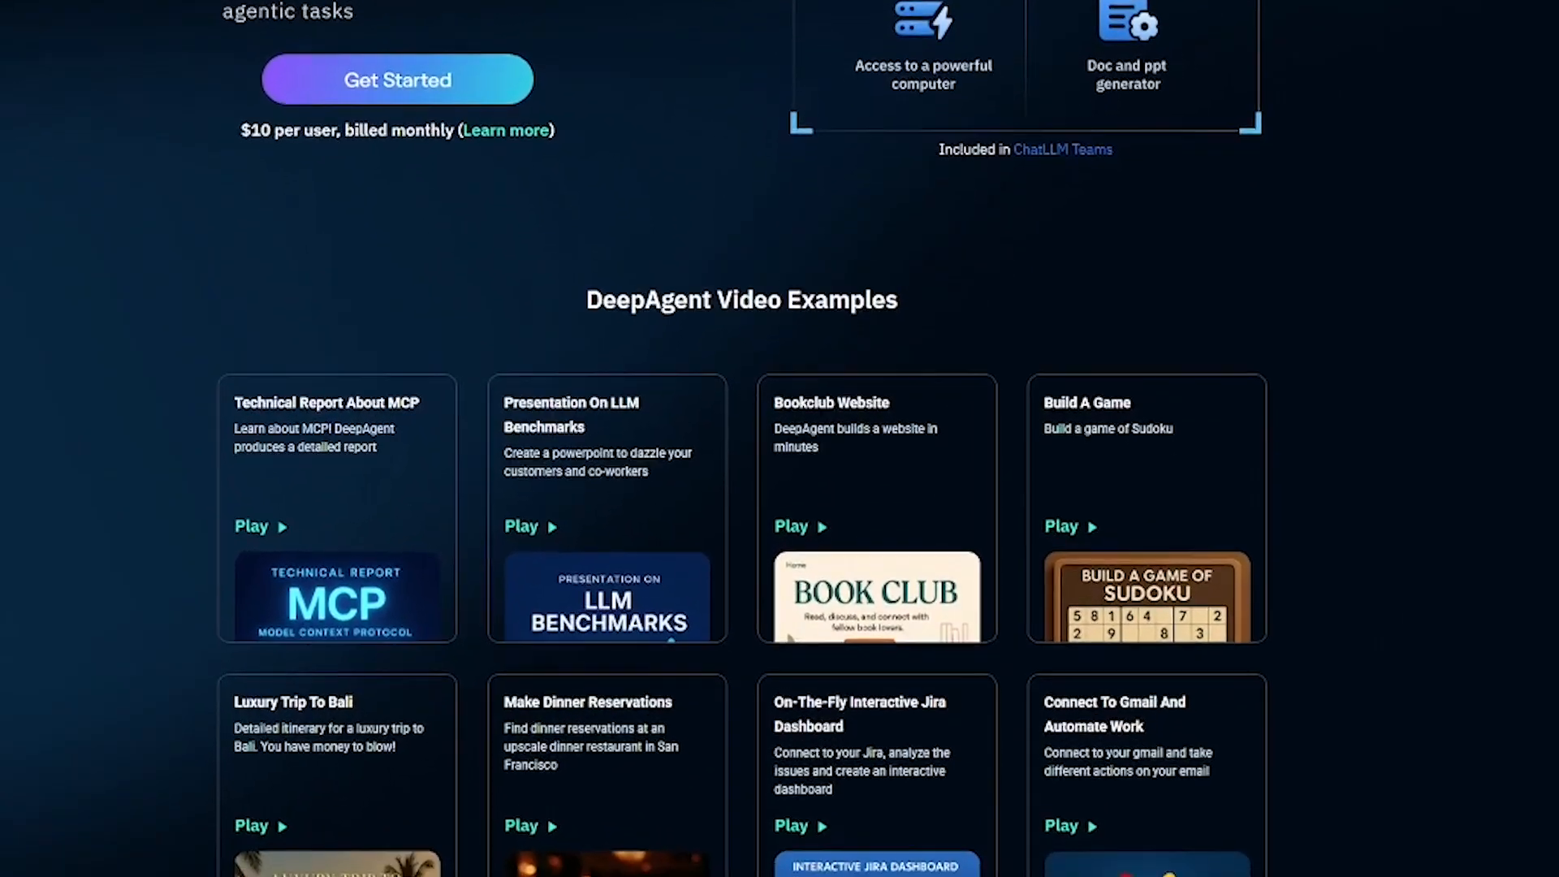
scroll(down, 3)
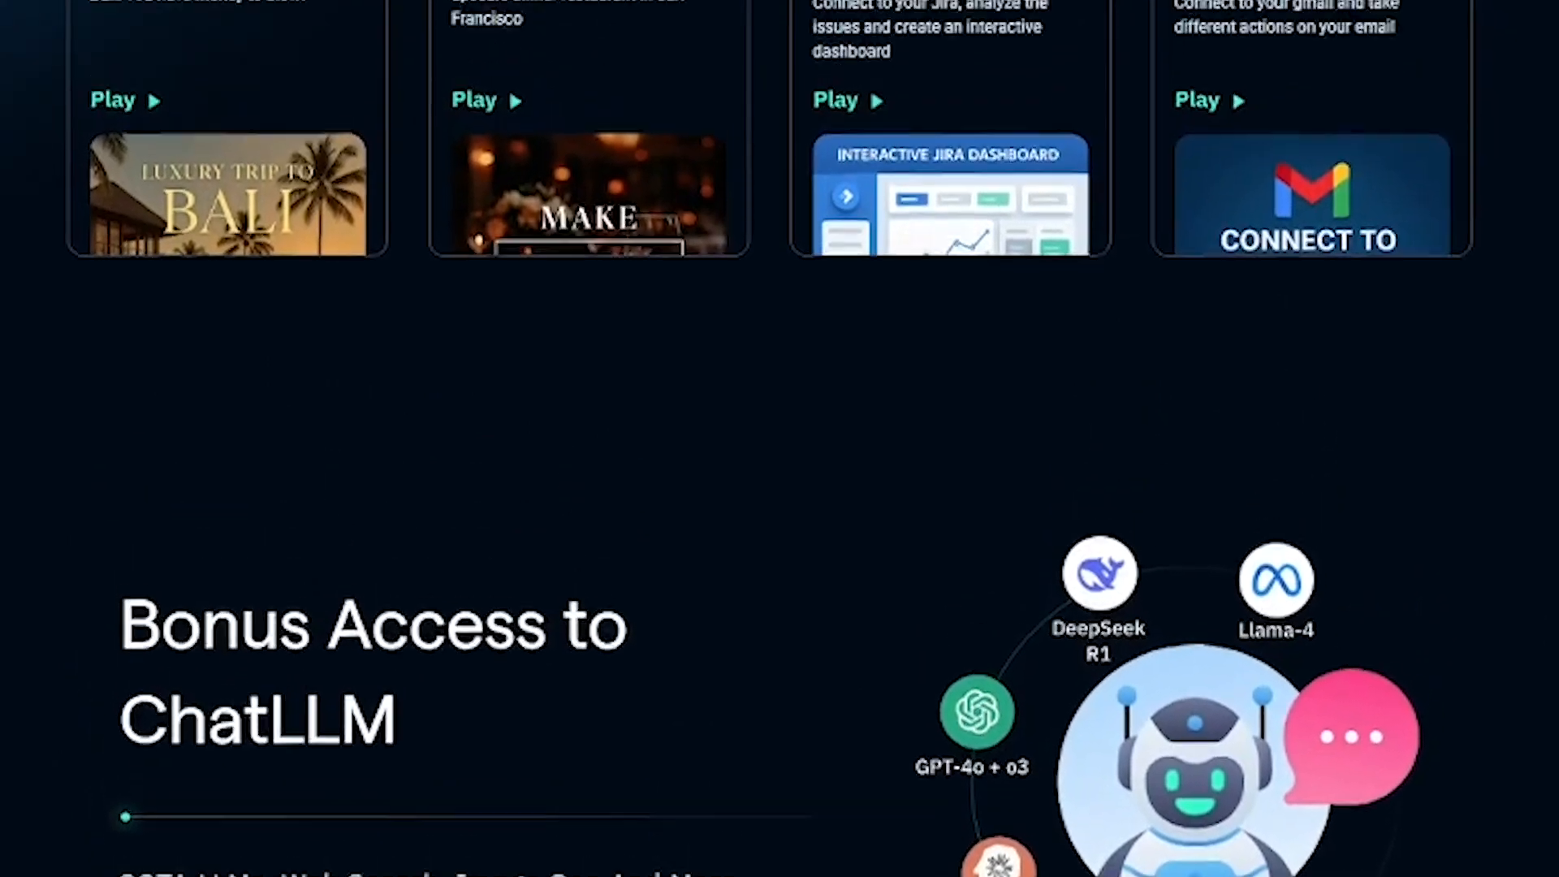